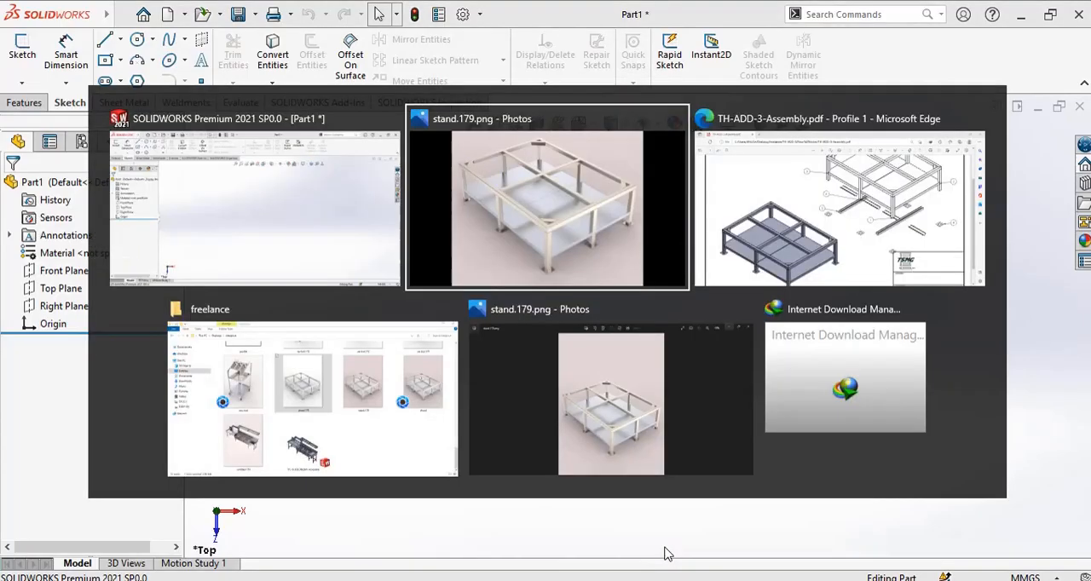
Step: Review the TH-ADD-3 assembly PDF, scrolling through the part balloons and the quantity table
click(839, 196)
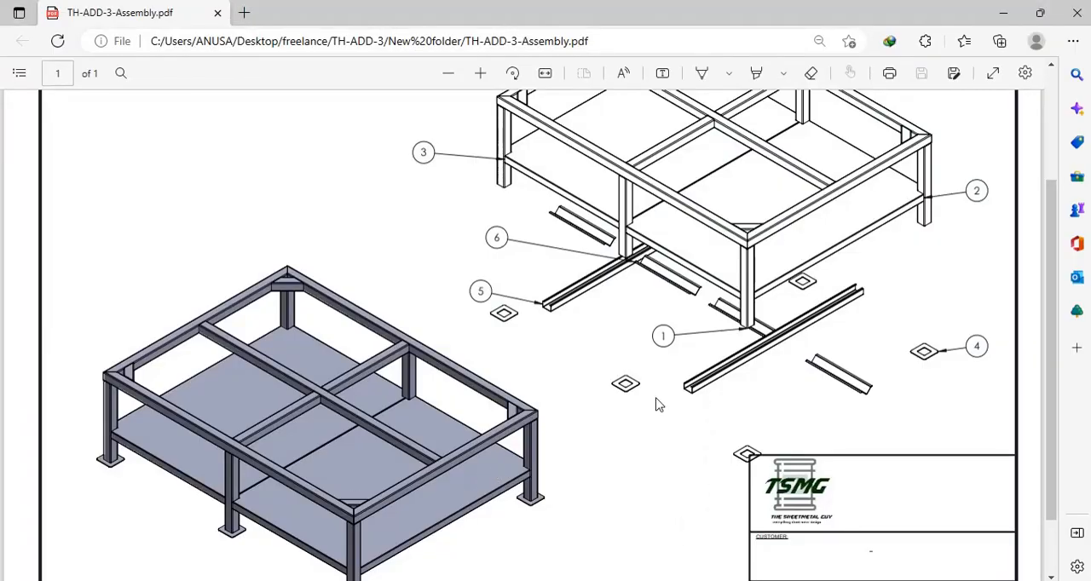
scroll(up, 3)
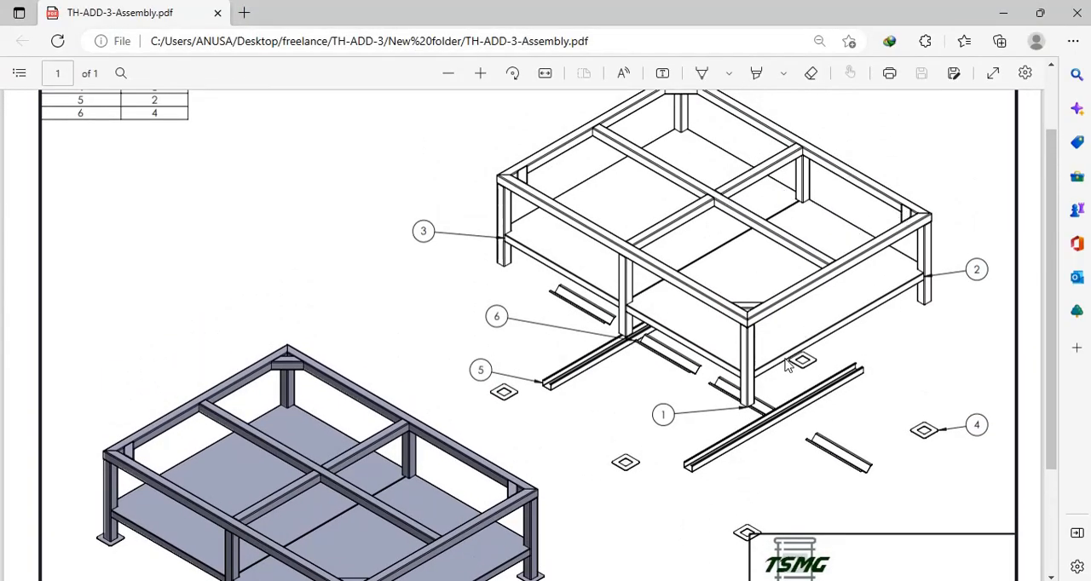
mouse_move(815, 325)
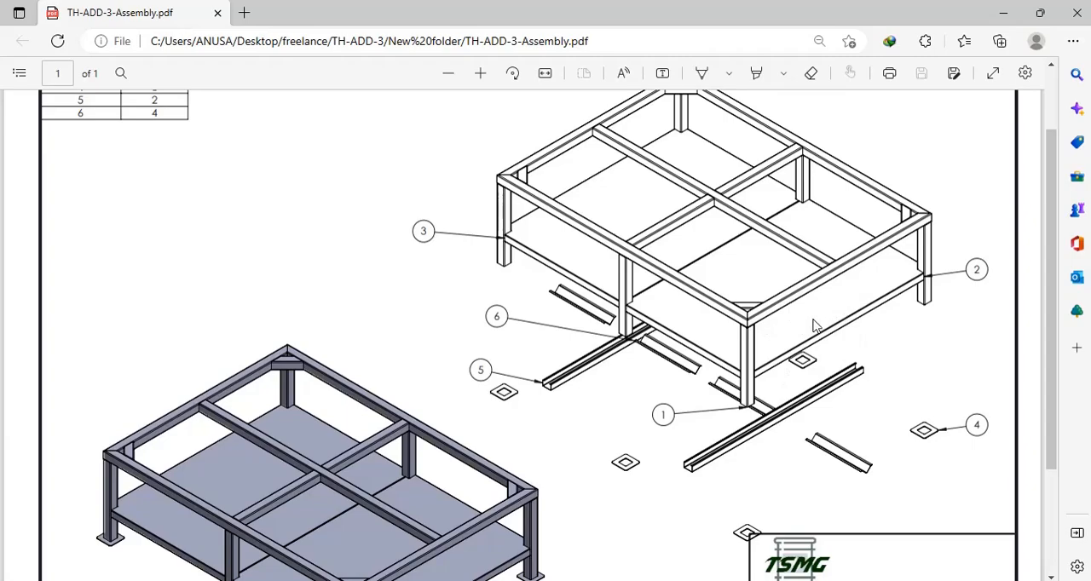
scroll(down, 3)
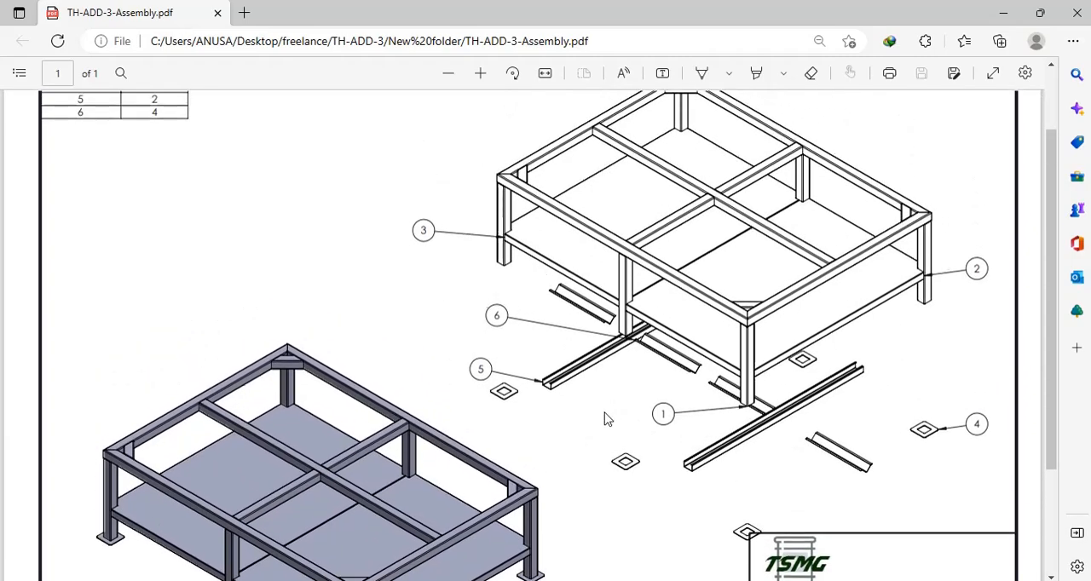
scroll(up, 3)
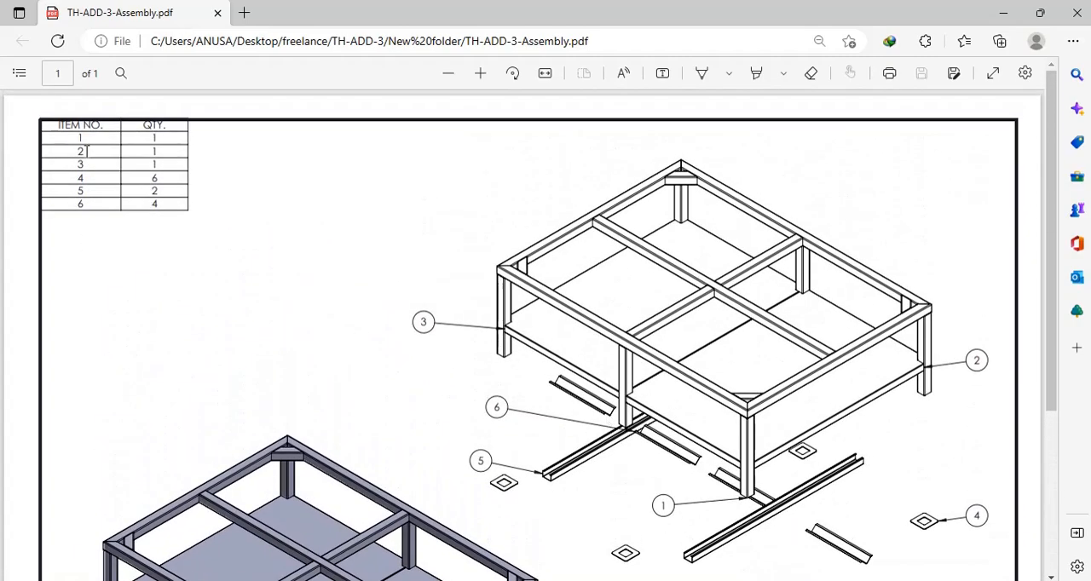
scroll(down, 3)
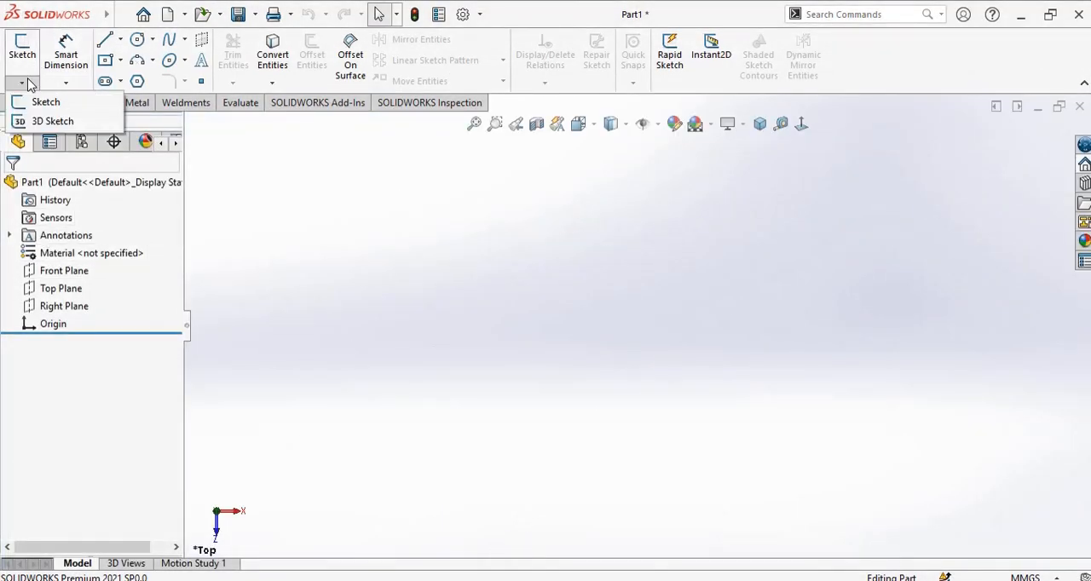
Step: Start a 3D sketch on the Top Plane with a centre rectangle dimensioned 1670 × 1215
click(53, 121)
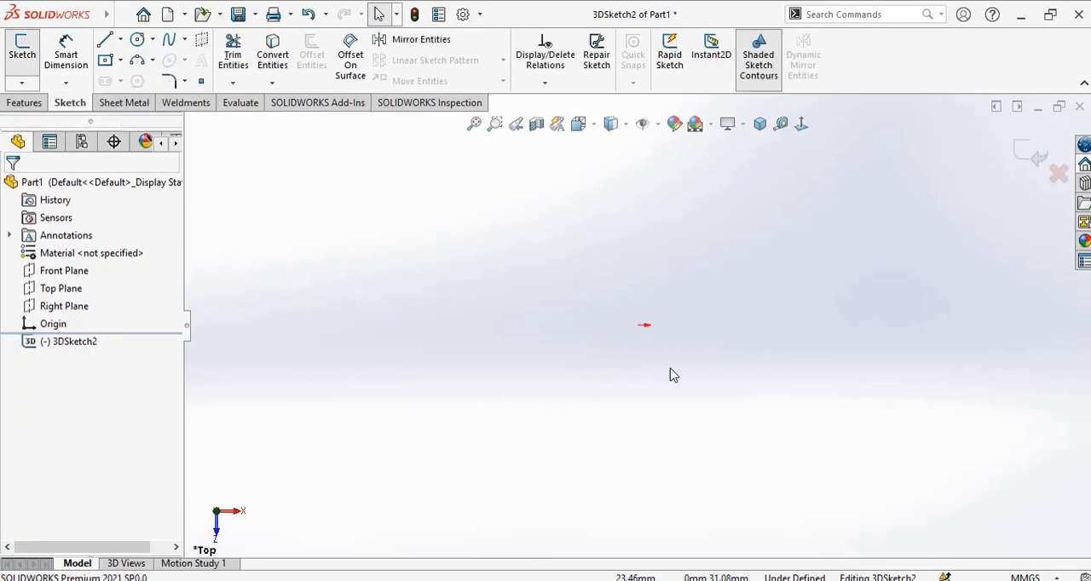
click(61, 288)
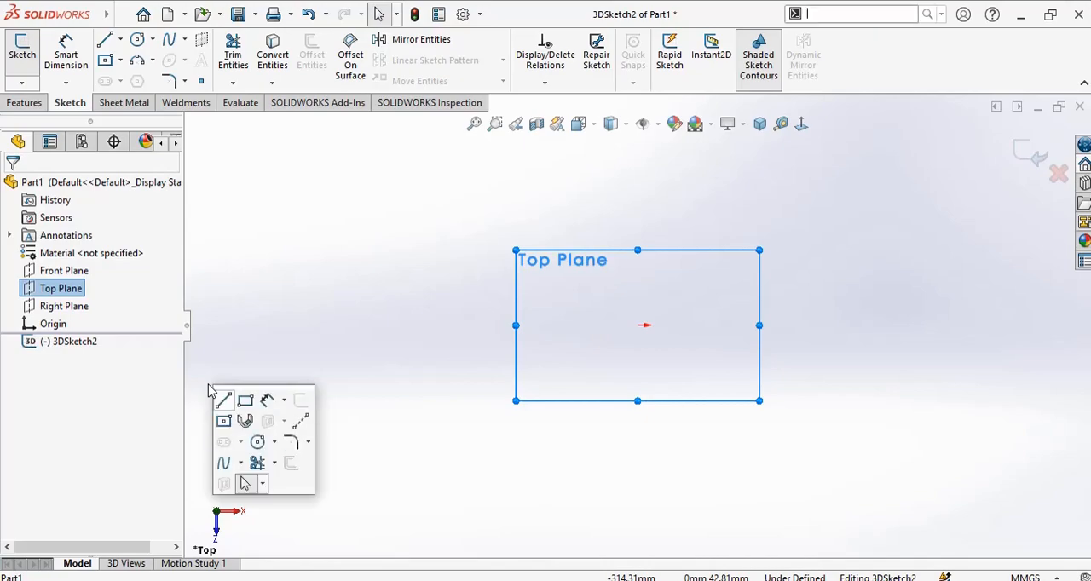
mouse_move(224, 423)
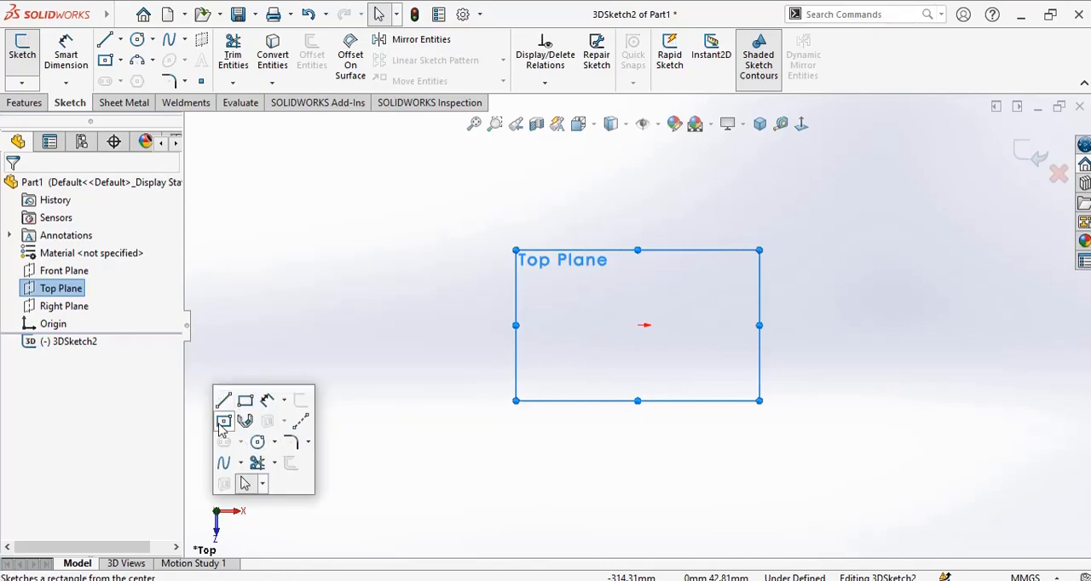
click(223, 421)
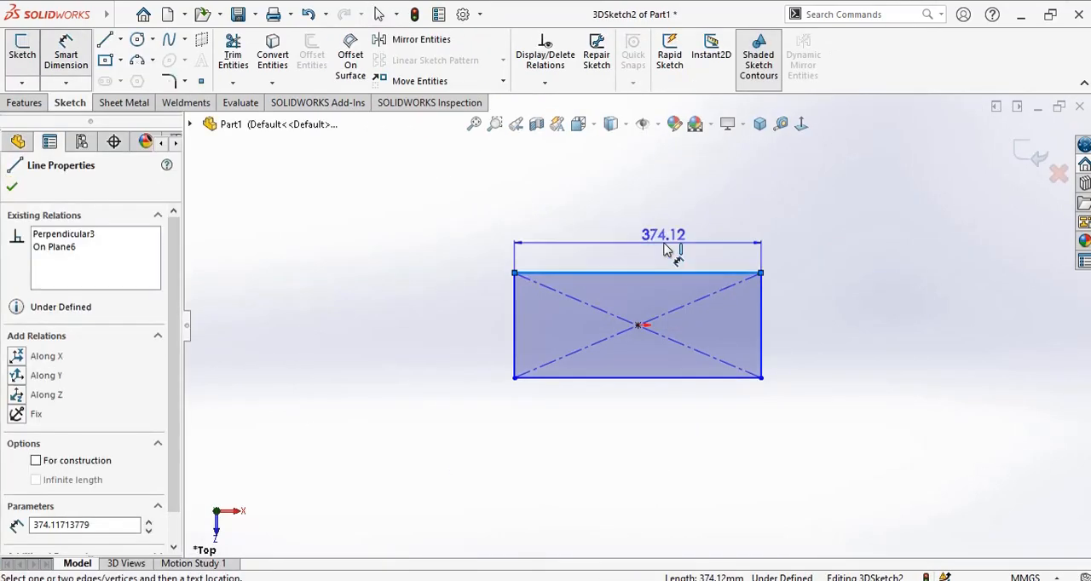
click(663, 235)
text(1670)
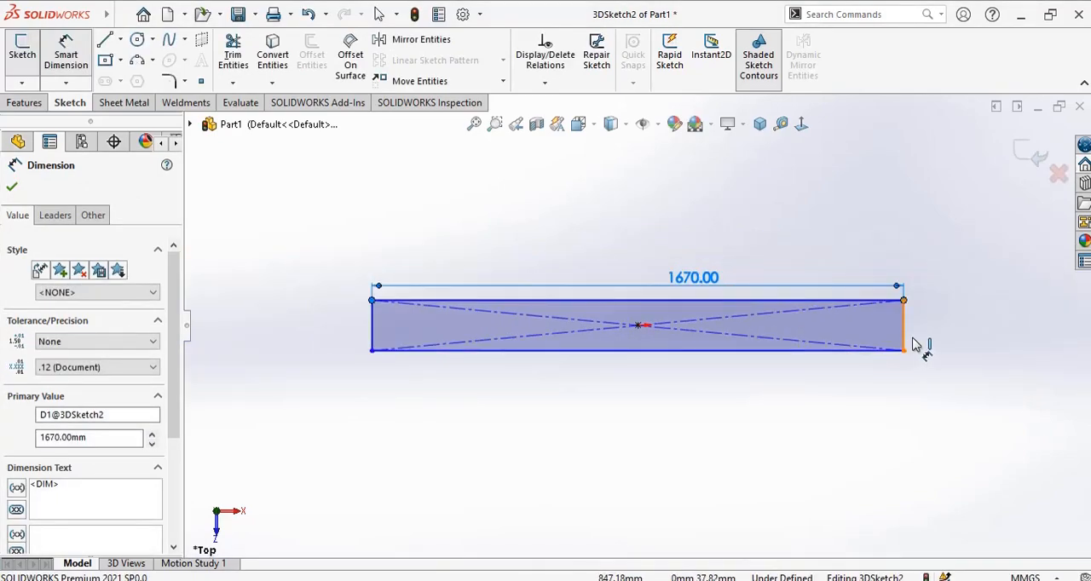
click(900, 322)
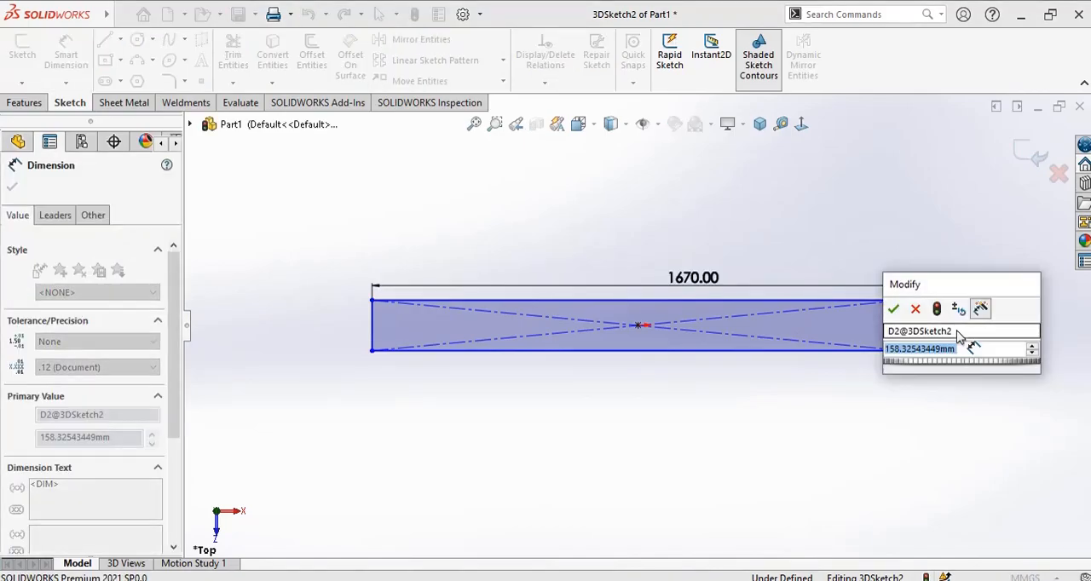
click(893, 309)
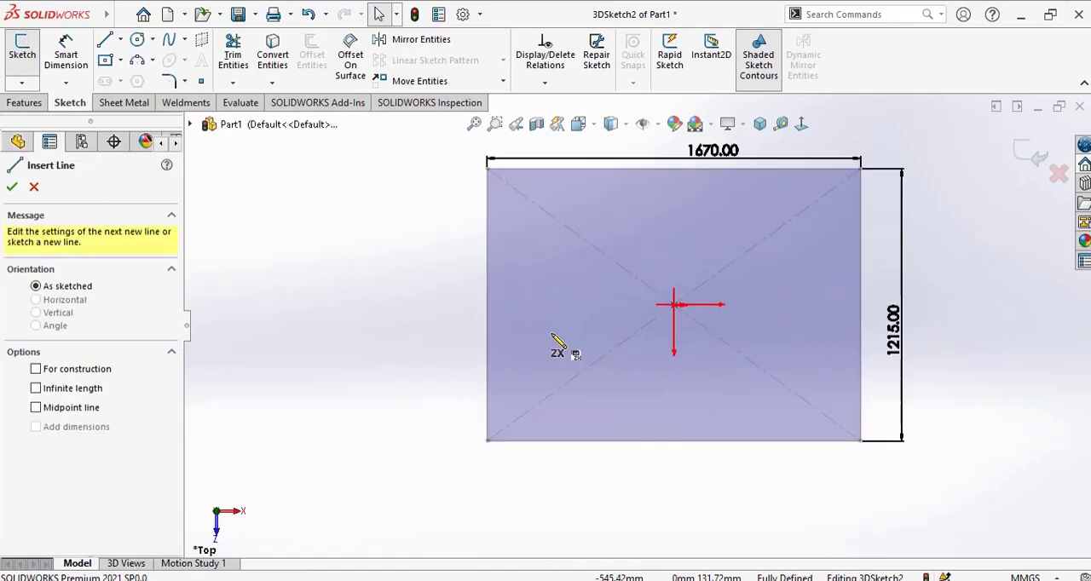
Step: Draw horizontal and vertical lines through the rectangle's centre to split it into quarters
click(890, 305)
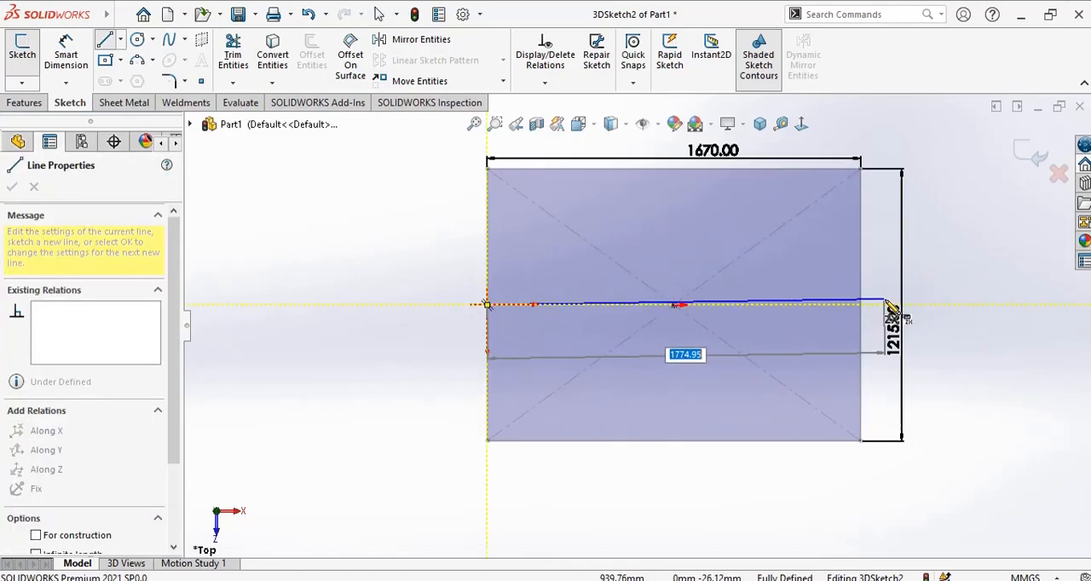
click(12, 188)
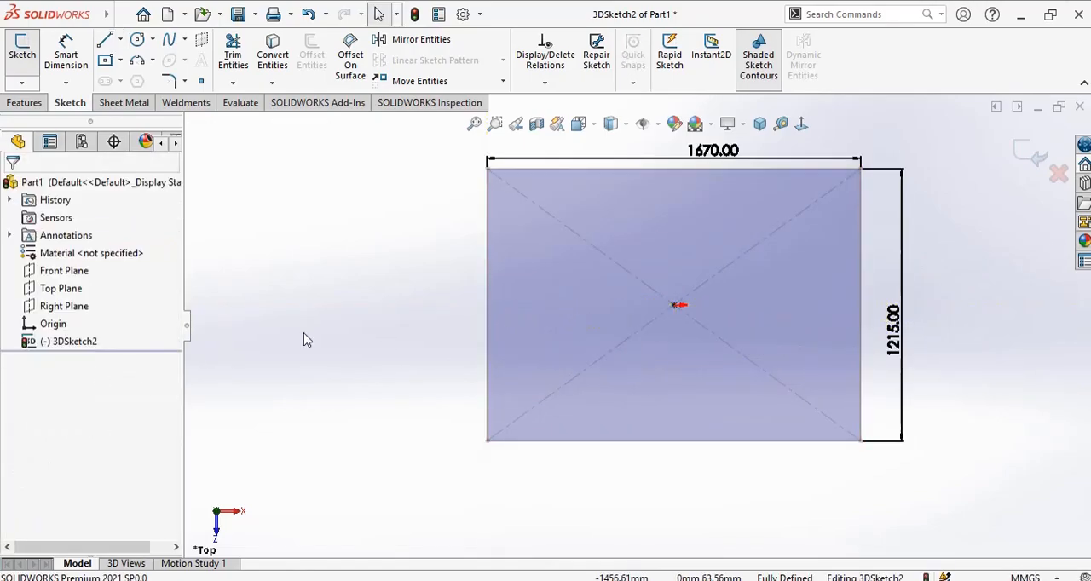
click(75, 341)
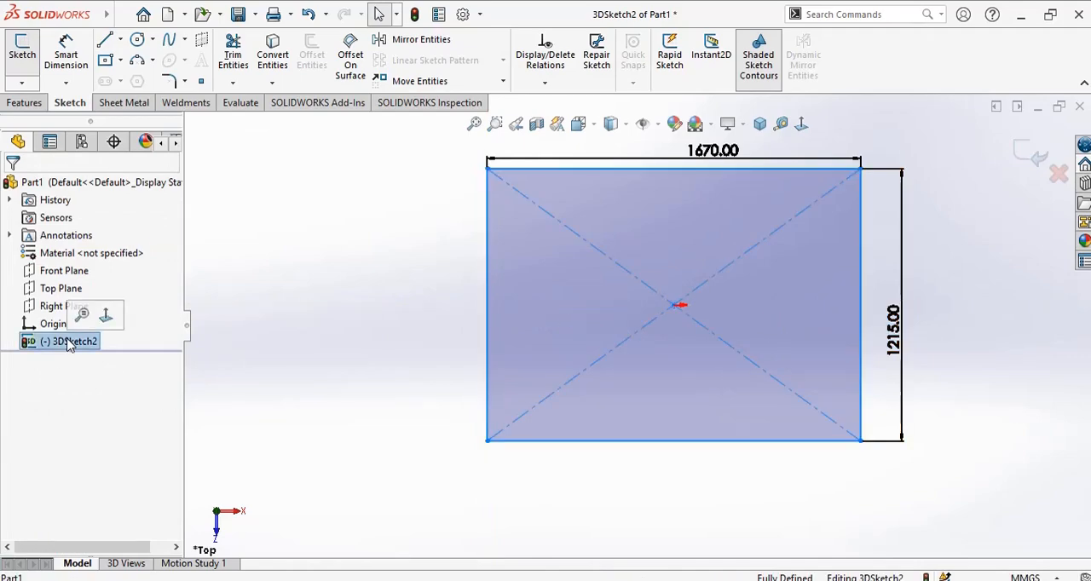
click(400, 348)
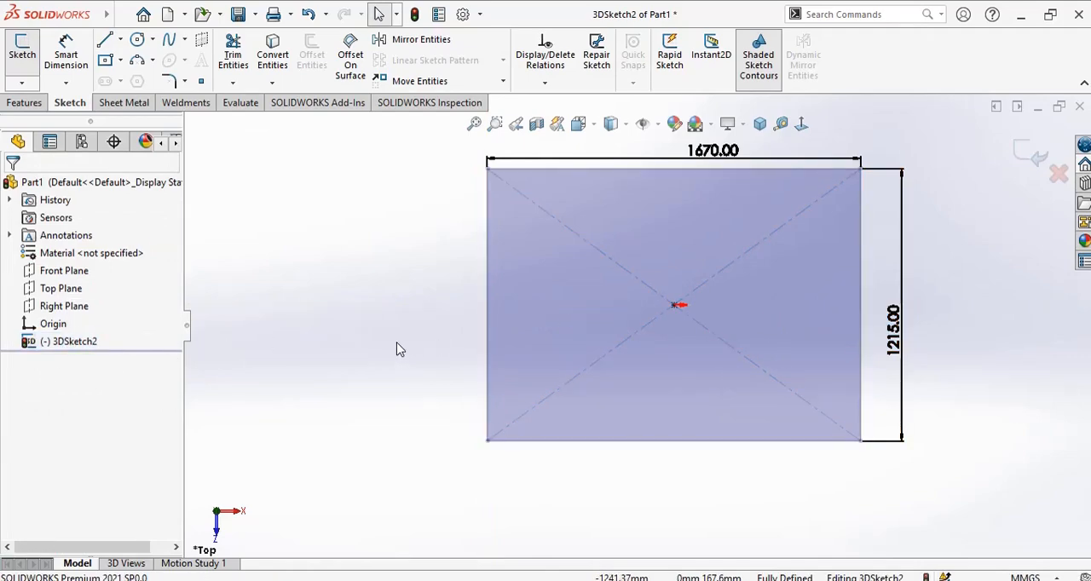
click(106, 40)
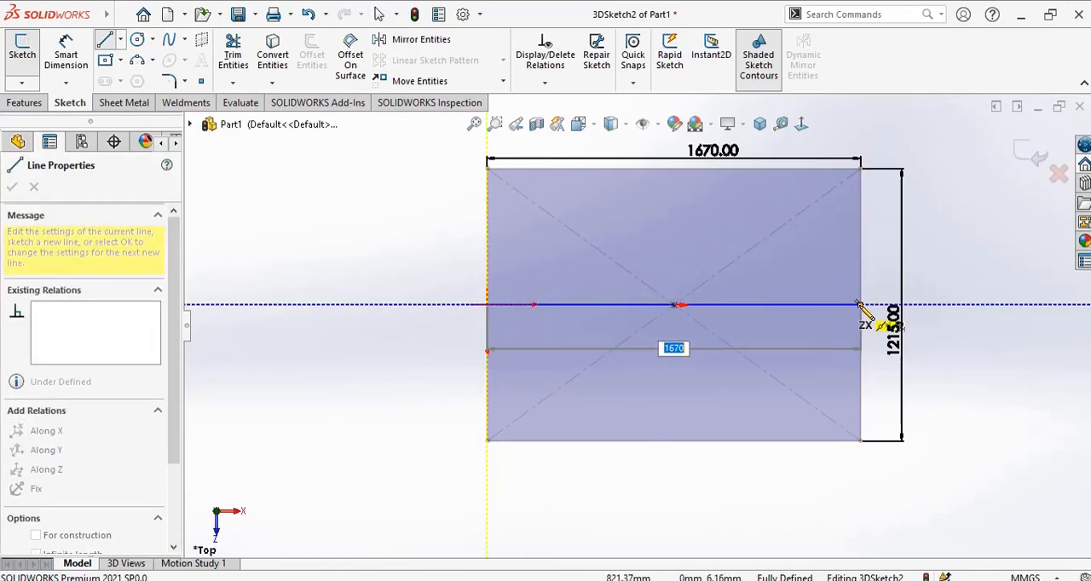
right_click(860, 303)
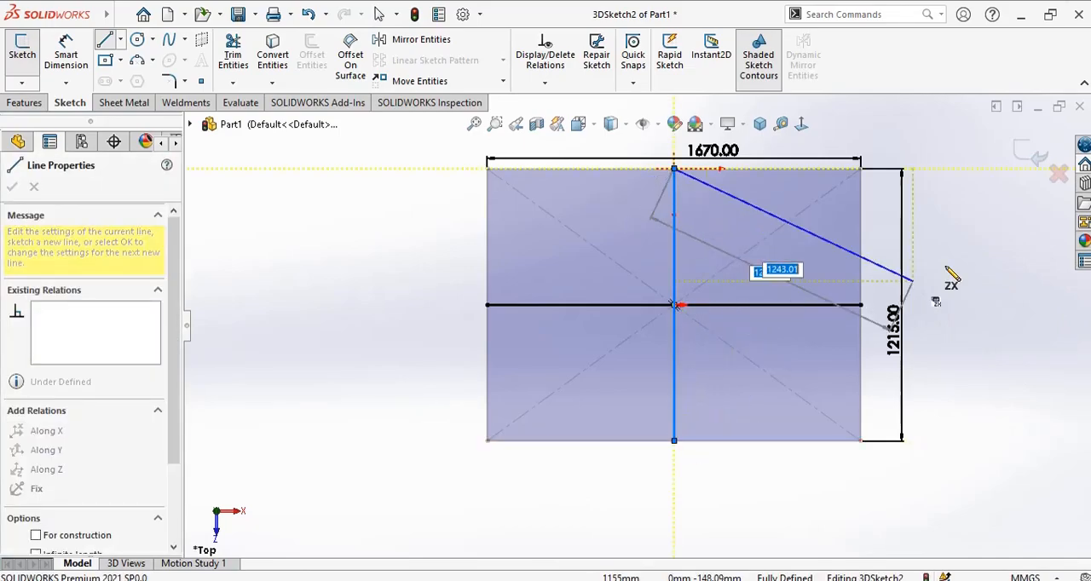
click(12, 185)
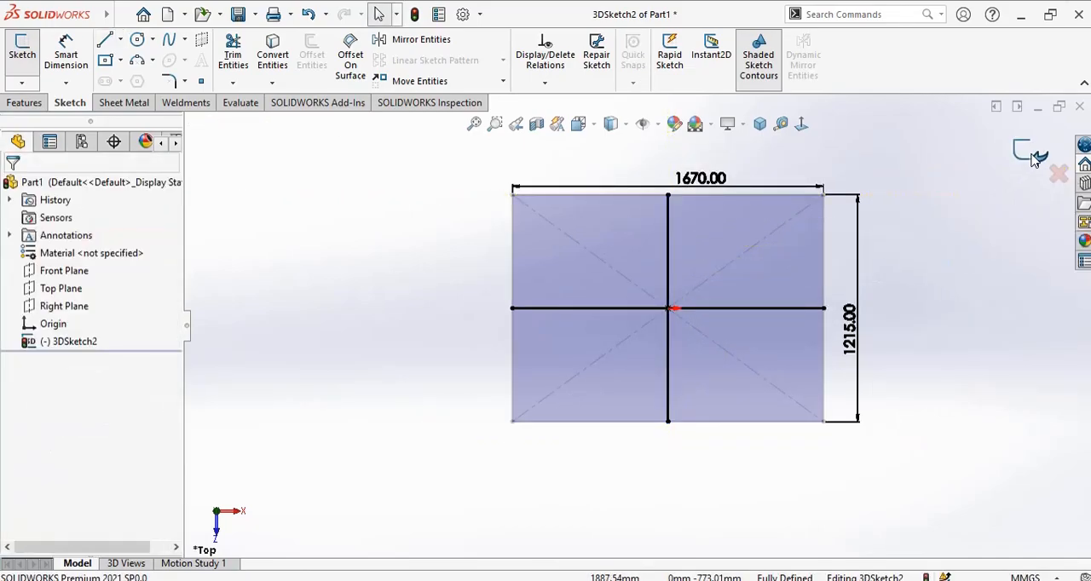
Step: Re-edit the 3D sketch in isometric view and draw leg lines down from corners and midpoints
click(1023, 152)
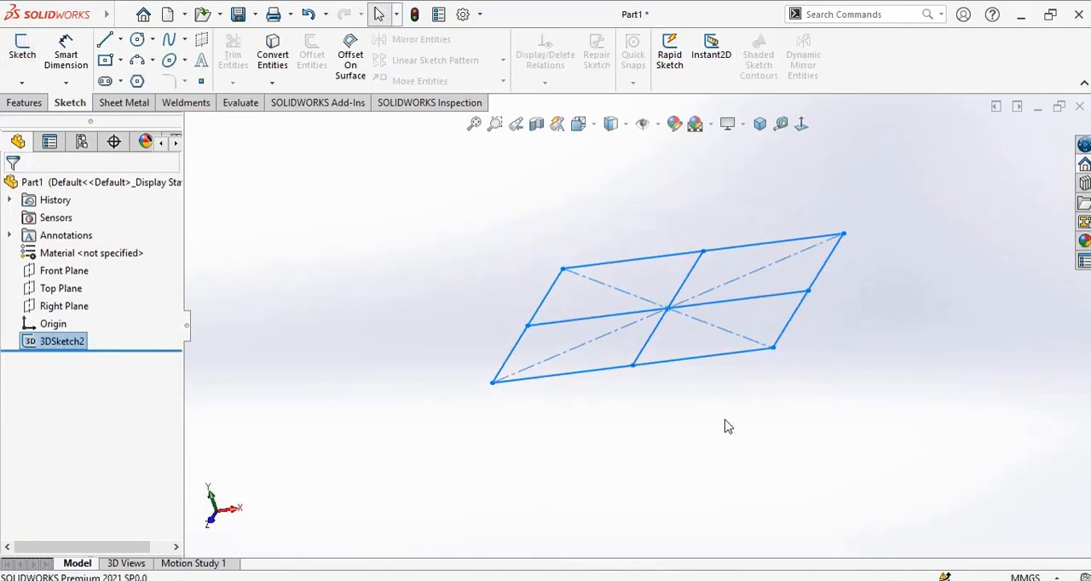
click(61, 341)
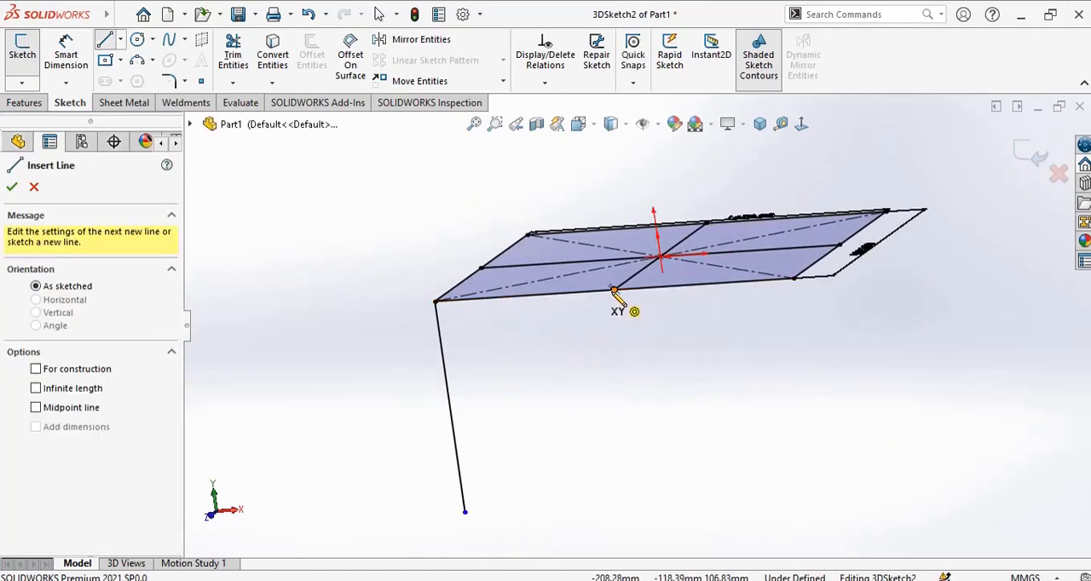
click(639, 474)
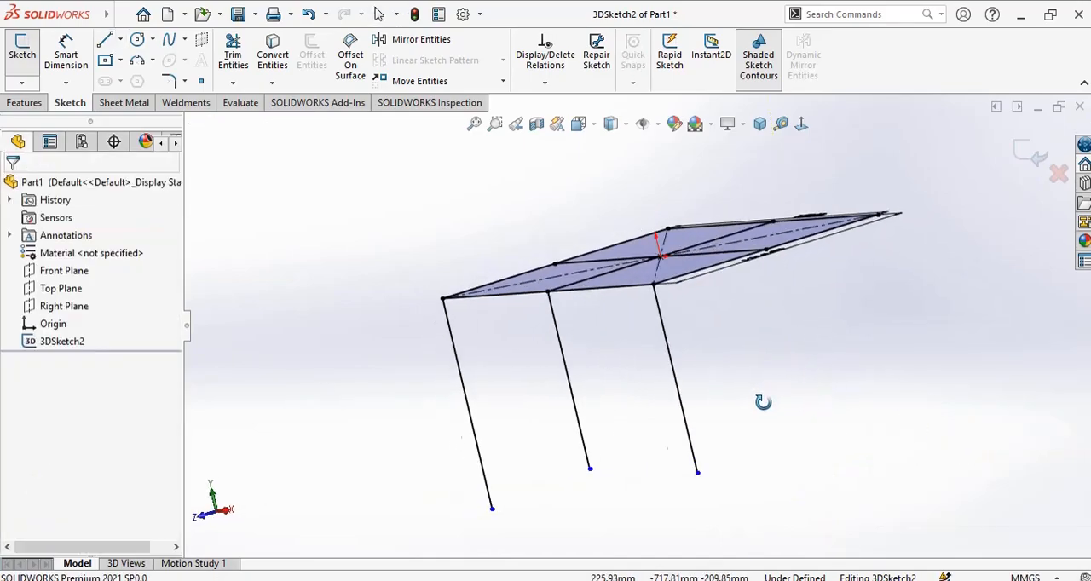
click(104, 39)
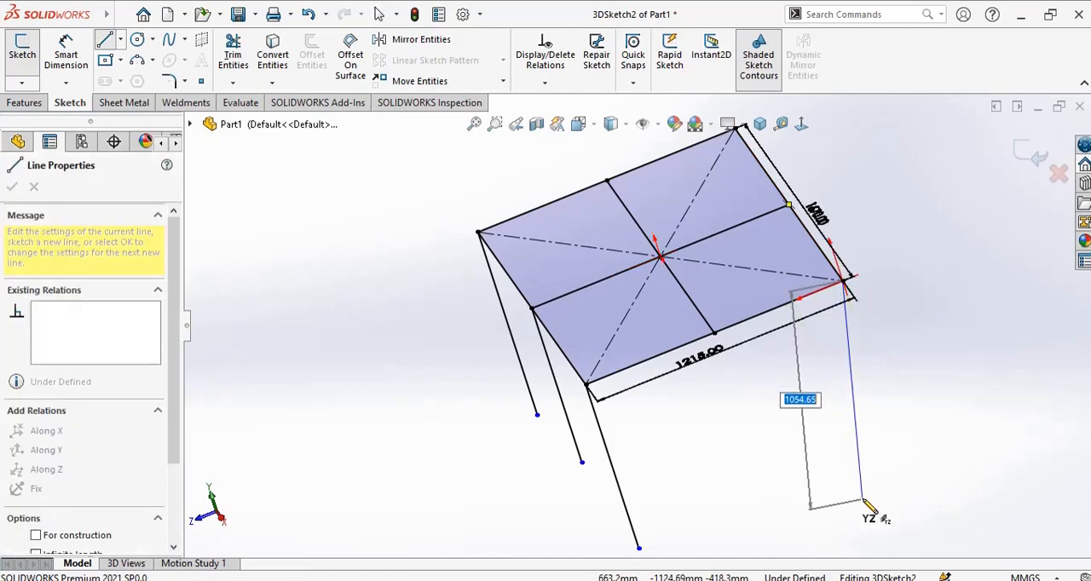
click(46, 450)
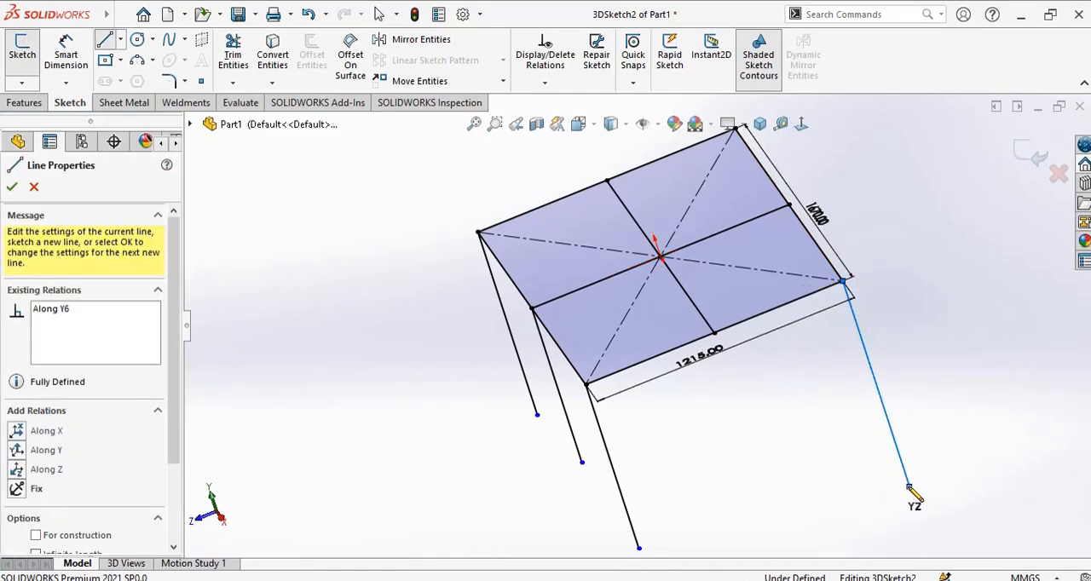
click(10, 187)
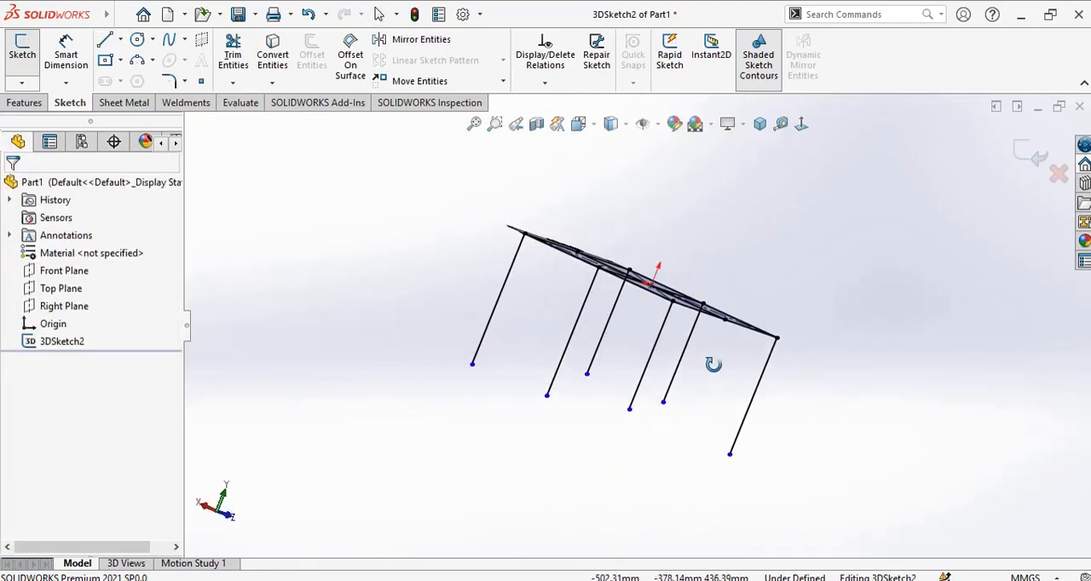
Step: Relate the leg lines to each other so all six legs match in length and direction
click(273, 51)
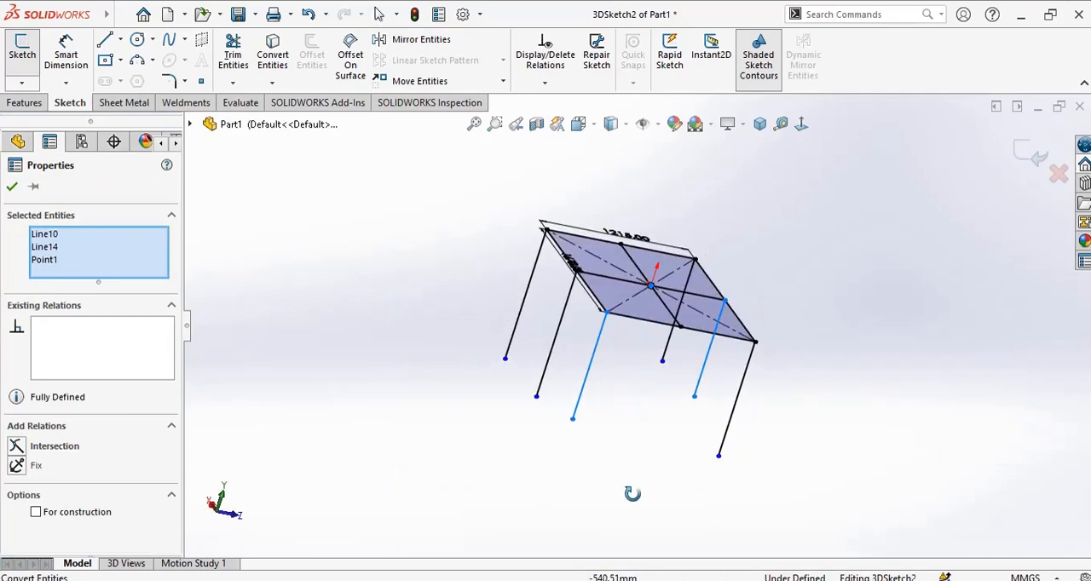
click(11, 186)
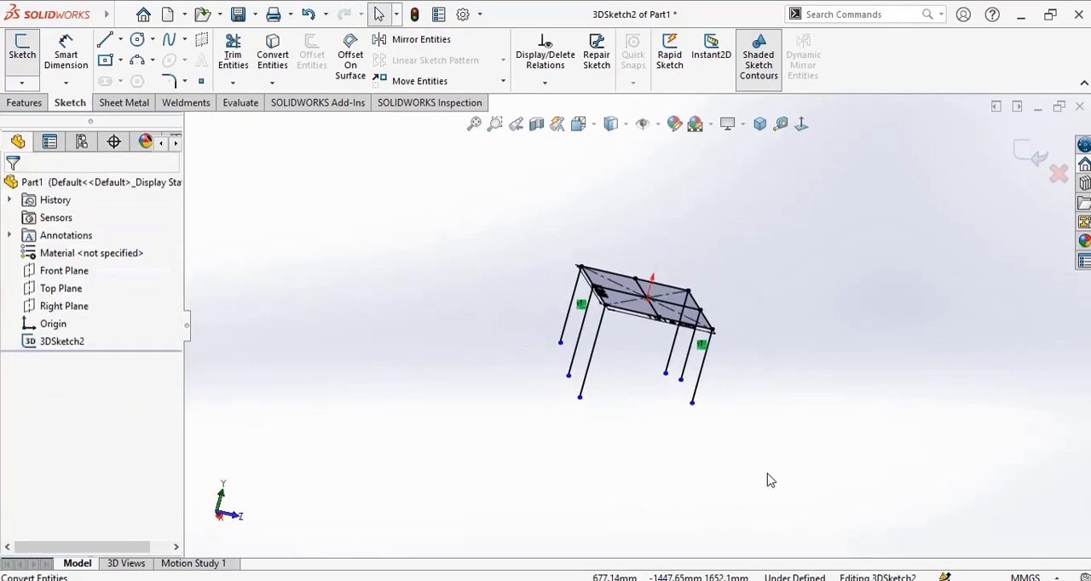
drag(759, 480, 540, 344)
text(495)
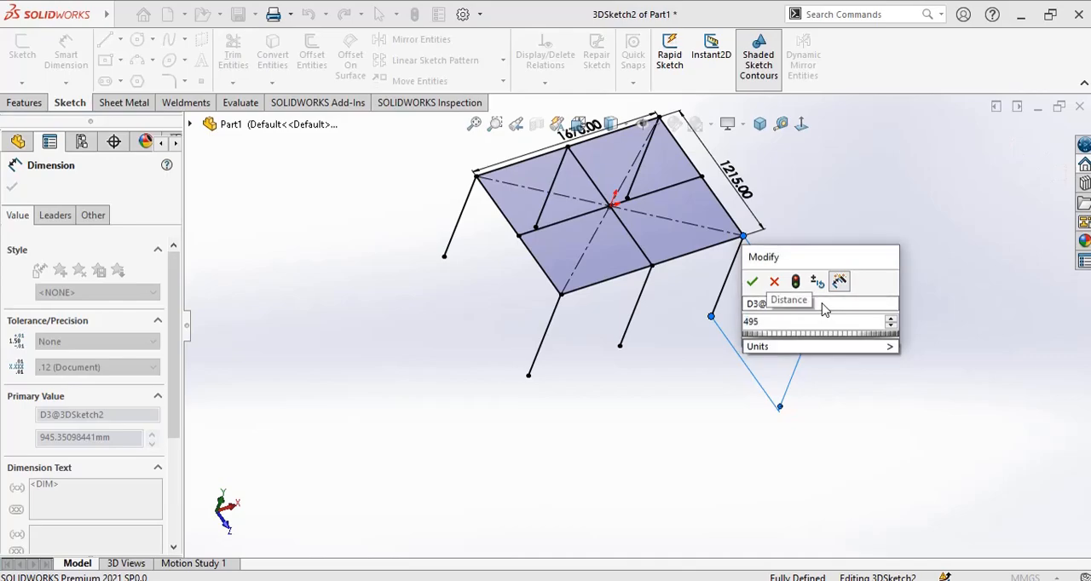
Step: Set the legs to 495 mm and sketch the lower rectangle joining the legs
click(752, 281)
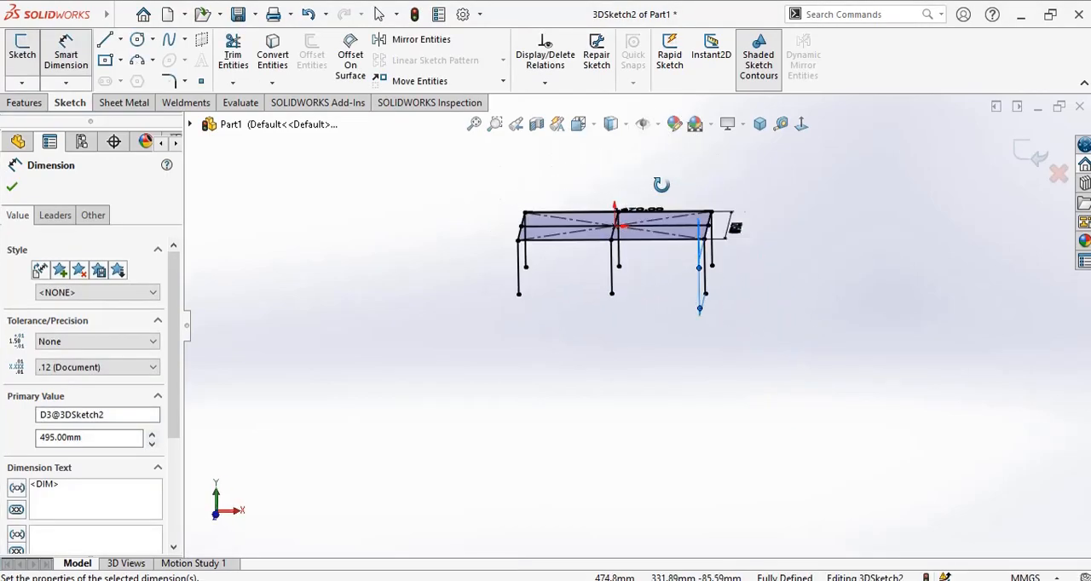
click(12, 188)
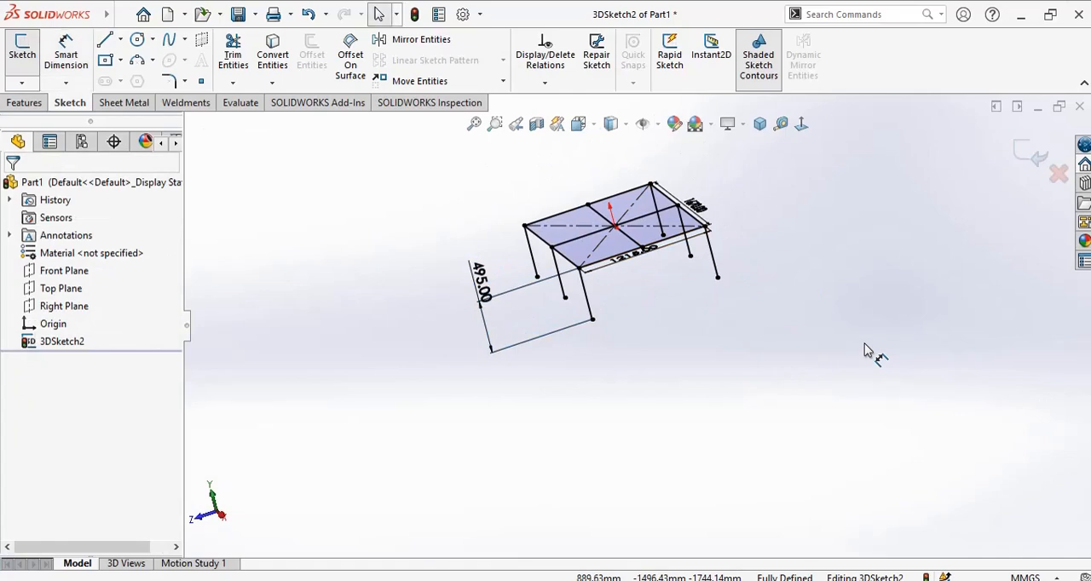
click(106, 40)
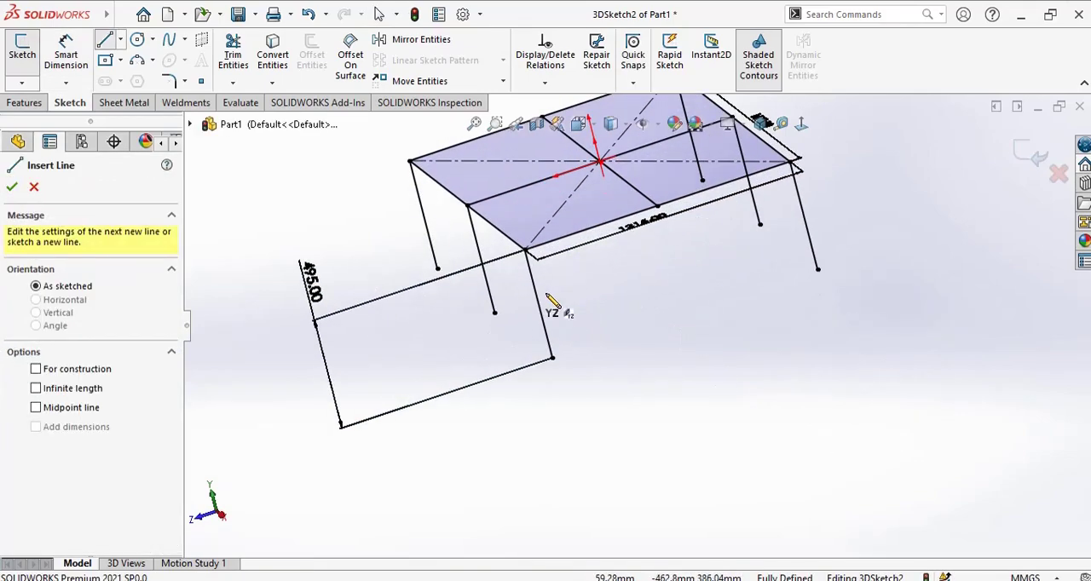
click(757, 280)
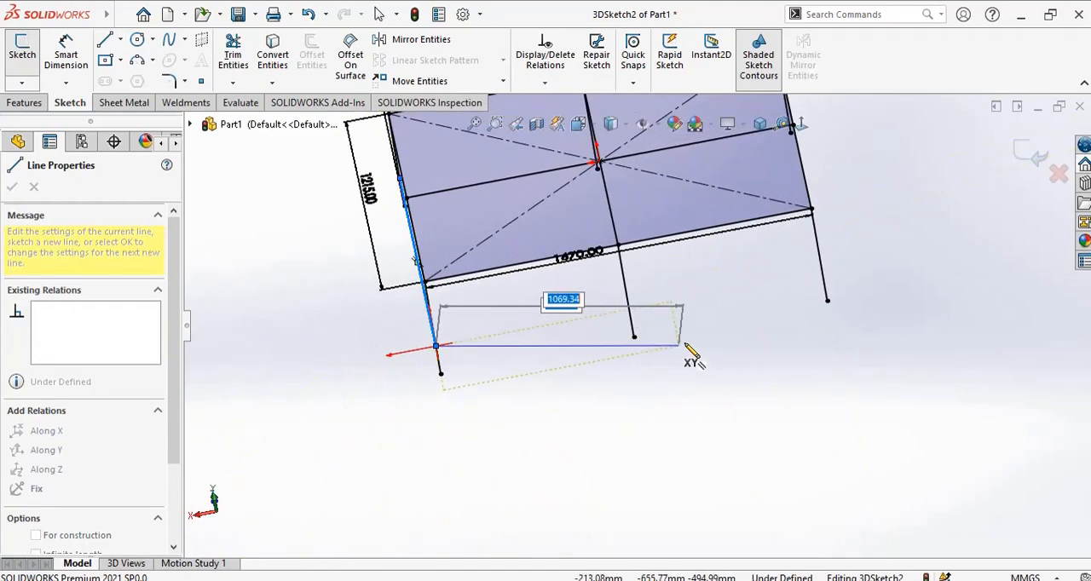
mouse_move(832, 282)
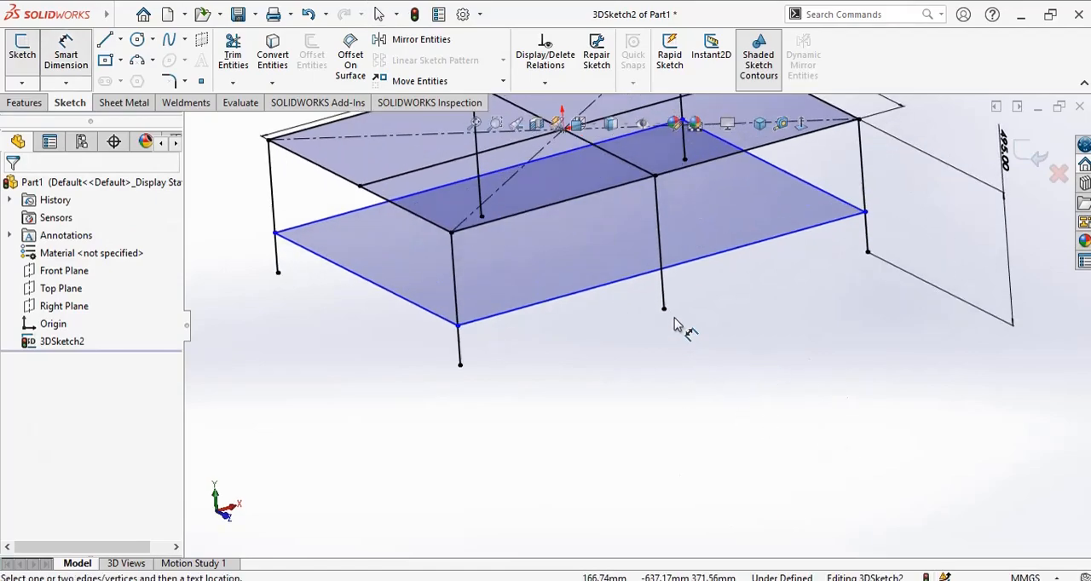
Step: Dimension the lower frame 148.85 mm from the top frame, fully defining the sketch
click(665, 307)
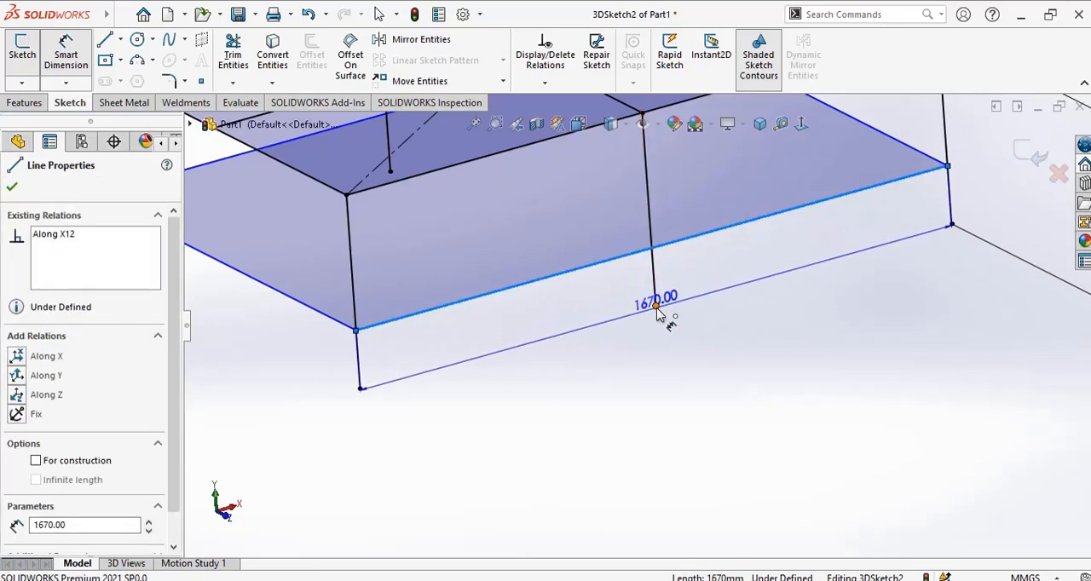
click(655, 304)
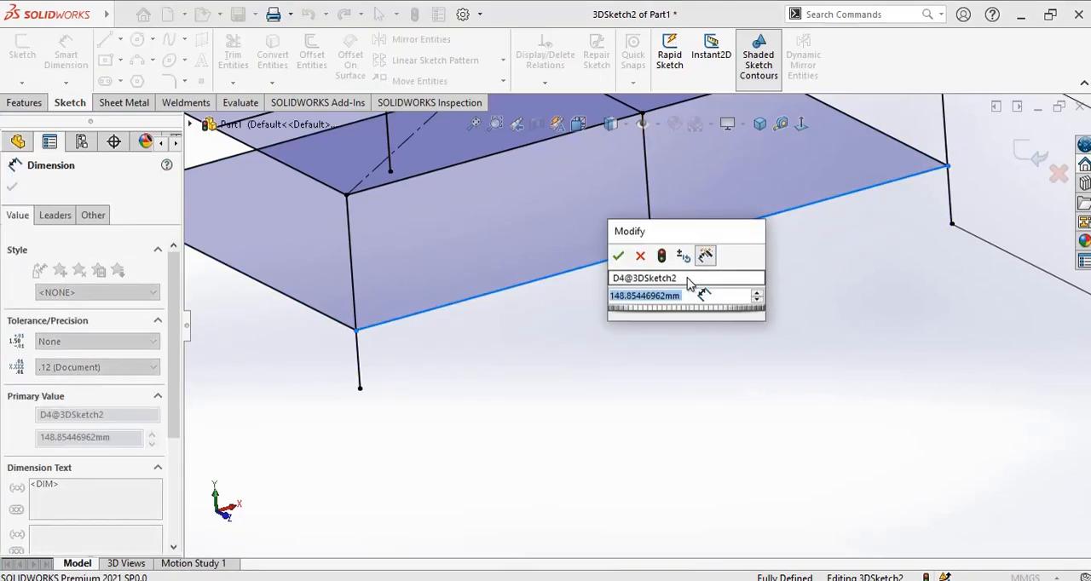
click(617, 255)
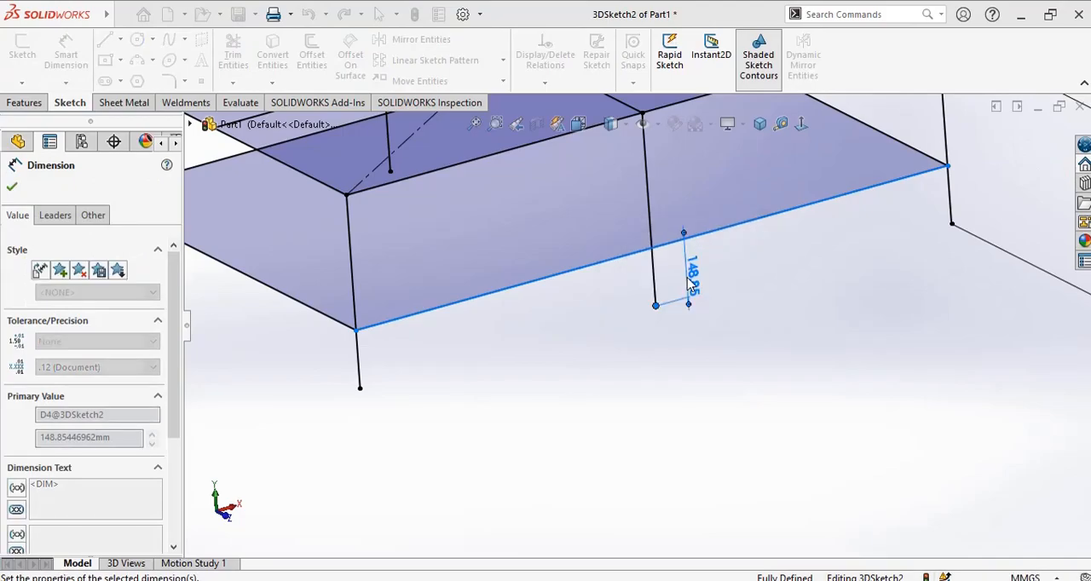
click(12, 186)
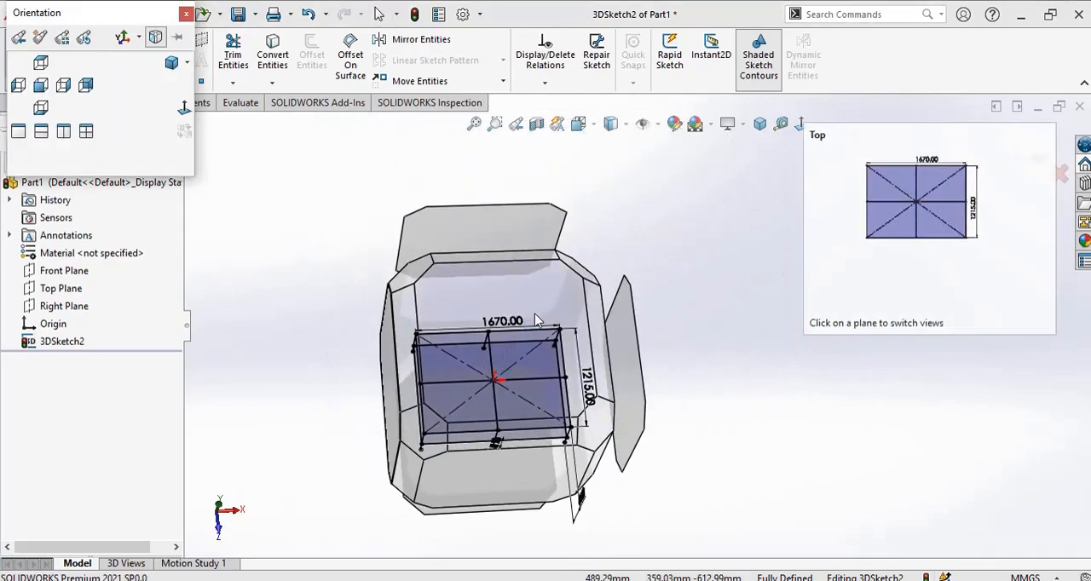
Step: From the top view, sketch a diagonal corner brace dimensioned 125 mm from the corner at 45°
click(921, 201)
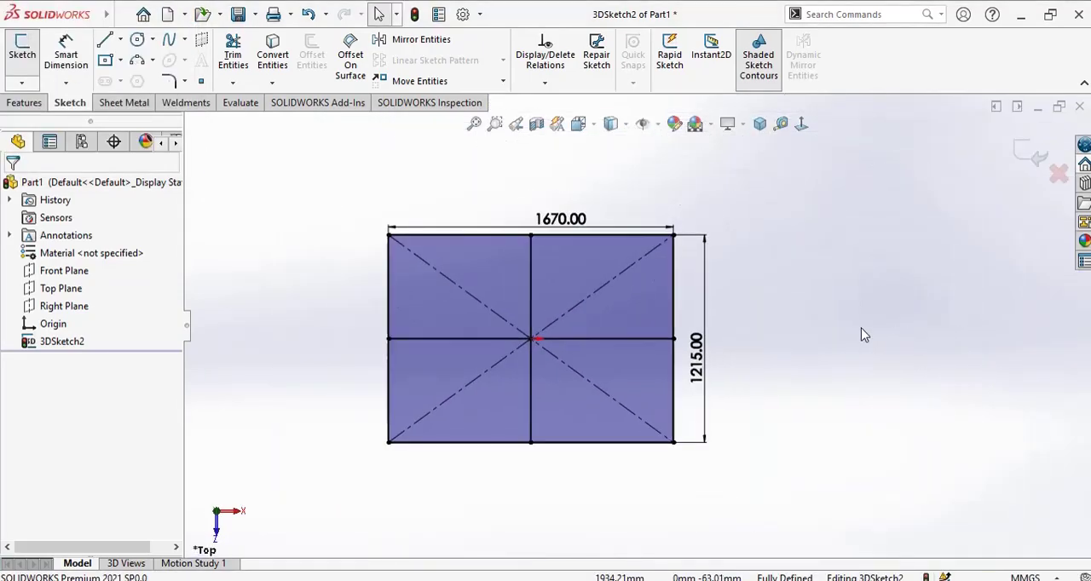
click(104, 39)
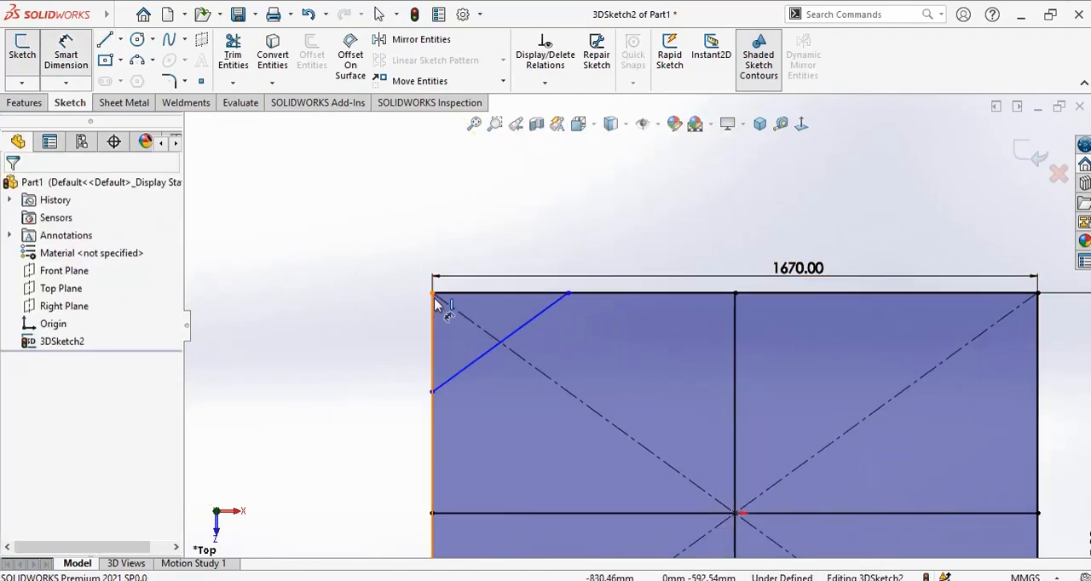
click(566, 293)
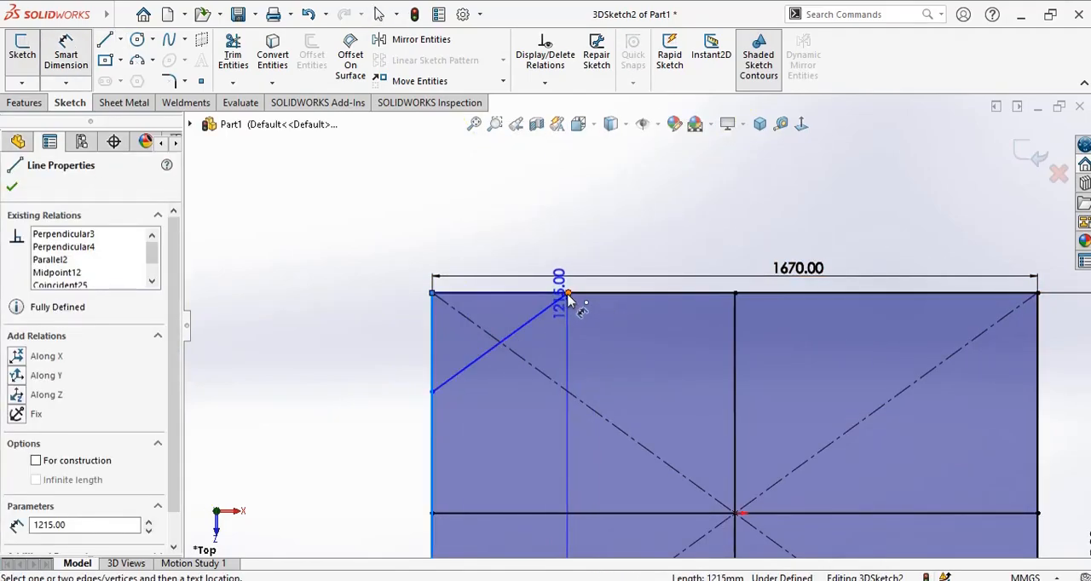
click(566, 293)
text(45)
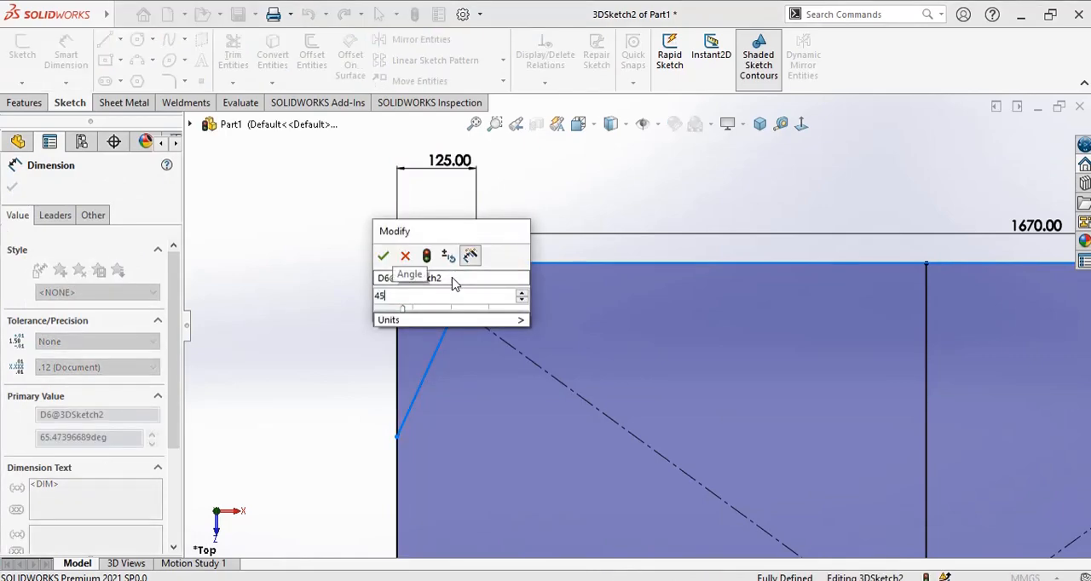
click(381, 255)
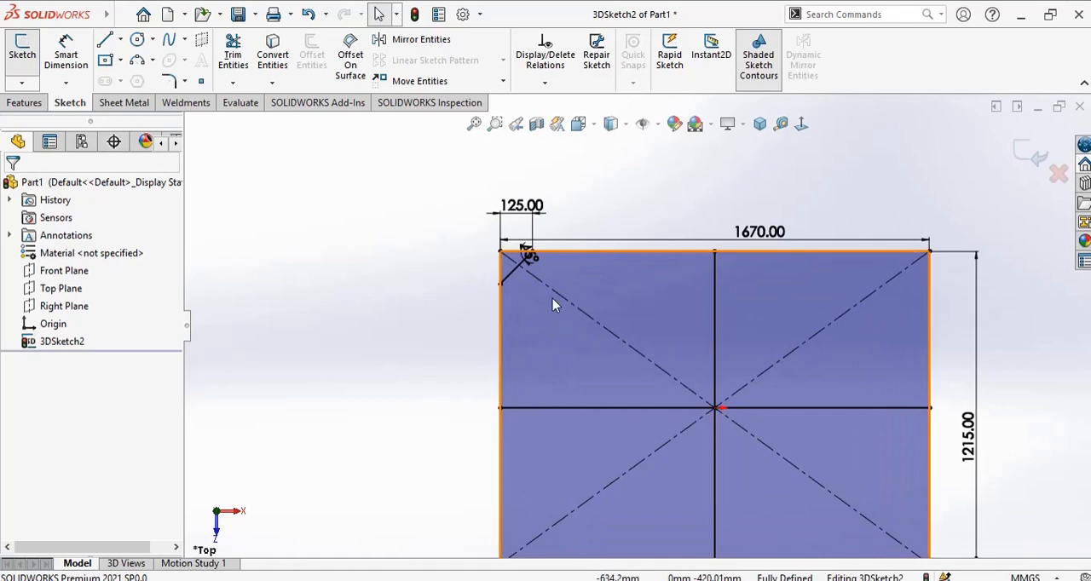
click(508, 264)
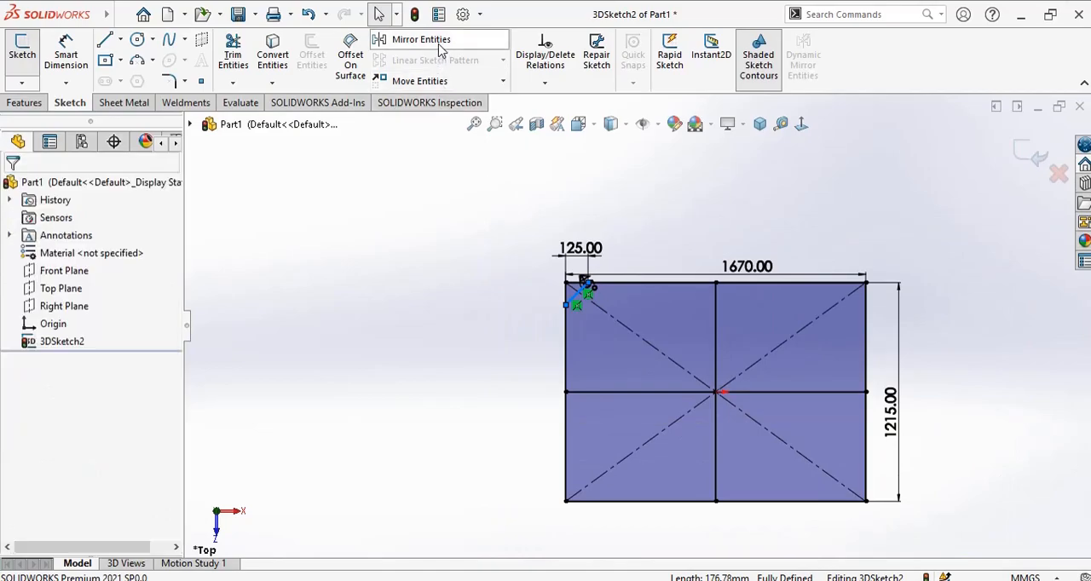
Step: Mirror the brace about the Front Plane with Copy, then select both corner braces
click(420, 39)
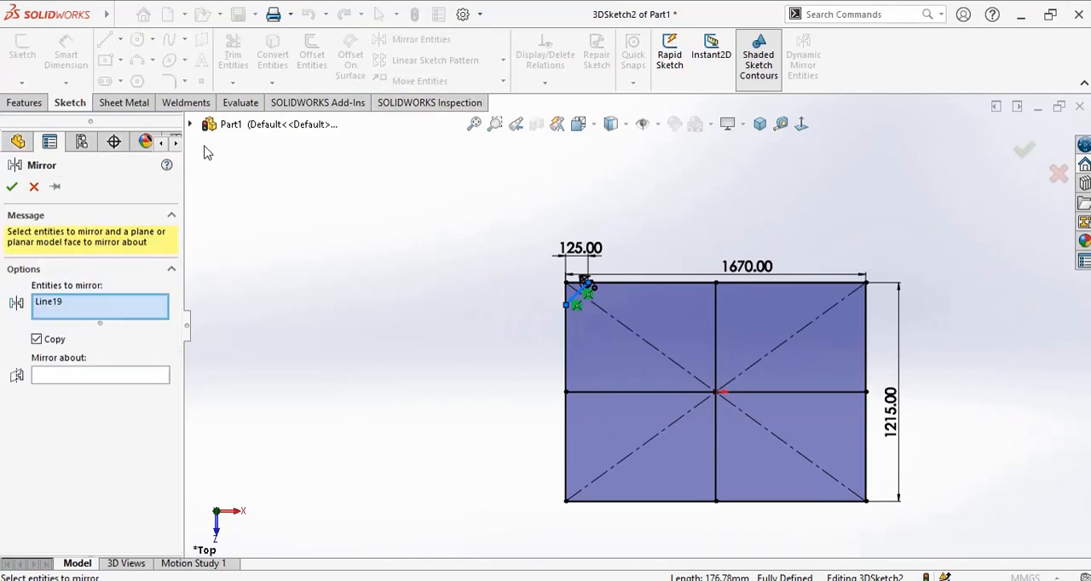
click(190, 123)
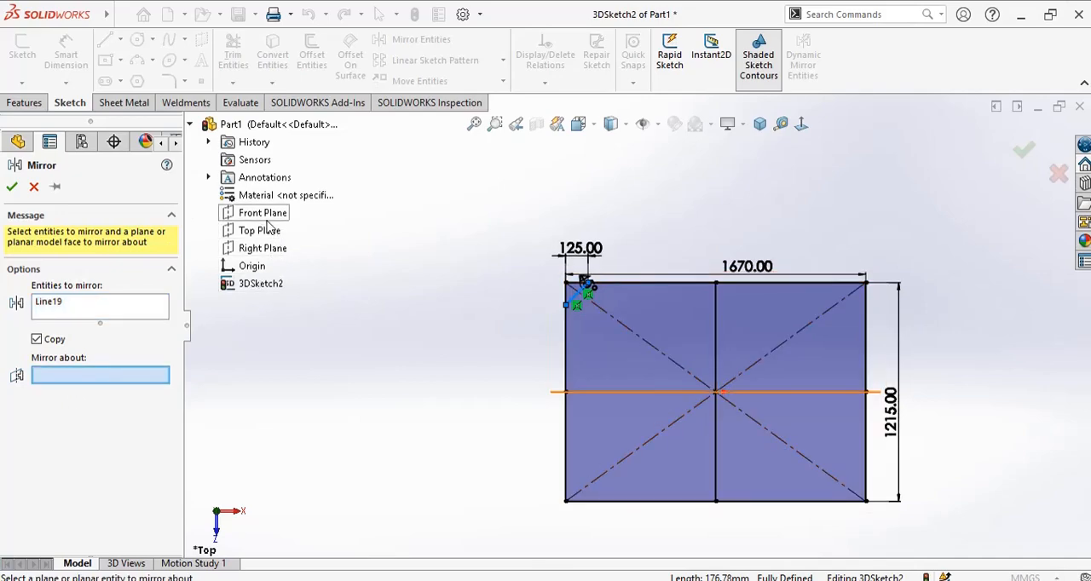
click(262, 212)
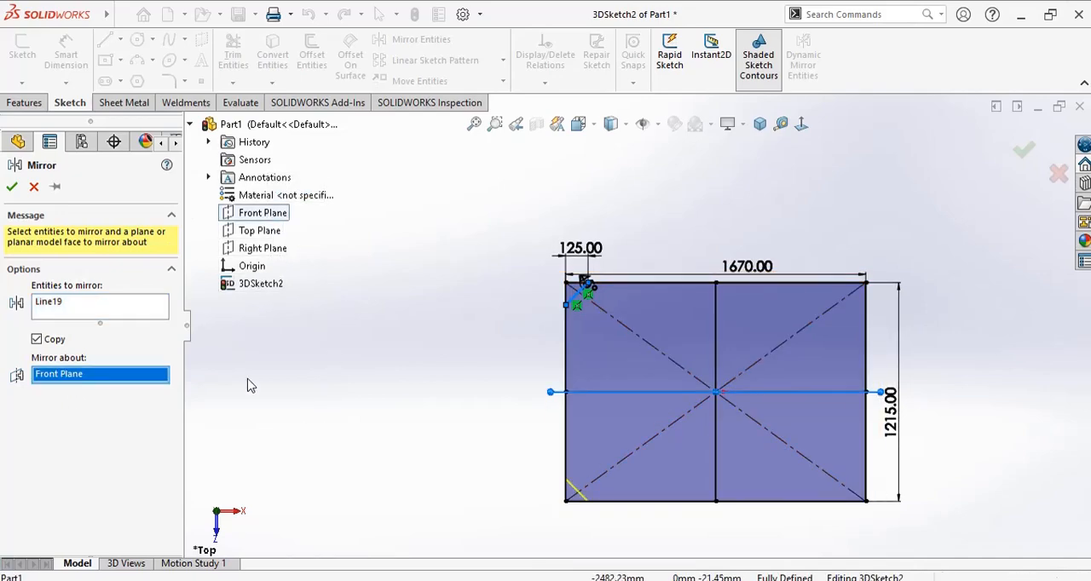
click(11, 188)
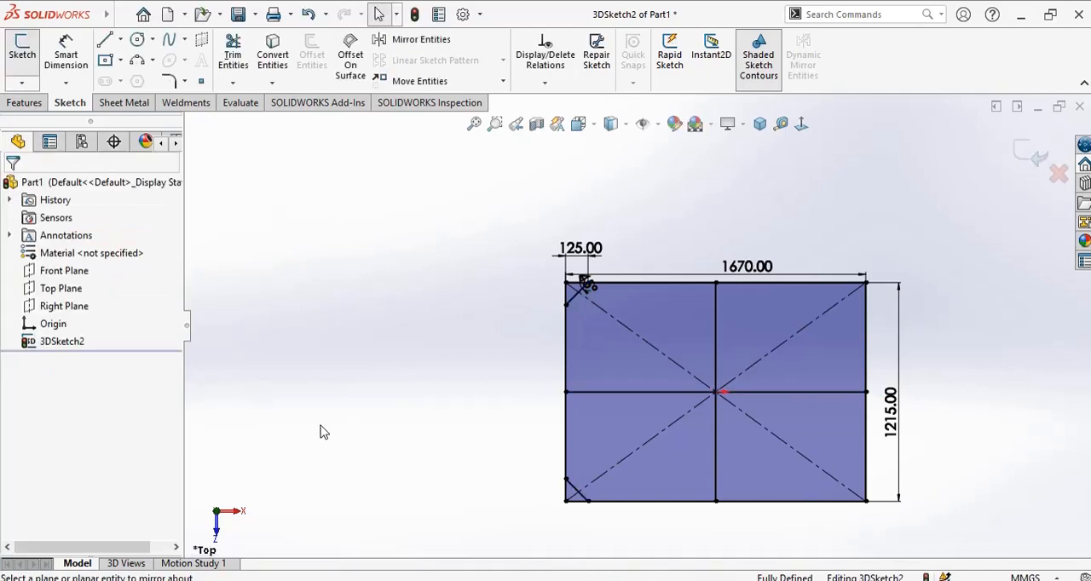
click(62, 341)
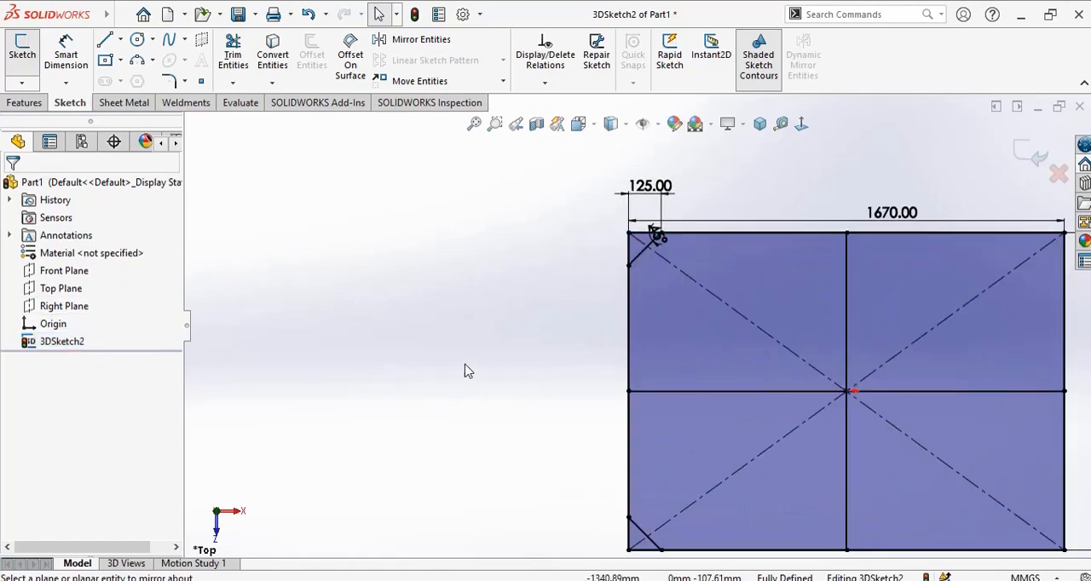
click(641, 252)
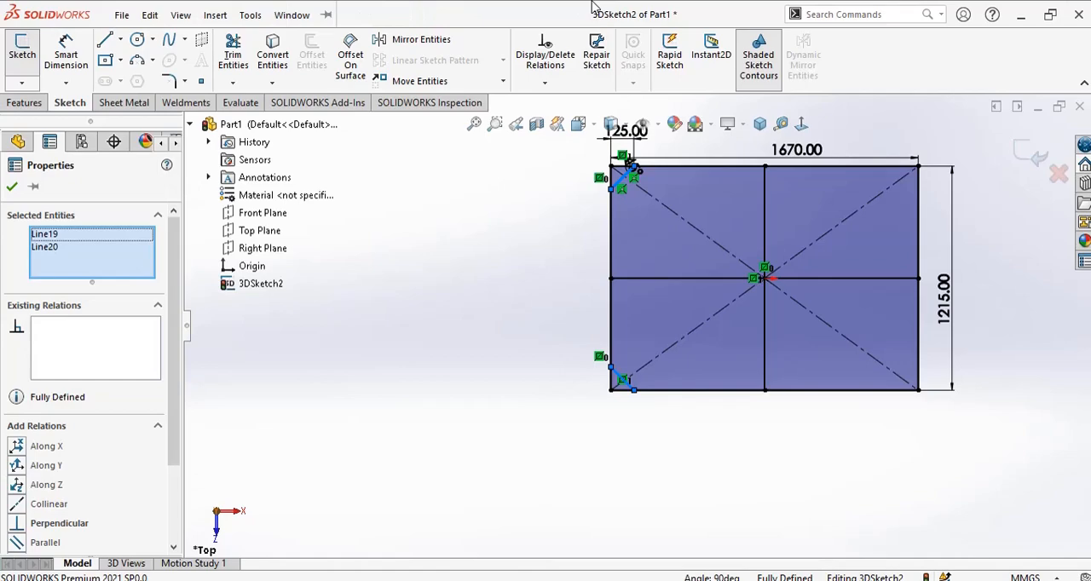
Step: Mirror Line19 and Line20 about the Right Plane so all four corners are braced
click(420, 40)
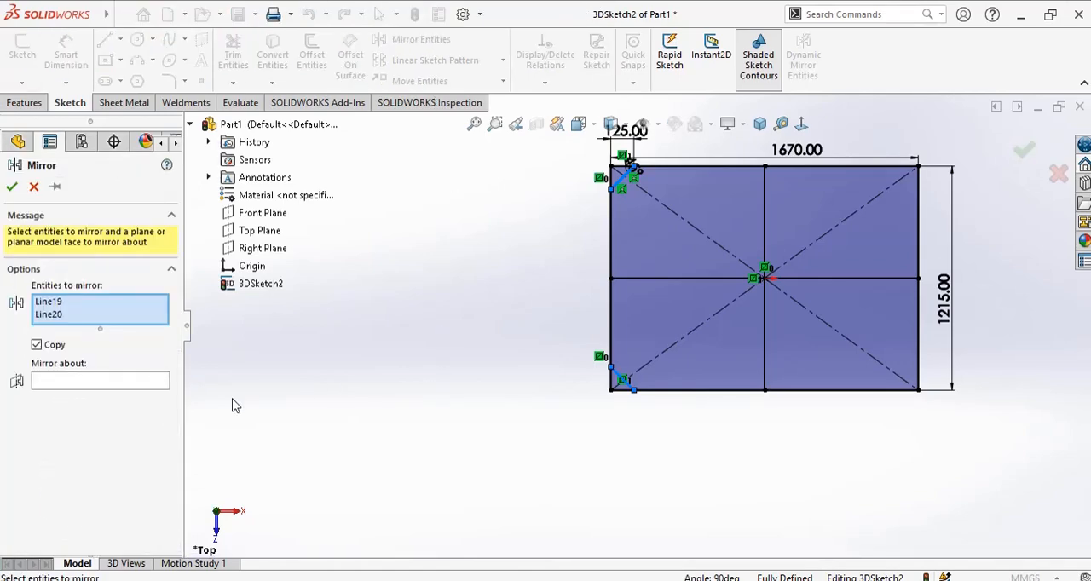
click(262, 249)
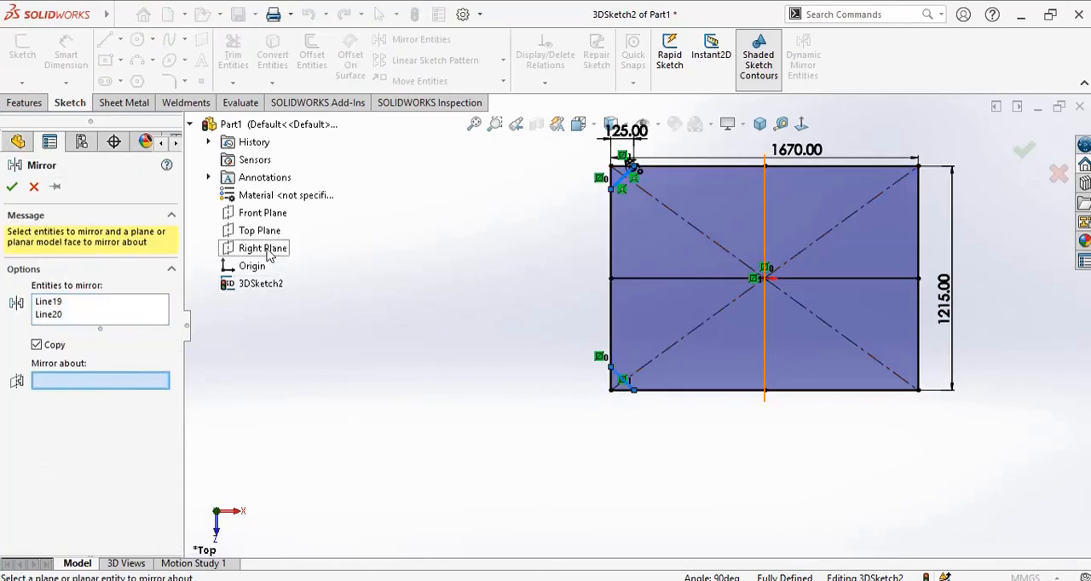
click(262, 249)
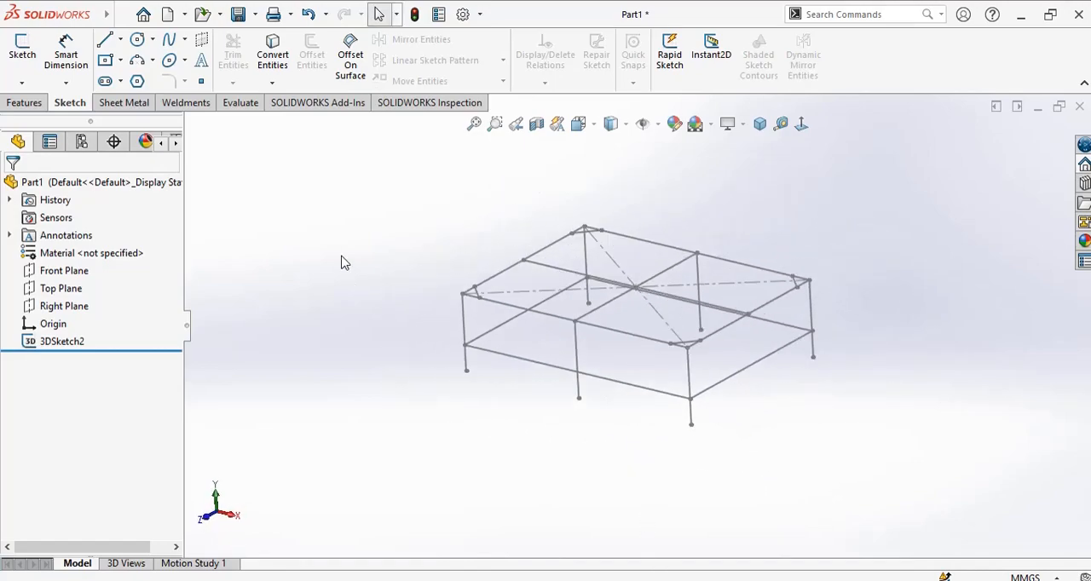
mouse_move(272, 55)
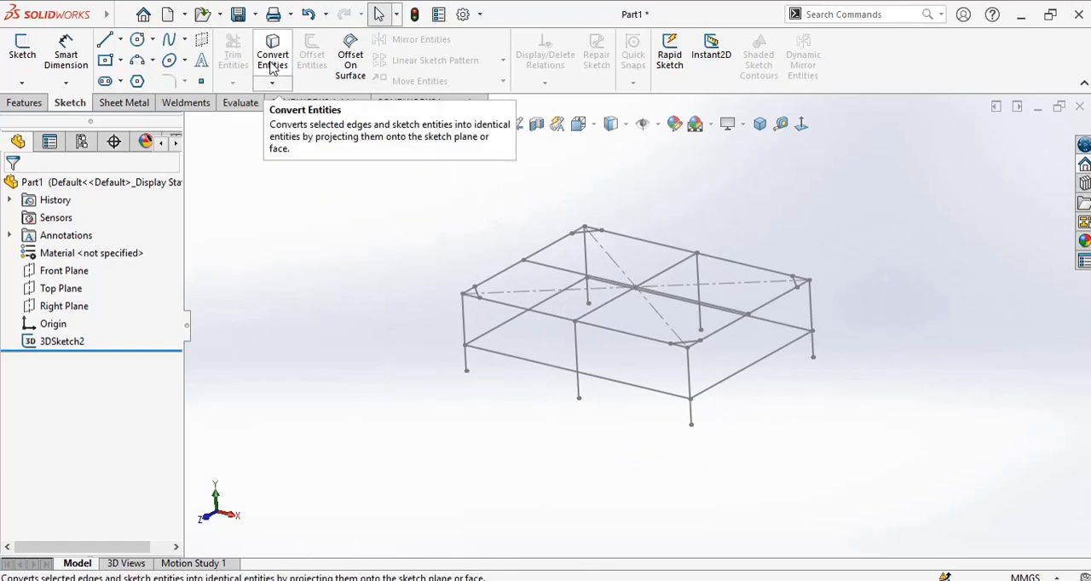
Step: Start a Weldments Structural Member with a Custom 50X50X5 rectangle tube profile
click(188, 102)
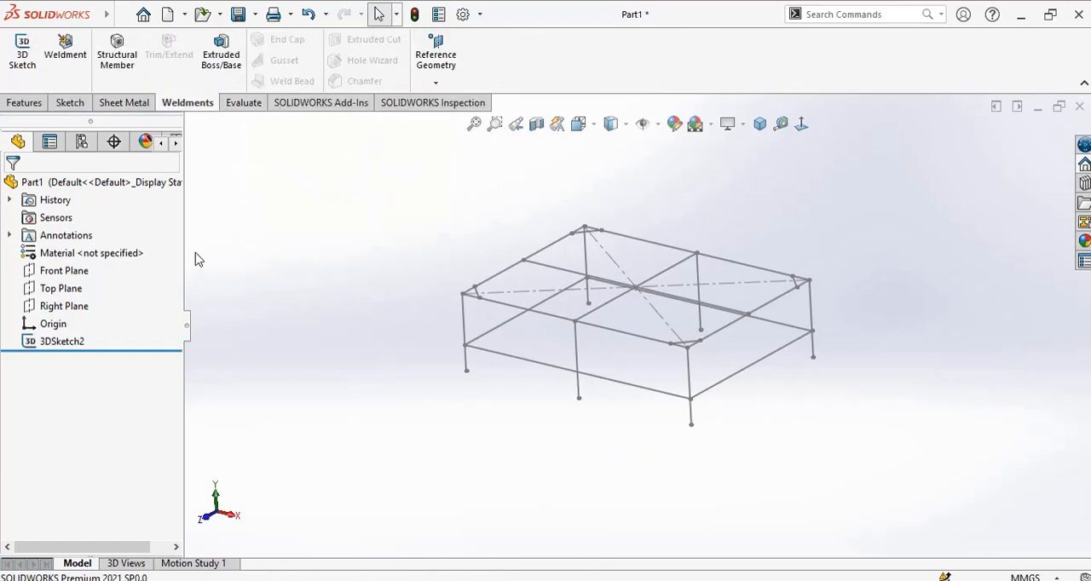
click(116, 52)
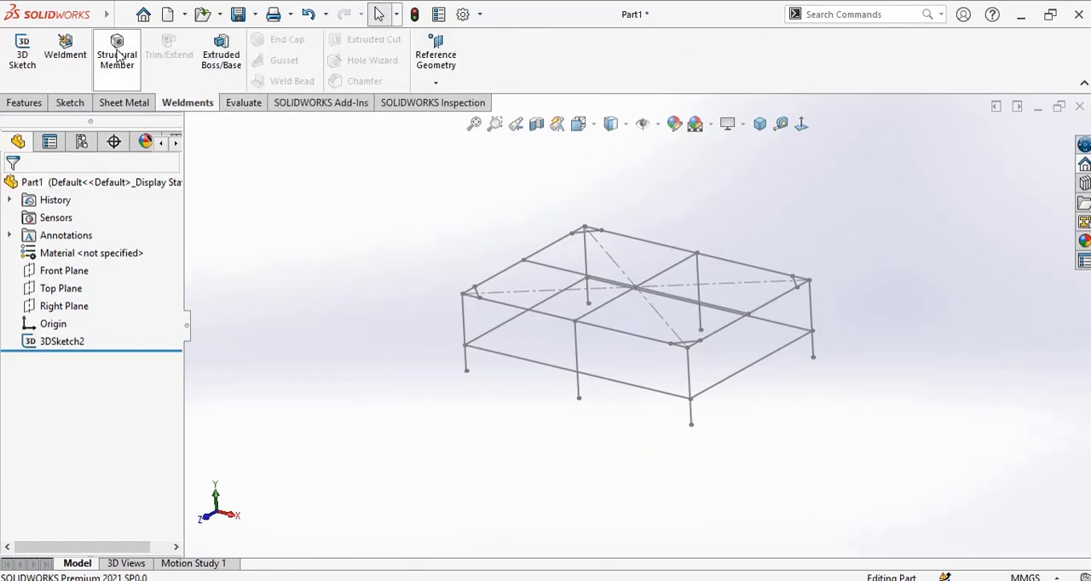
click(116, 53)
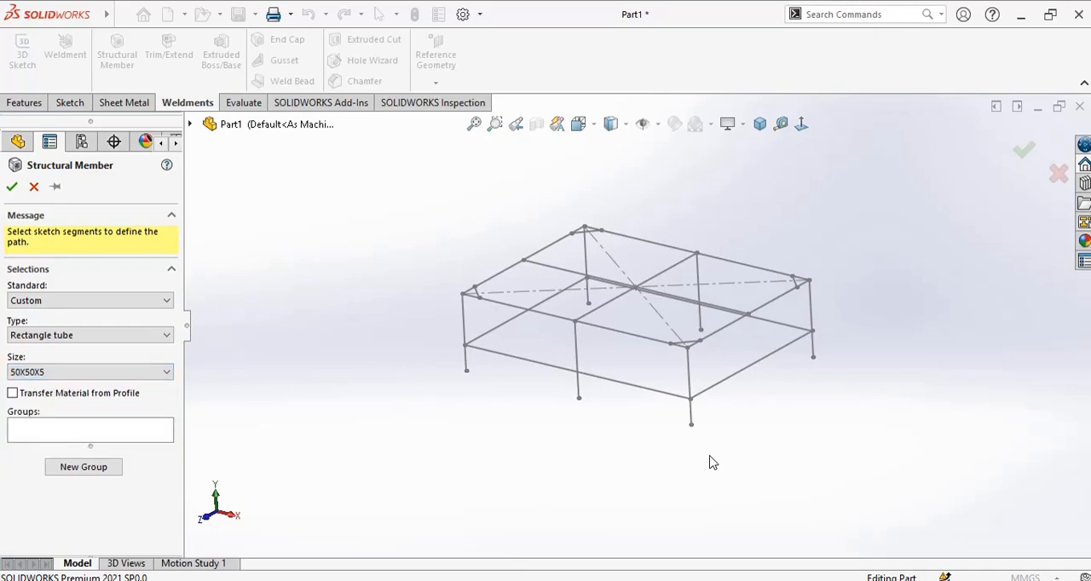
Step: Select the top-frame perimeter as the first group and the middle cross members as further groups
drag(713, 462, 674, 416)
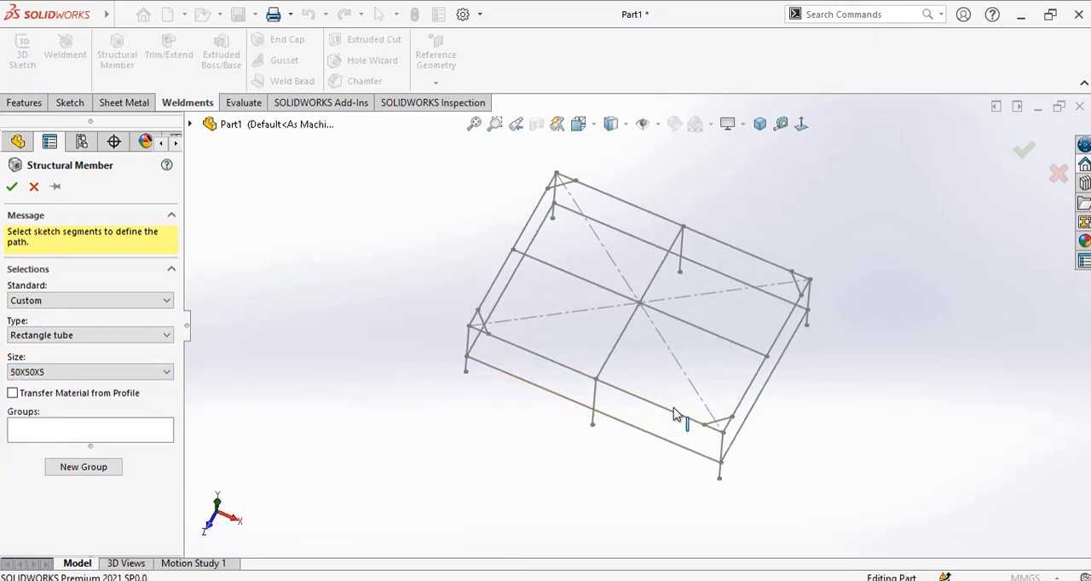
click(683, 423)
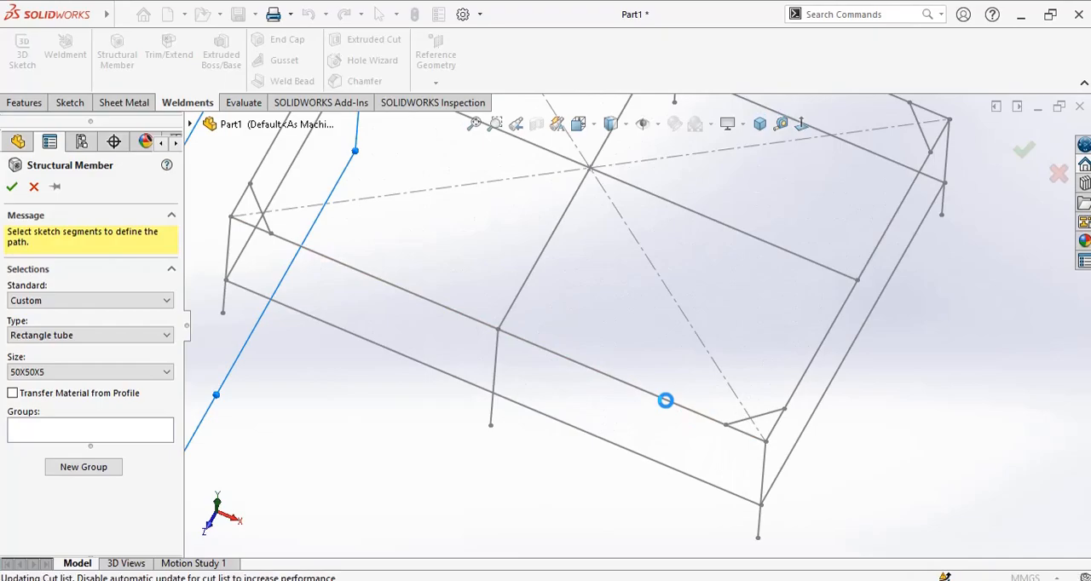
click(494, 329)
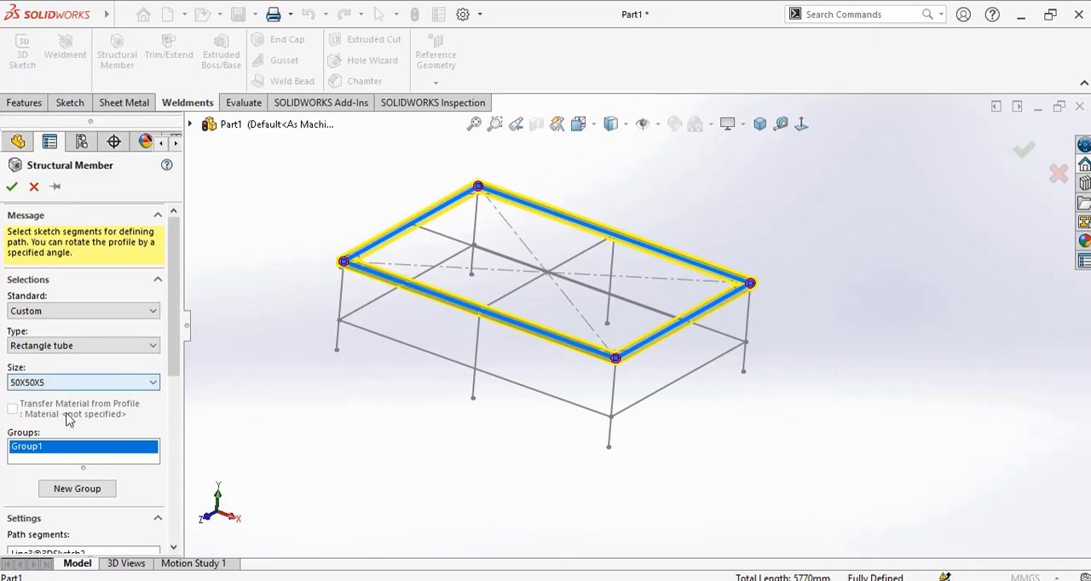
mouse_move(211, 467)
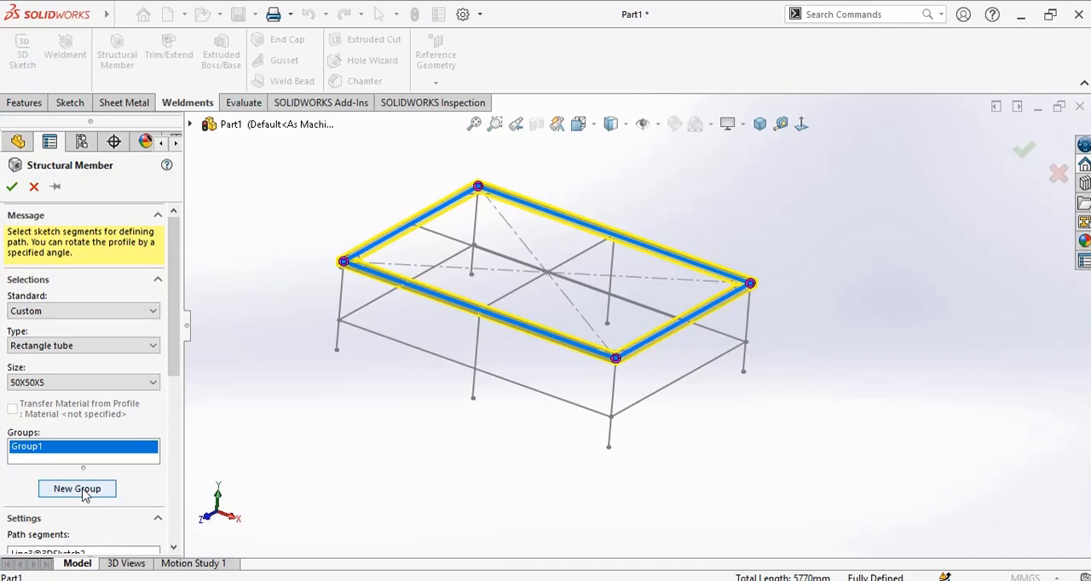
click(76, 488)
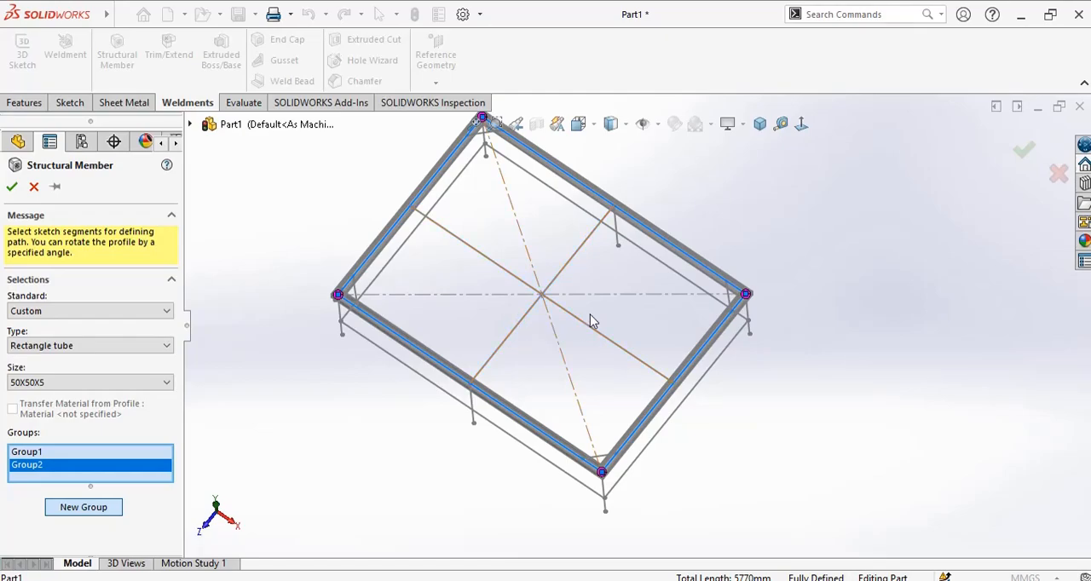
click(543, 293)
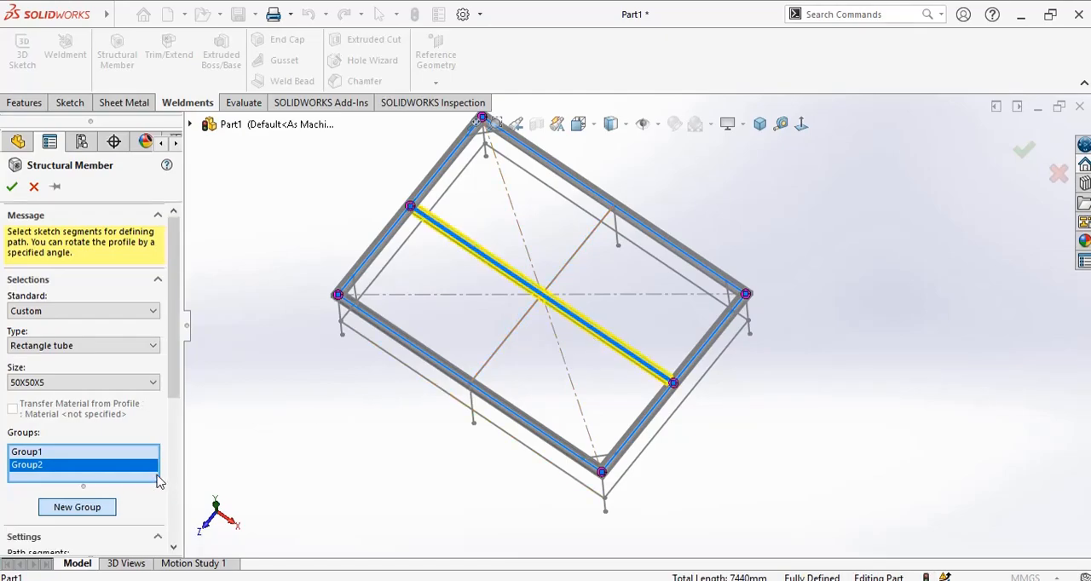
click(76, 508)
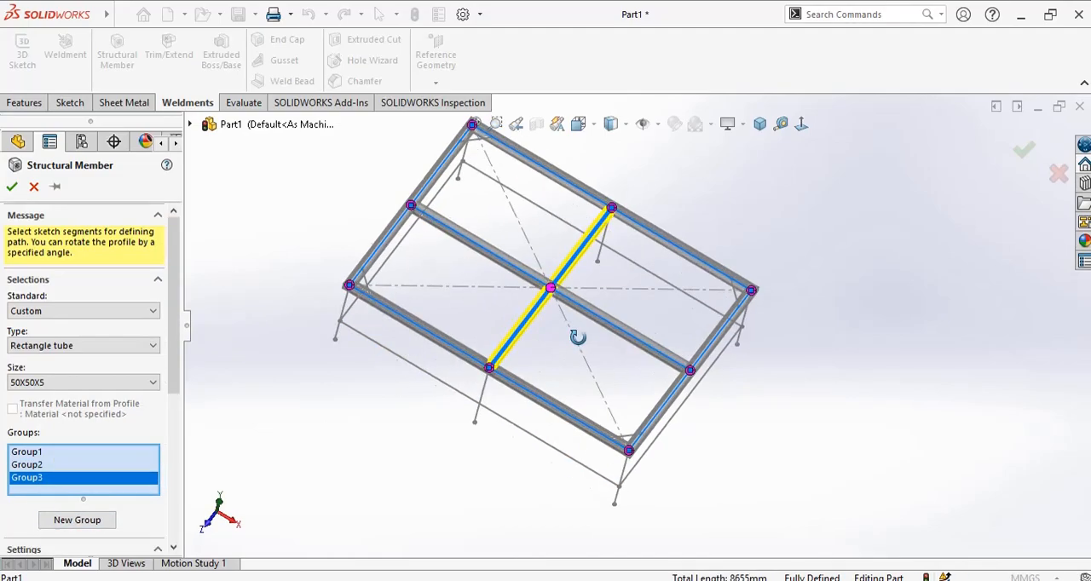
Step: Add a group for the six legs and confirm the 50X50X5 tube structural member
drag(578, 337, 221, 337)
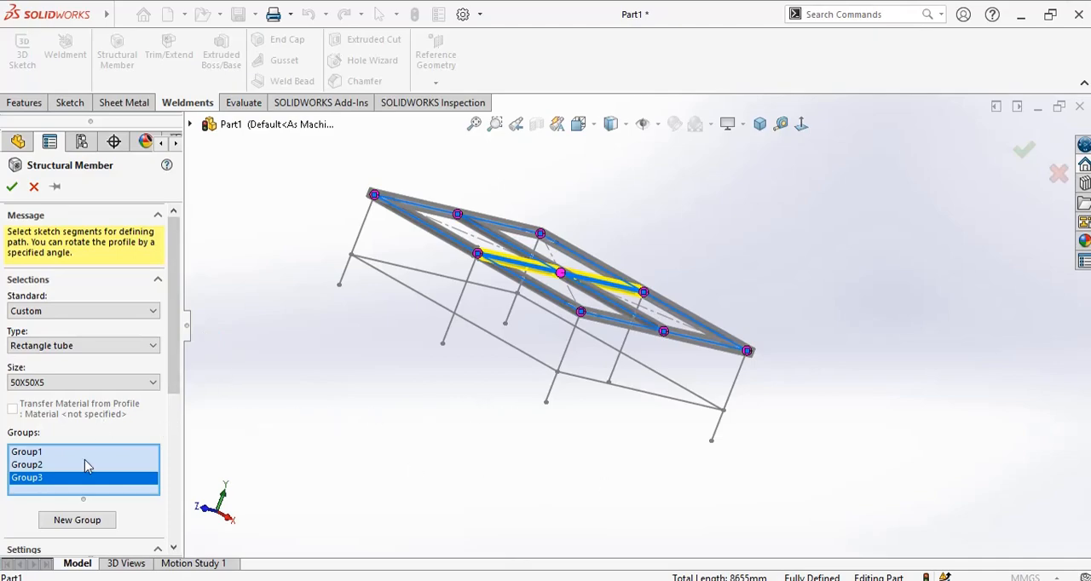
click(77, 520)
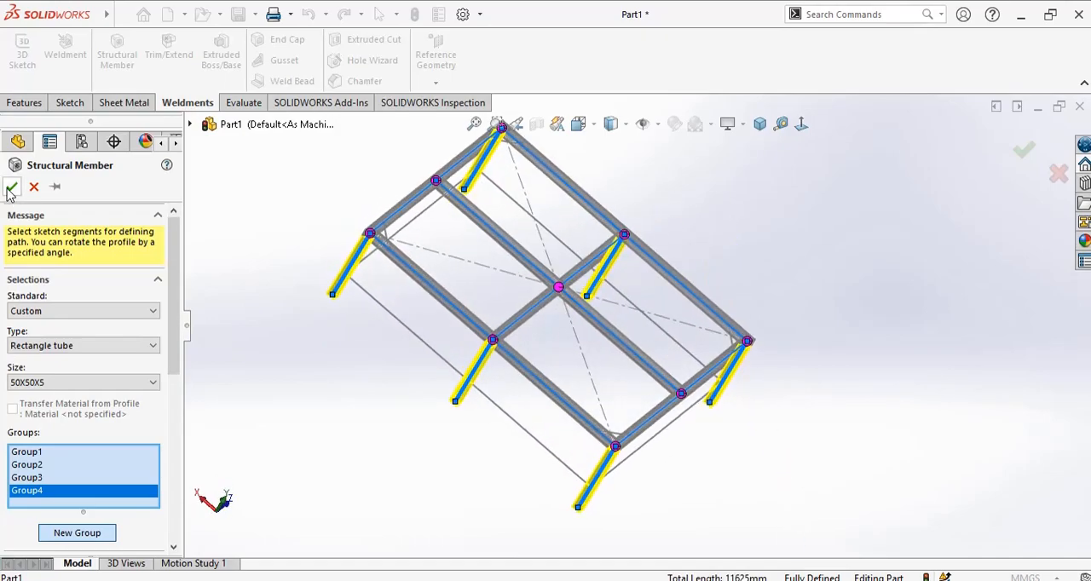
click(12, 187)
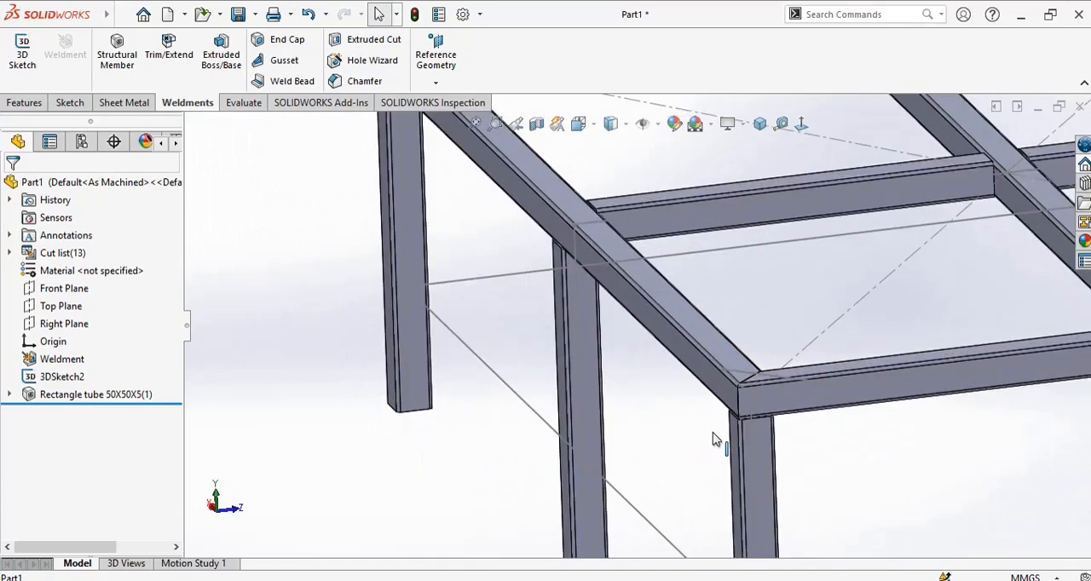
Step: Bring the whole frame back into view and start a second Structural Member feature
drag(716, 440, 764, 439)
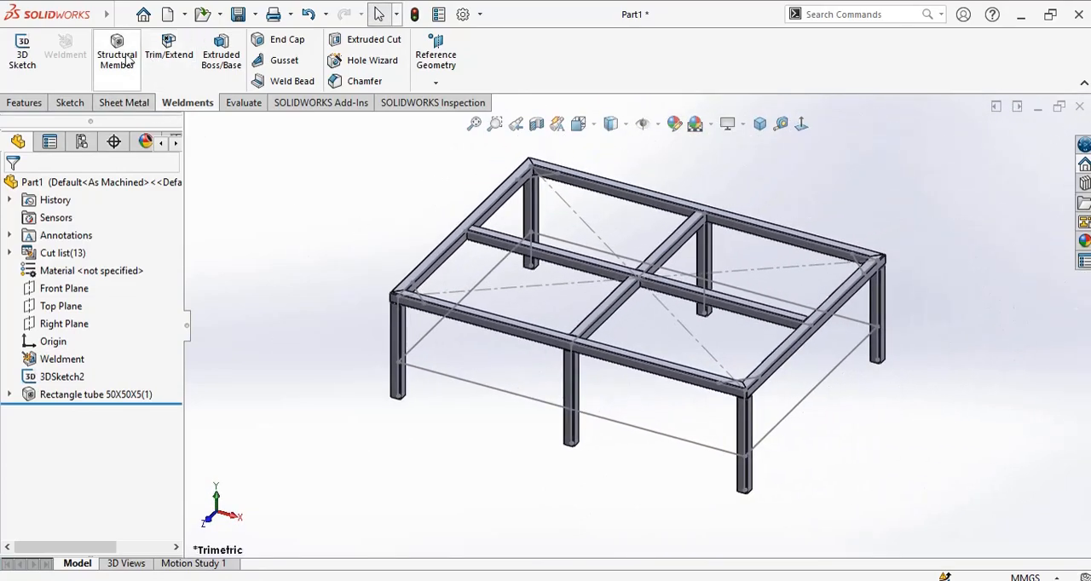
click(116, 55)
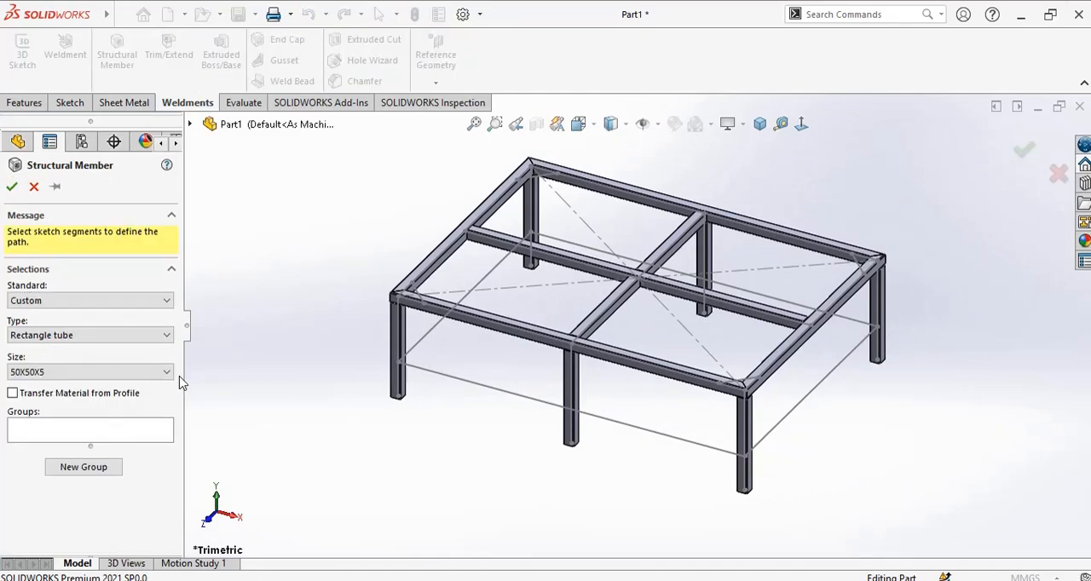
Step: Set the size to 40X40X1.5 and select the lower sketch lines to form the rail frame
click(89, 371)
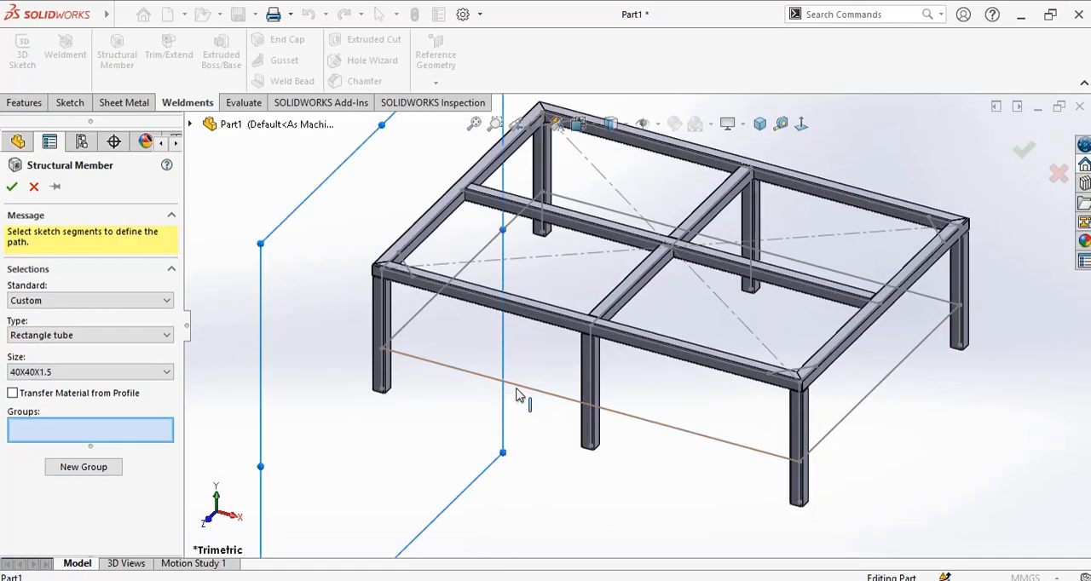
click(588, 402)
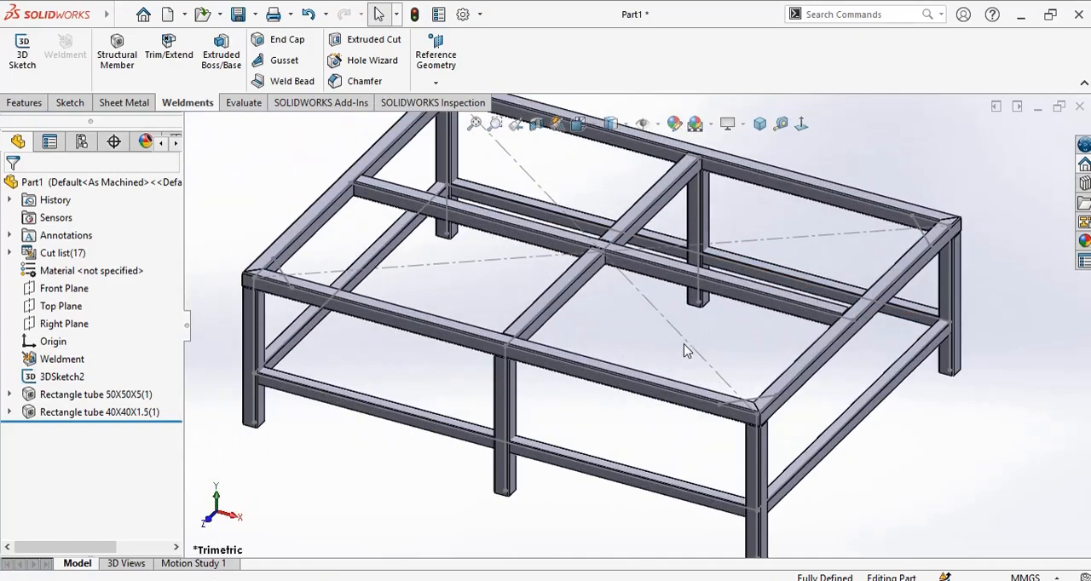
click(692, 392)
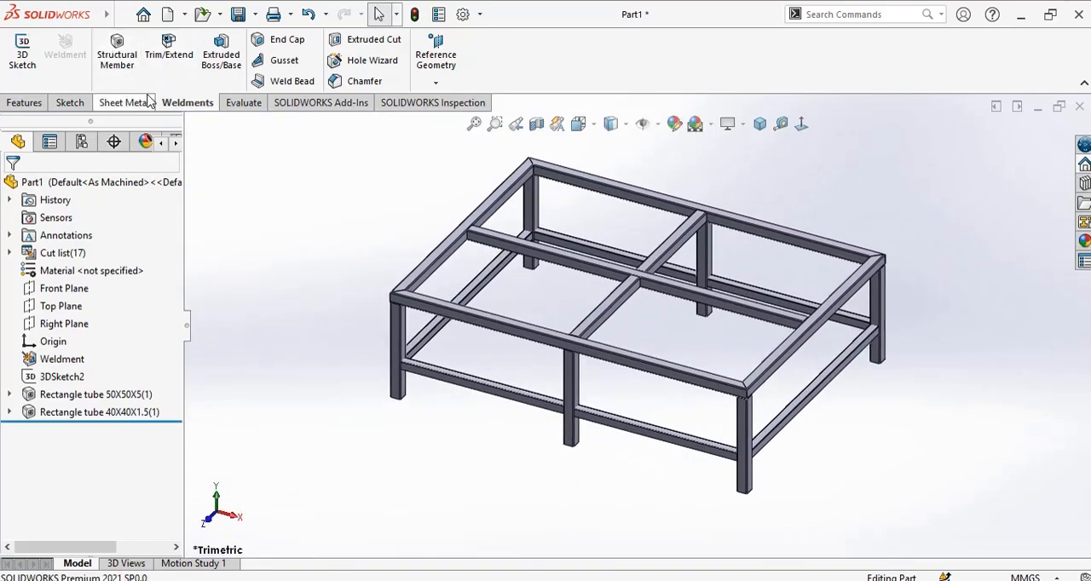
mouse_move(115, 51)
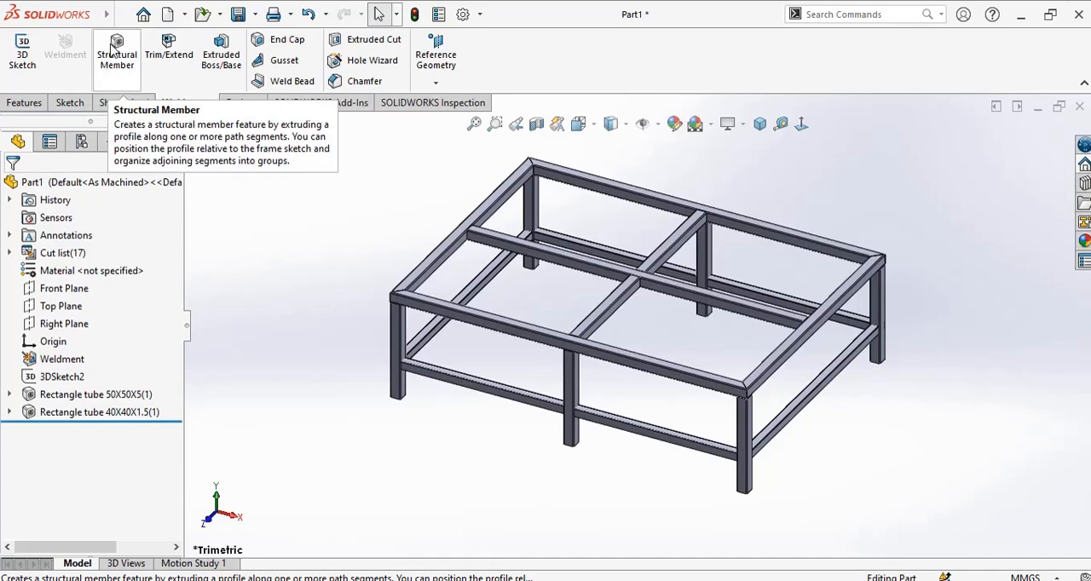
mouse_move(167, 51)
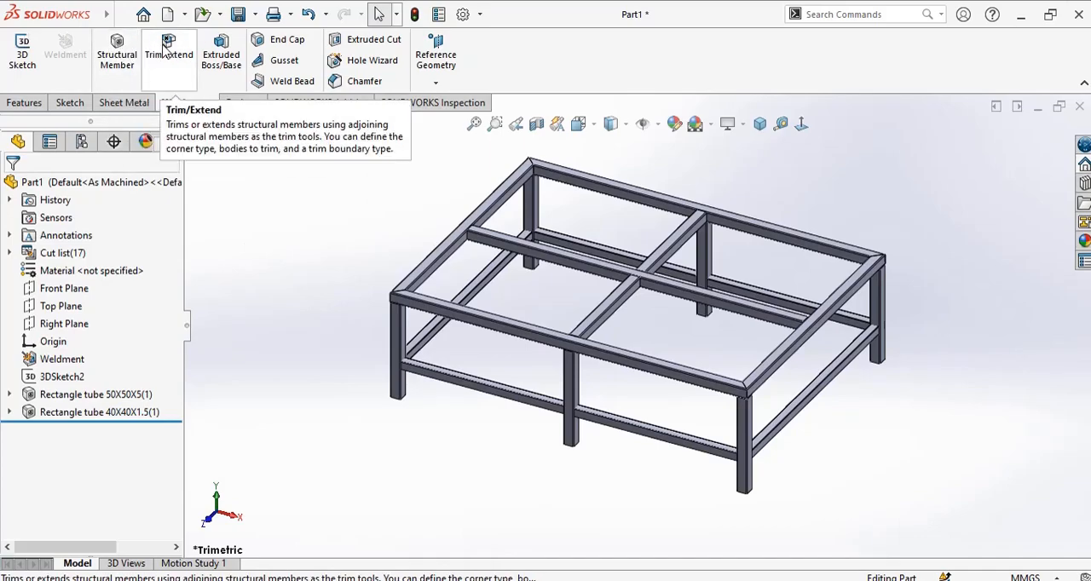
Step: Trim the four 40x40x1.5 lower rails against the 50x50x5 leg bodies with Trim/Extend
click(167, 51)
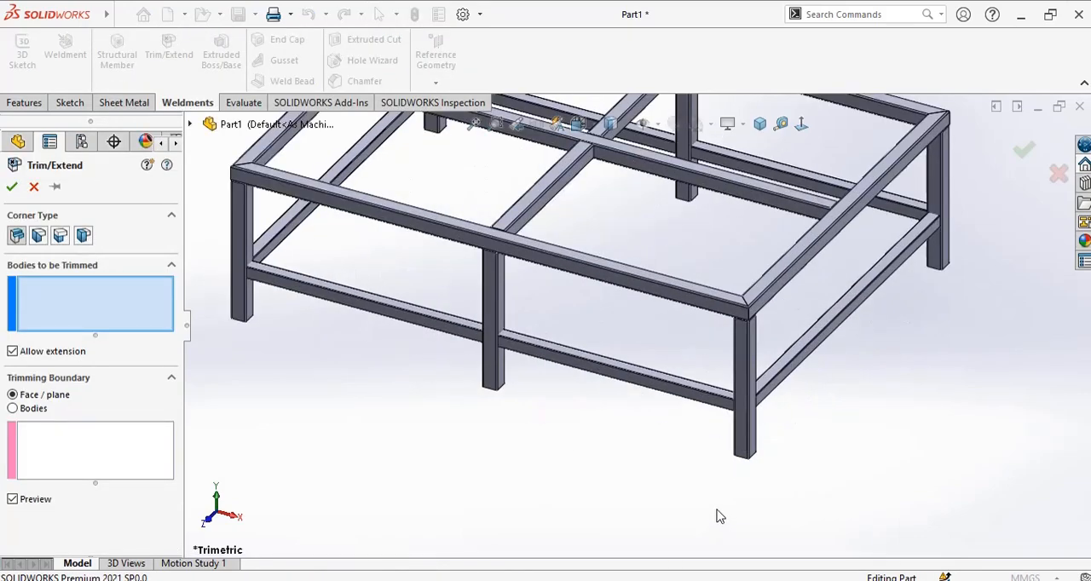
drag(720, 515, 618, 407)
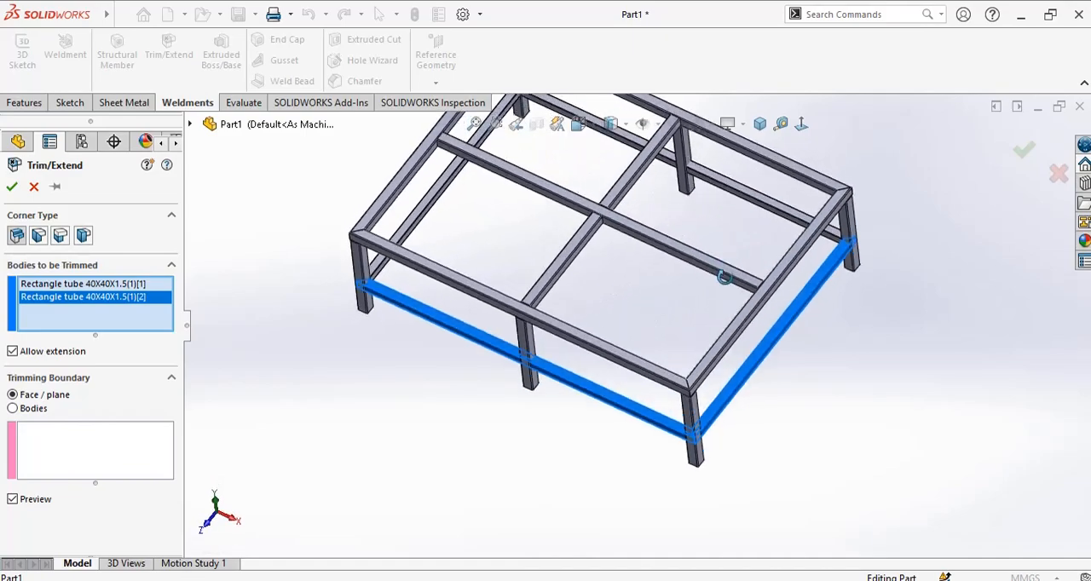
click(648, 154)
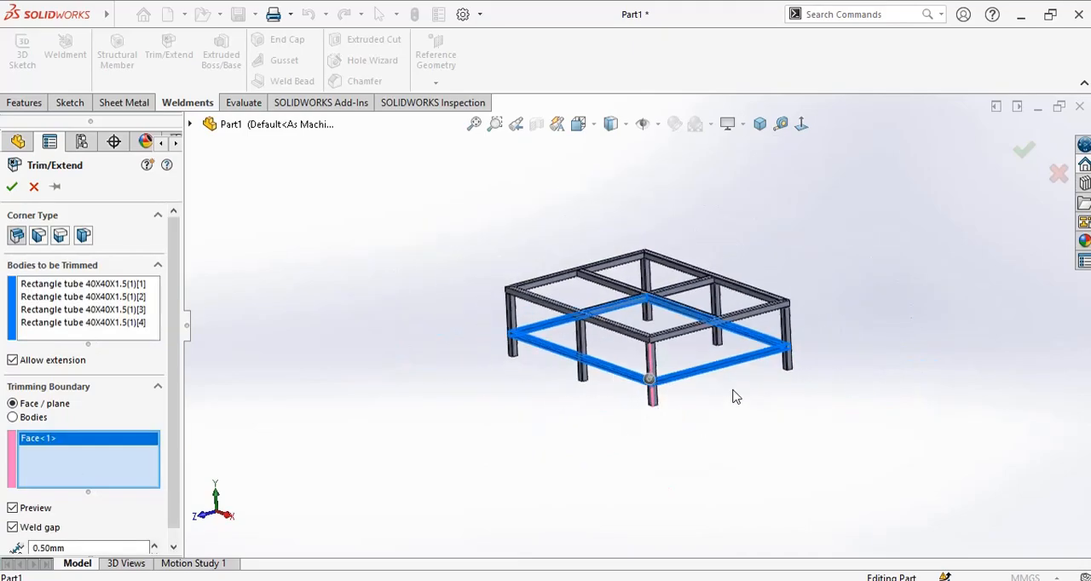
click(13, 416)
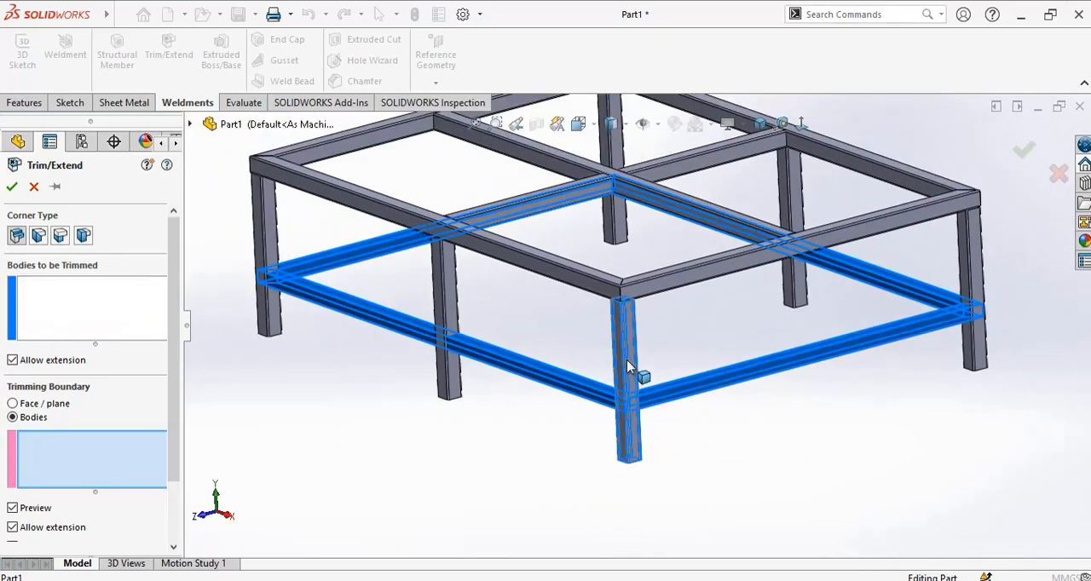
click(628, 379)
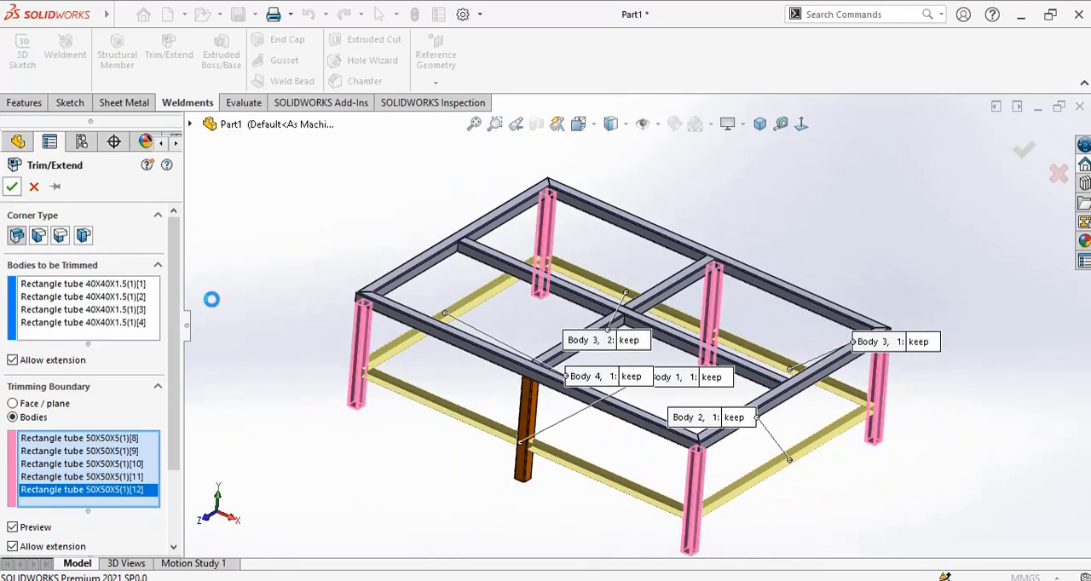
click(12, 186)
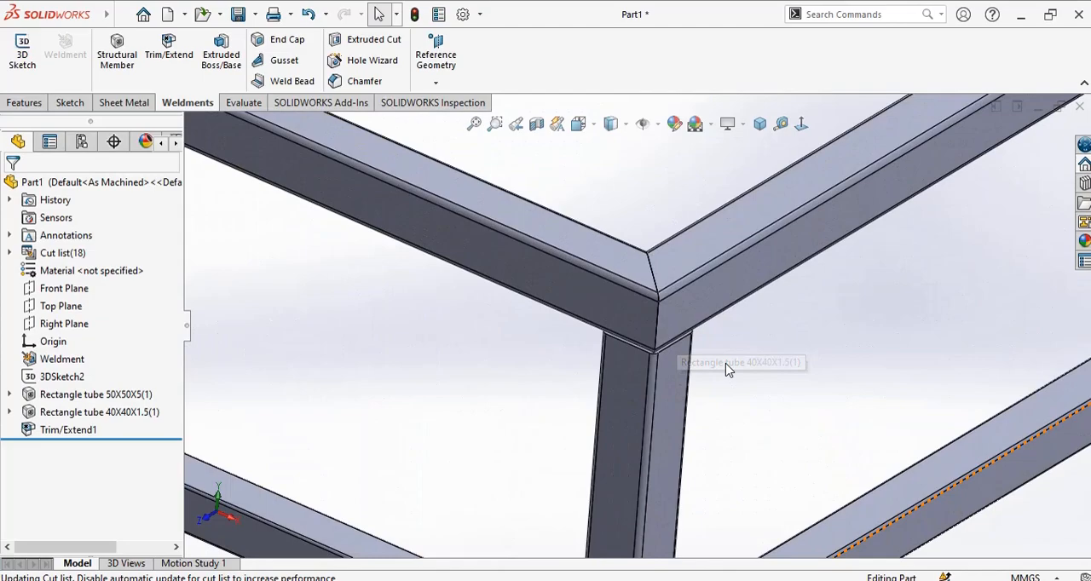
Step: Inspect a trimmed rail joint, re-edit the Trim/Extend feature and confirm it unchanged
drag(729, 370, 385, 317)
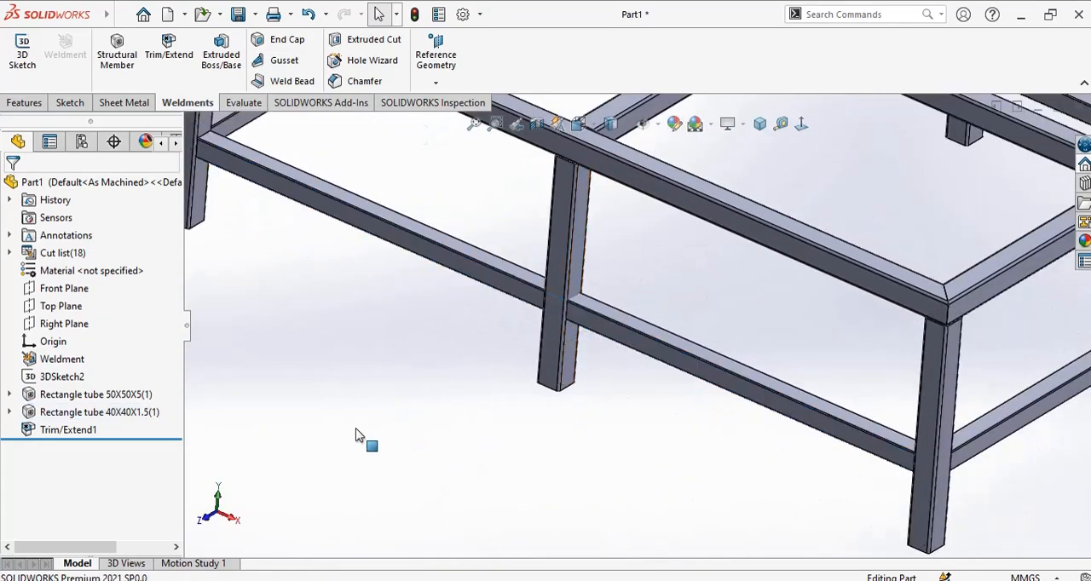
click(96, 394)
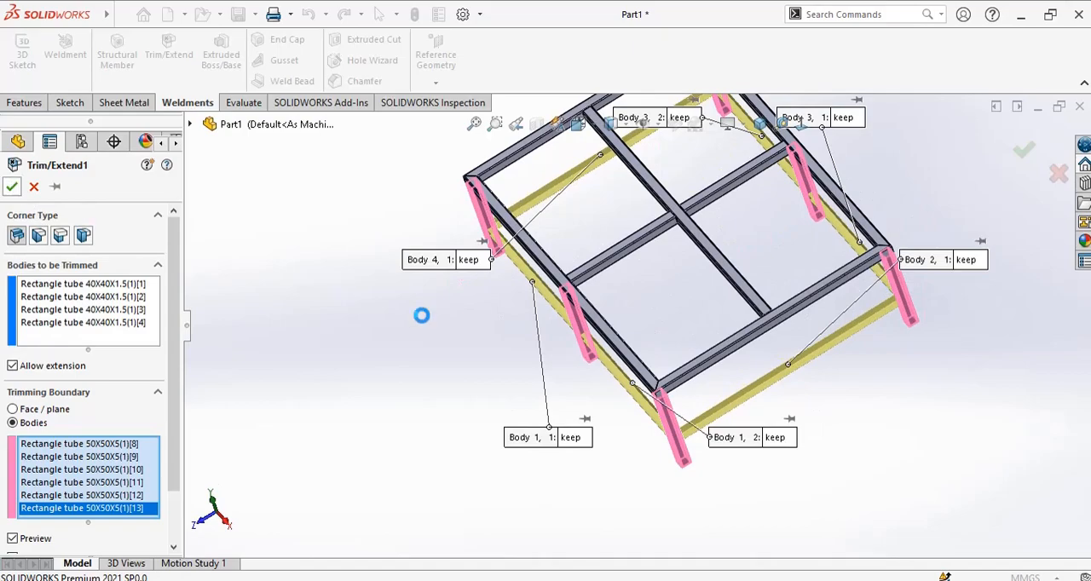
click(12, 188)
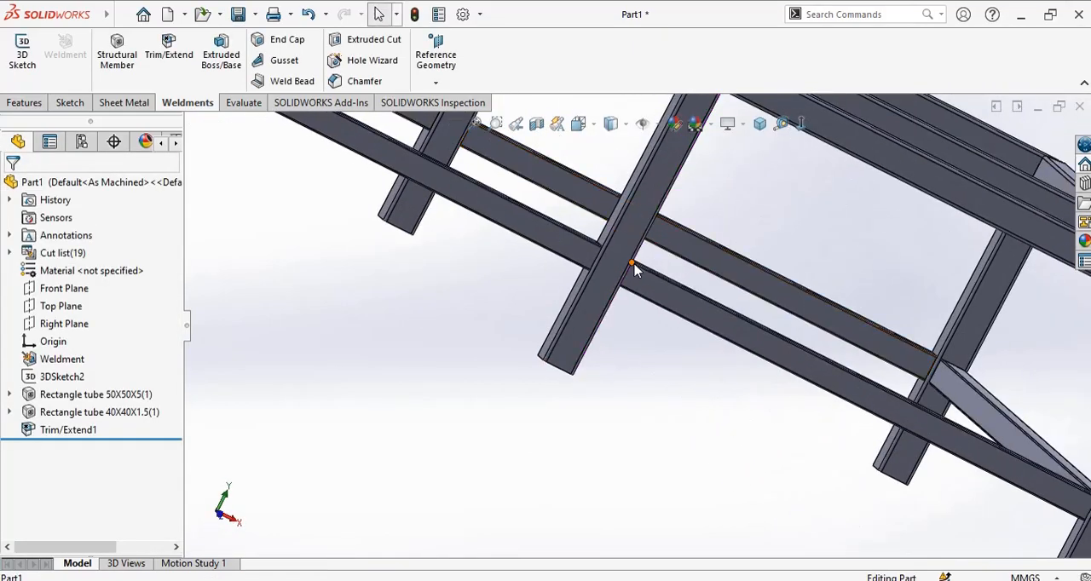
click(99, 412)
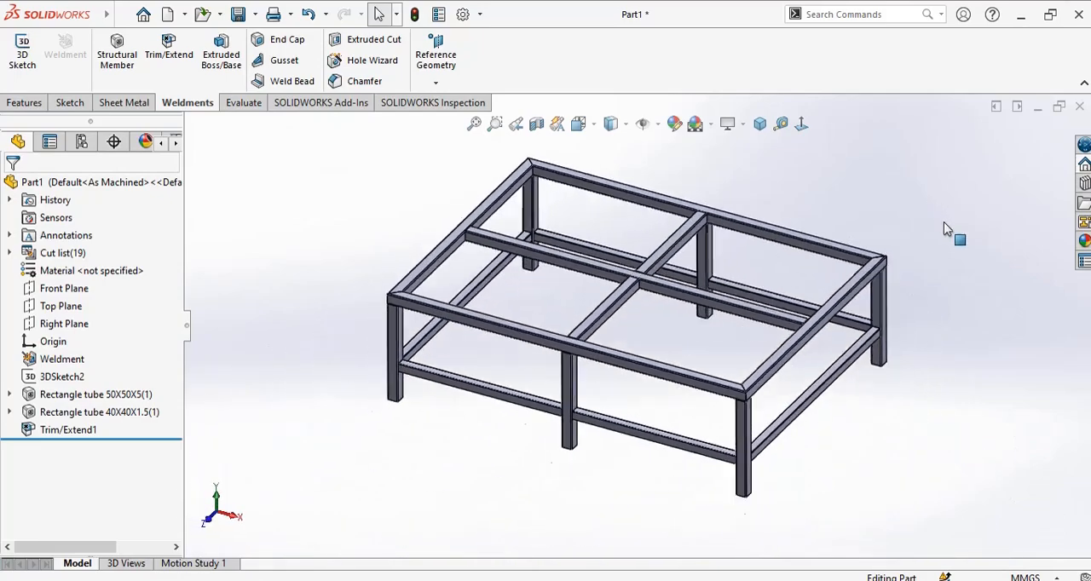
Step: Save the frame part as Part1 in the New folder under TH-ADD-3 and start a new document
click(237, 13)
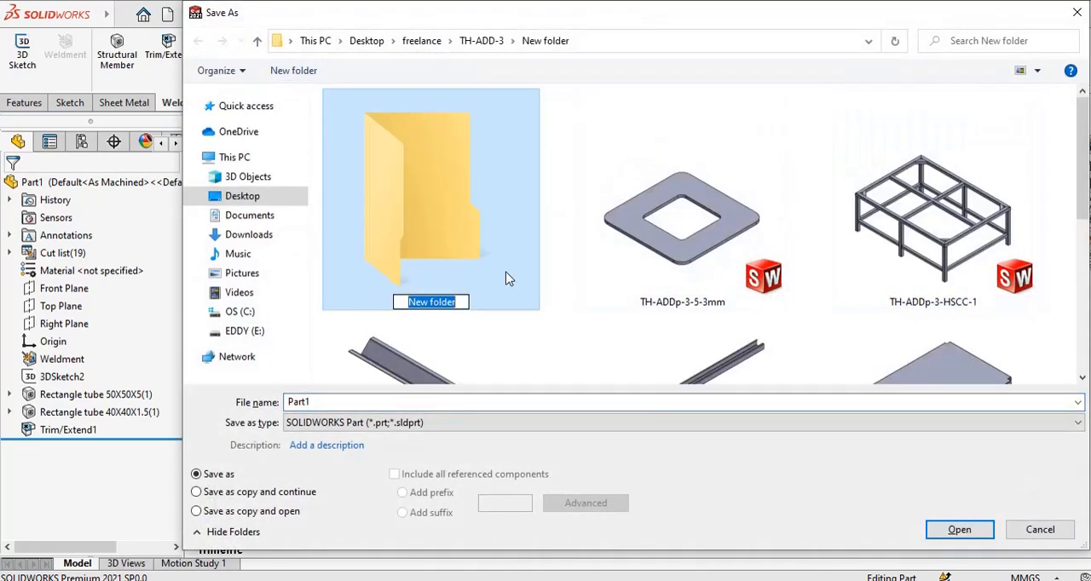
double_click(430, 202)
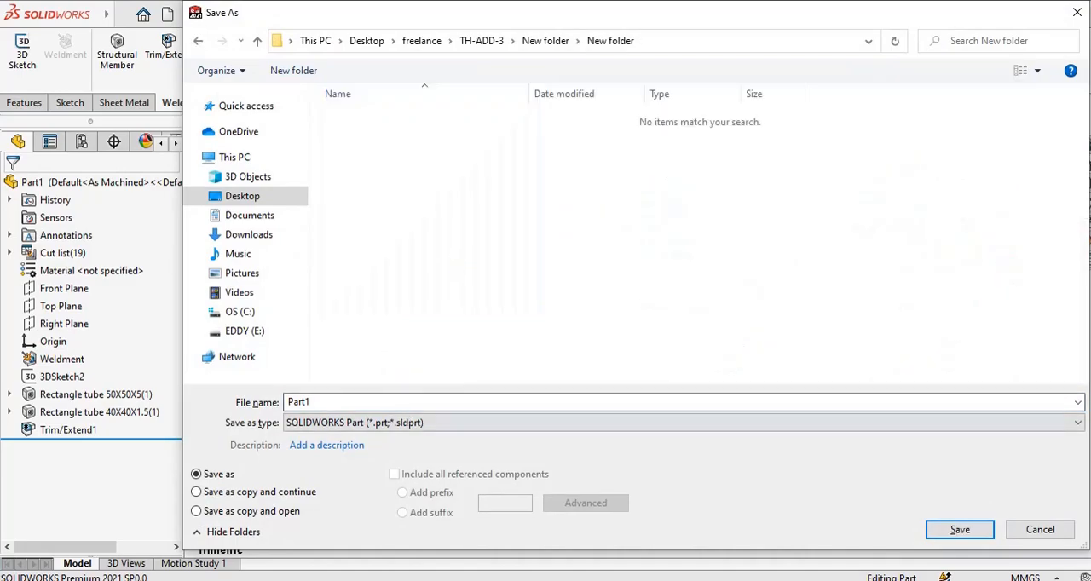
click(958, 528)
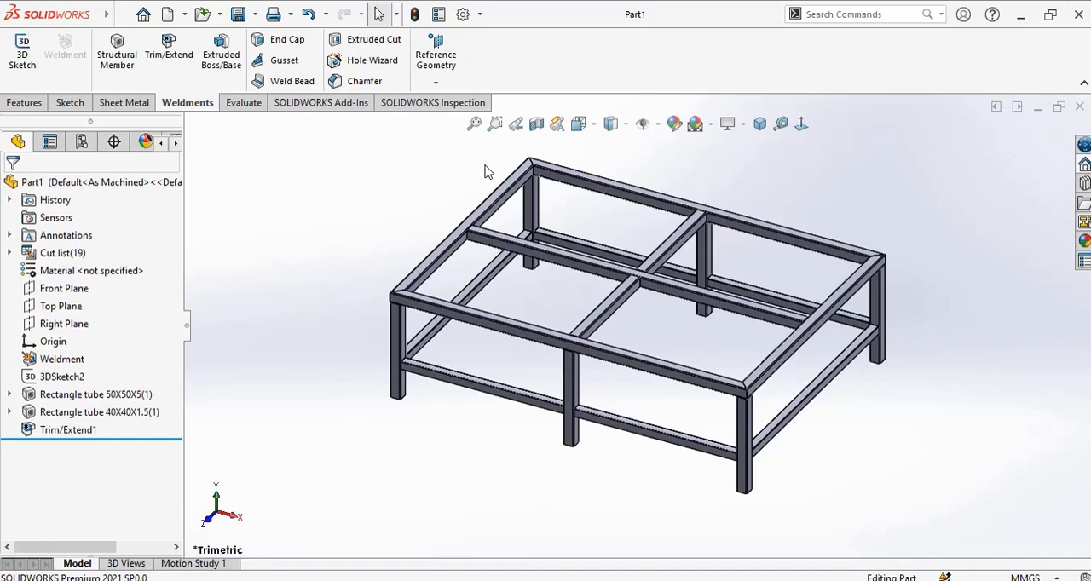
click(170, 14)
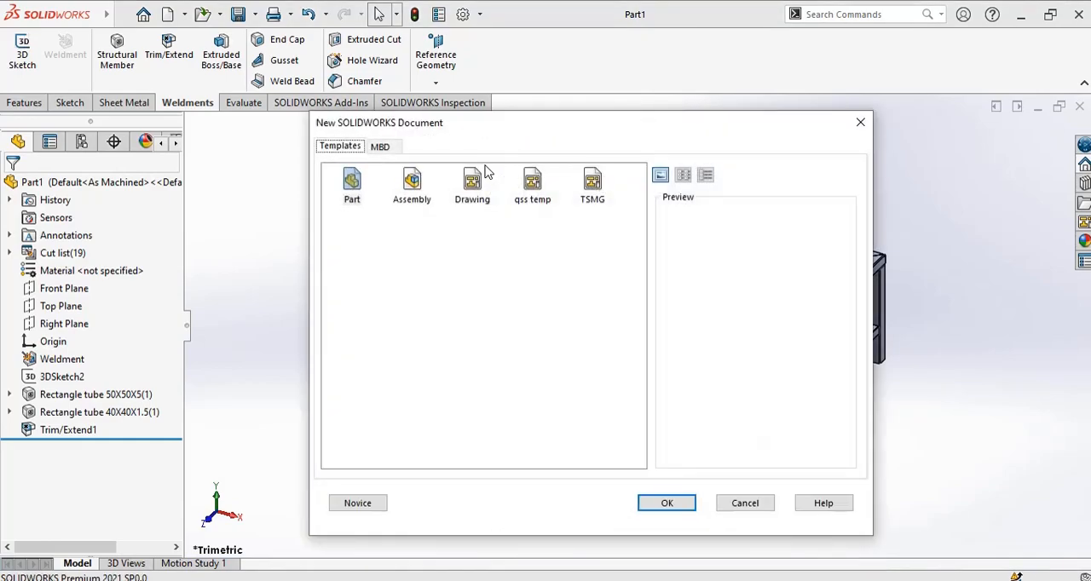
Step: Cancel the New SOLIDWORKS Document dialog so TH-ADD-3-Assembly can be opened
click(666, 503)
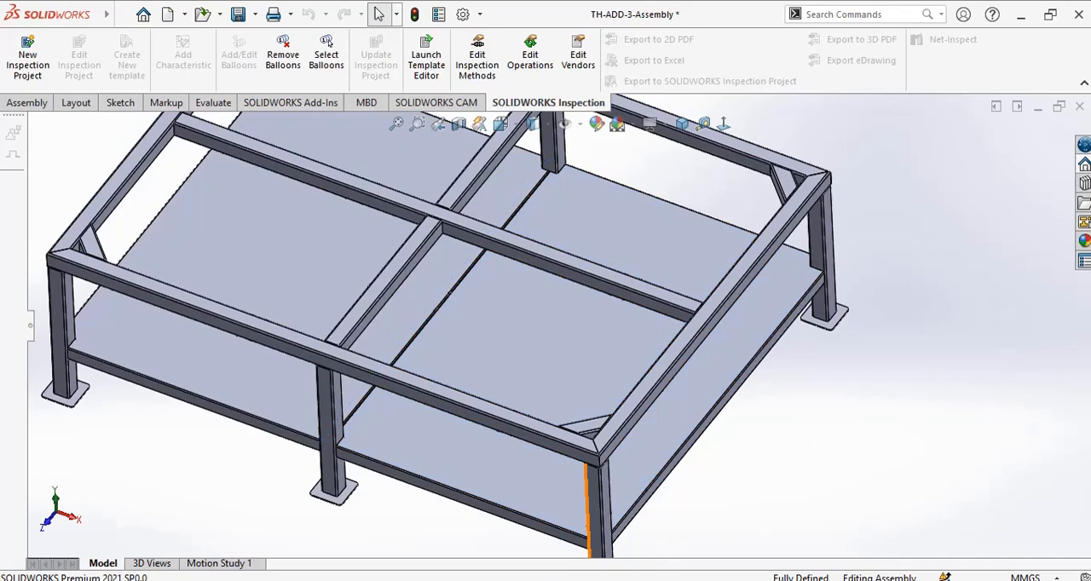
Step: Start a new part and begin a sketch on its Top Plane
click(170, 14)
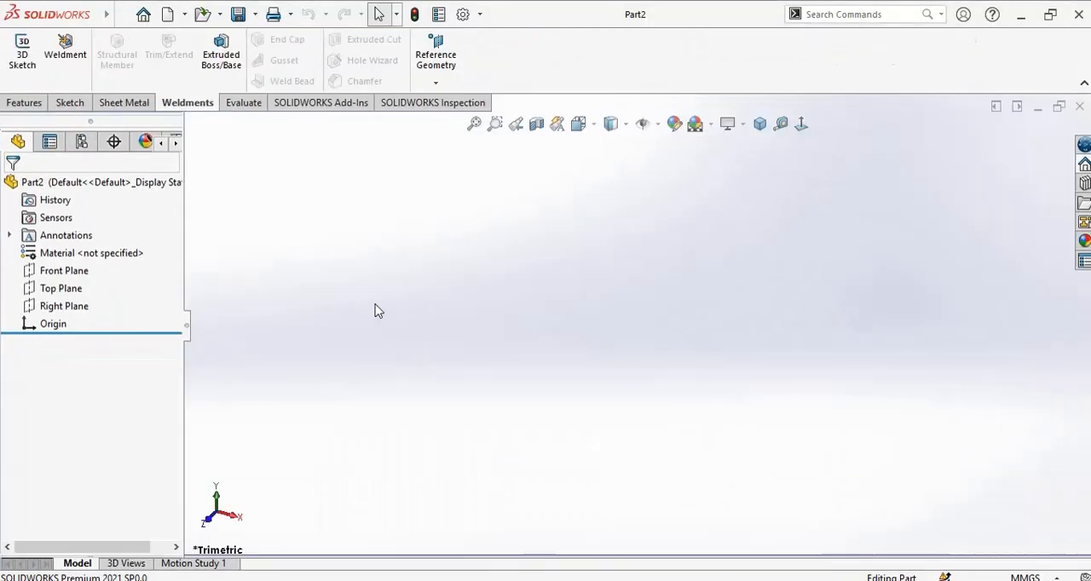
click(61, 288)
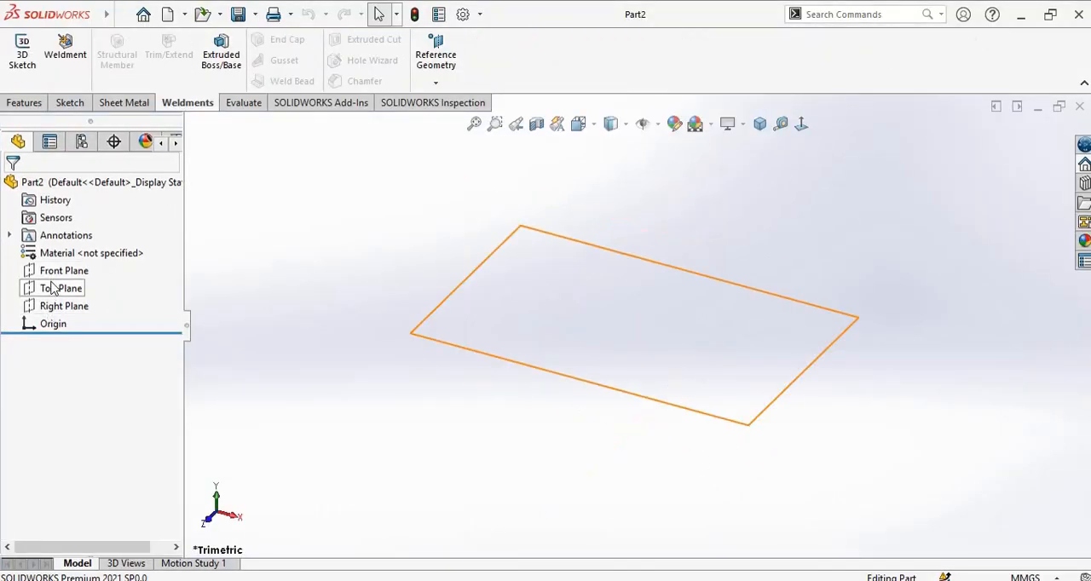
click(62, 288)
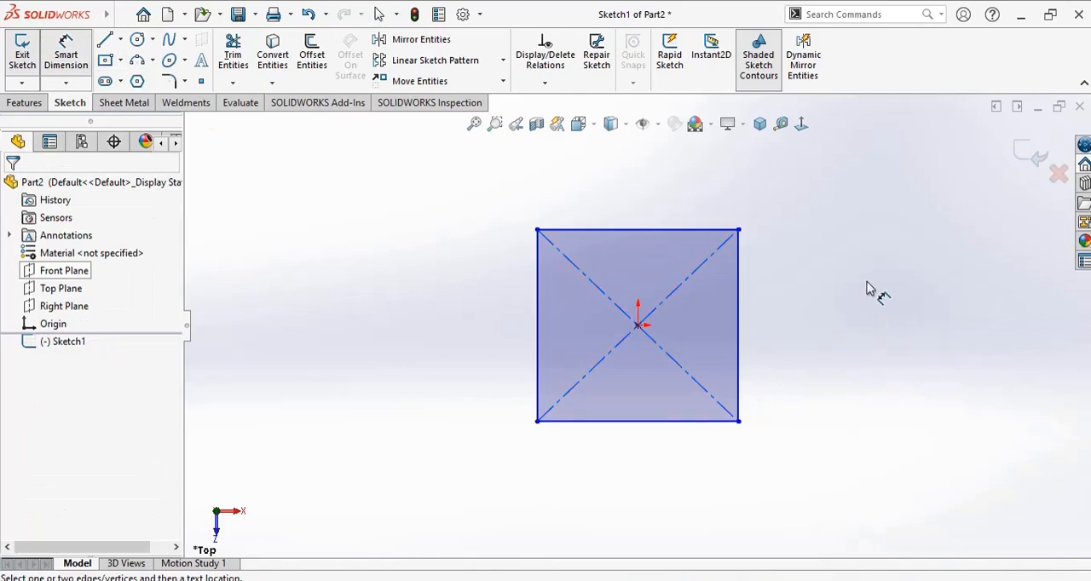
Step: Dimension the center rectangle to 1251 mm high and 850 mm wide, fully defining it
click(535, 326)
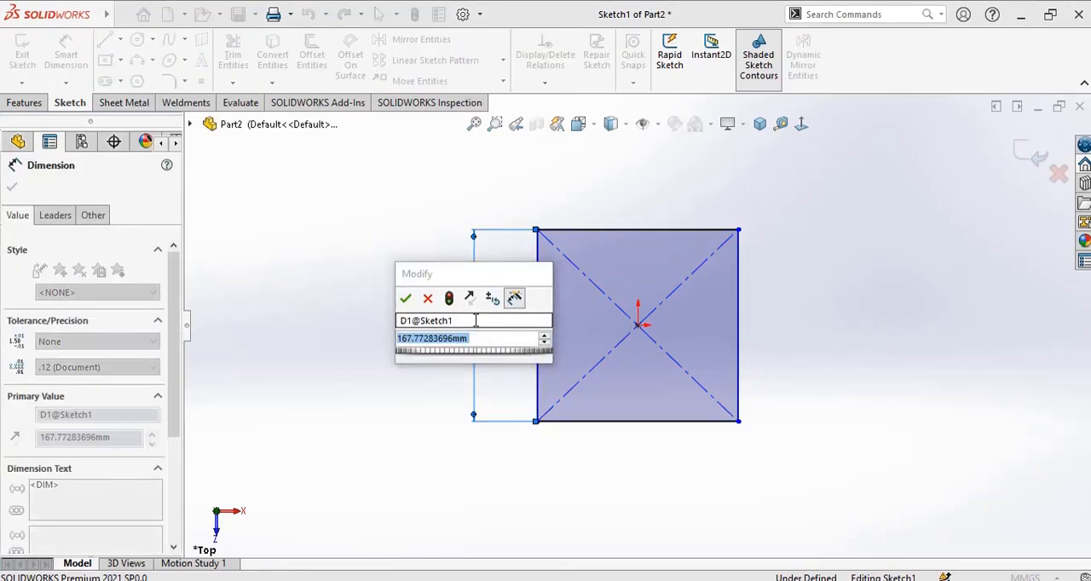
click(406, 299)
text(85)
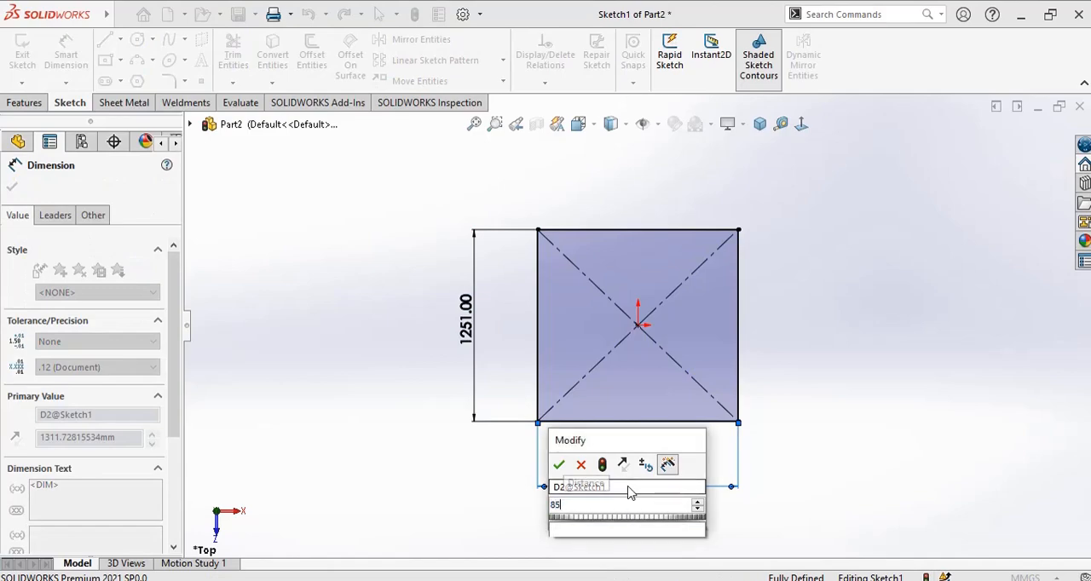
click(559, 464)
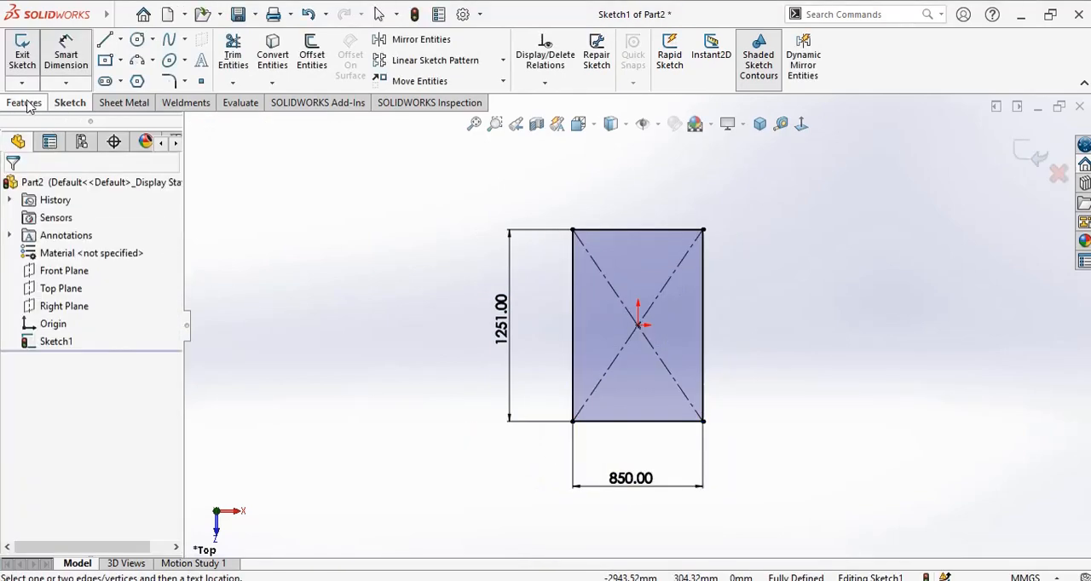
Step: Turn the 850 x 1251 rectangle into a sheet-metal Base Flange plate
click(127, 102)
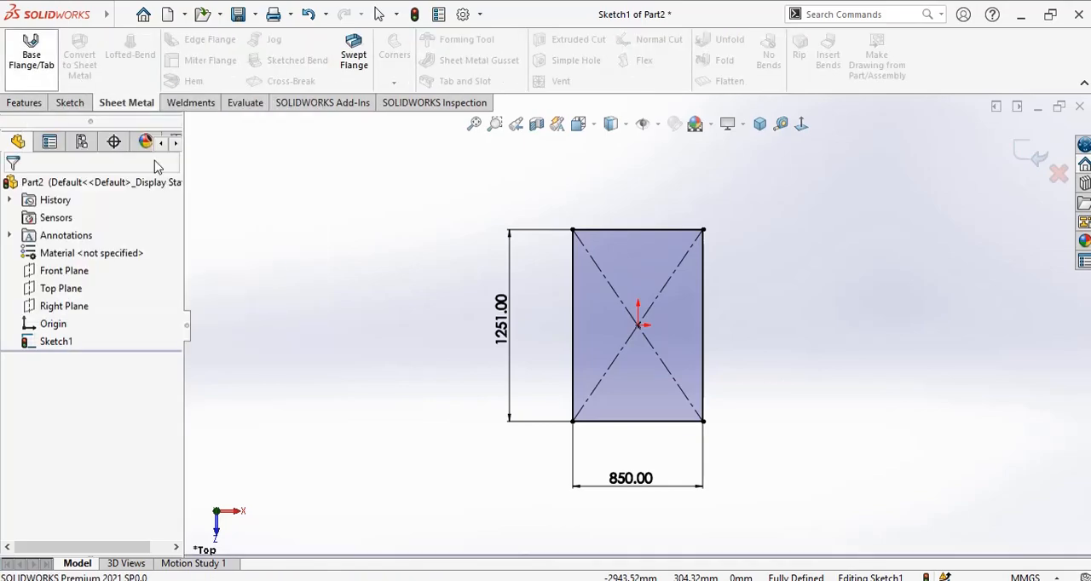
click(31, 55)
text(1)
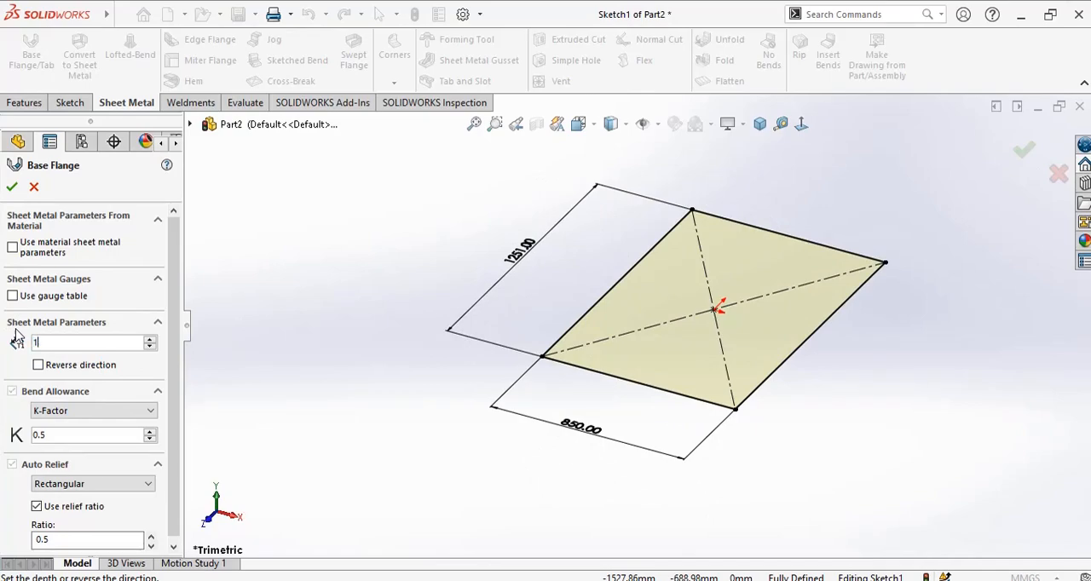
click(85, 341)
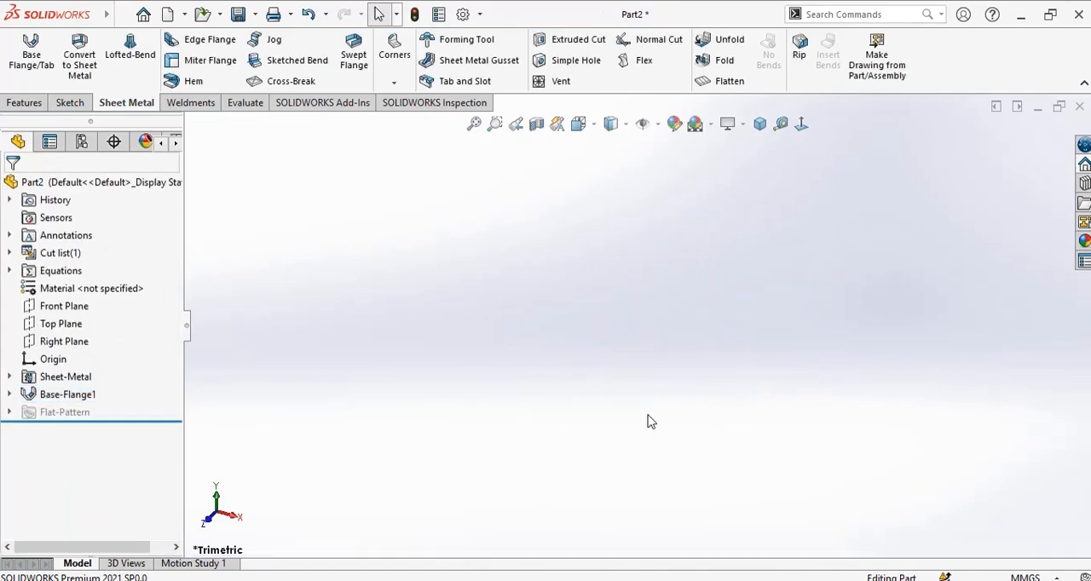
mouse_move(467, 314)
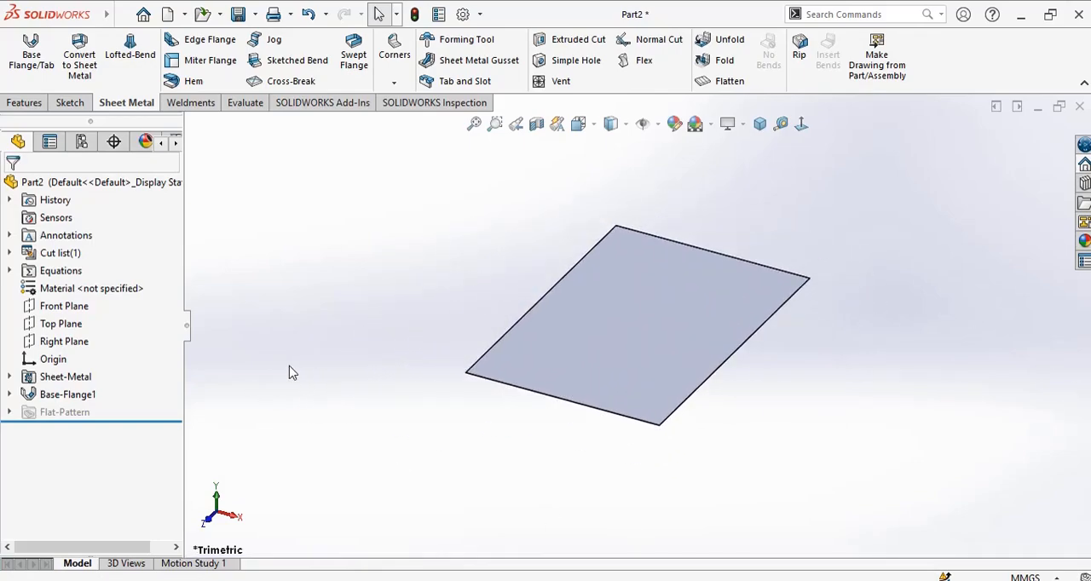
mouse_move(298, 263)
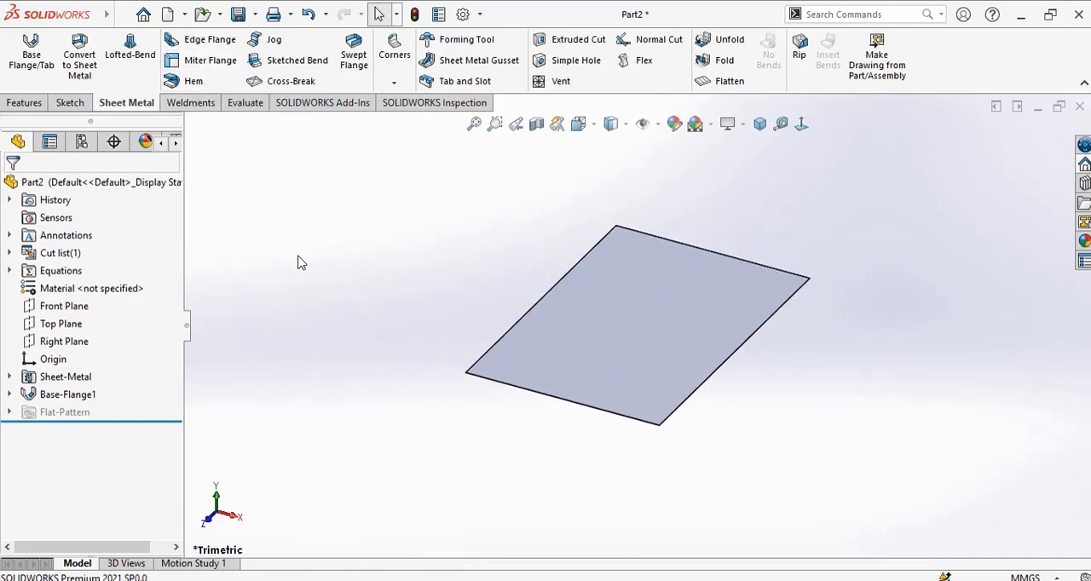
mouse_move(724, 425)
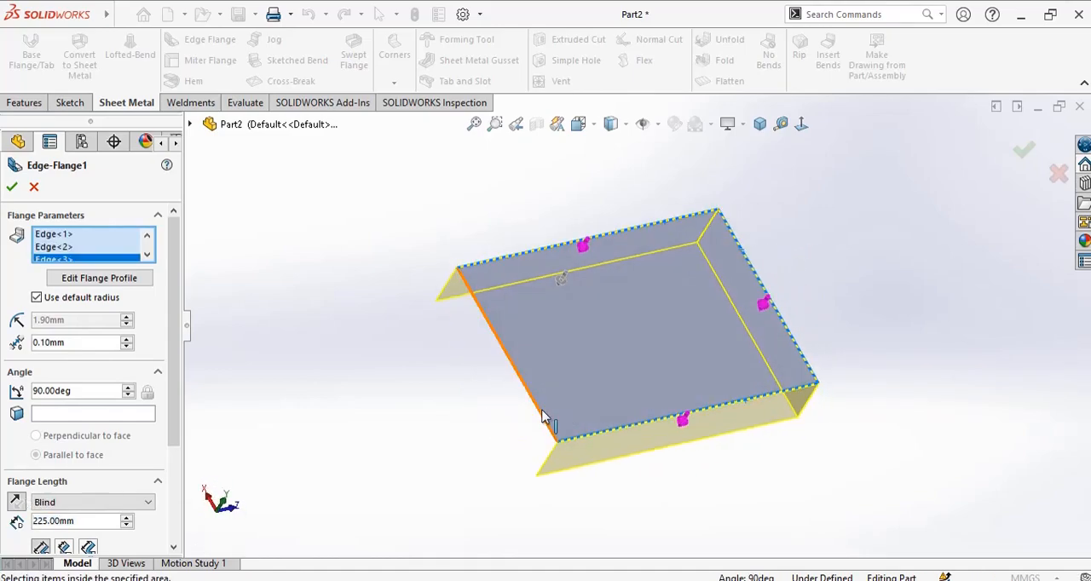
Step: Select the fourth outer plate edge for the 90°, 225 mm edge flange
click(503, 358)
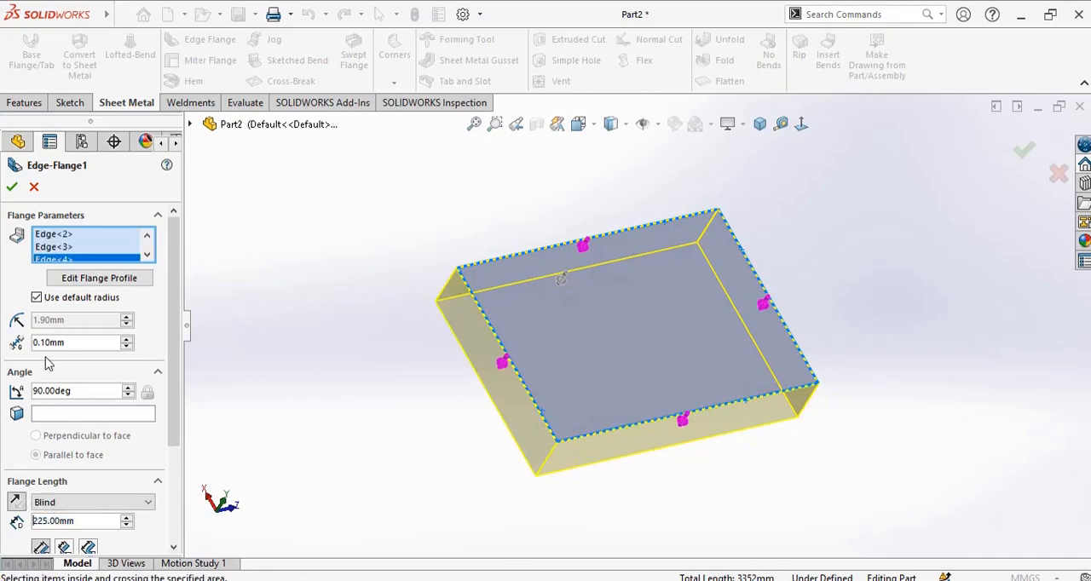
mouse_move(143, 493)
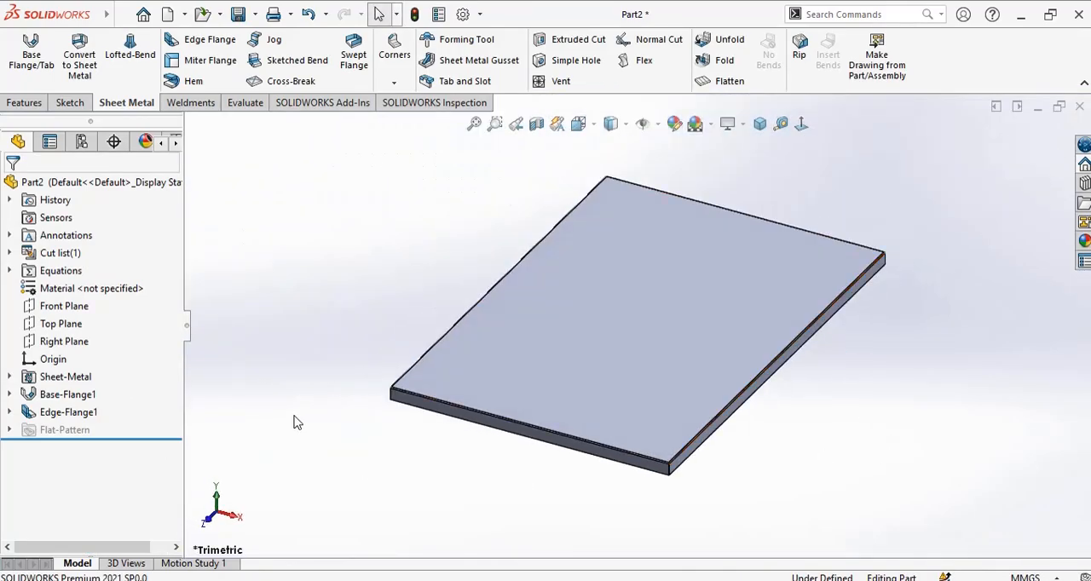
mouse_move(252, 324)
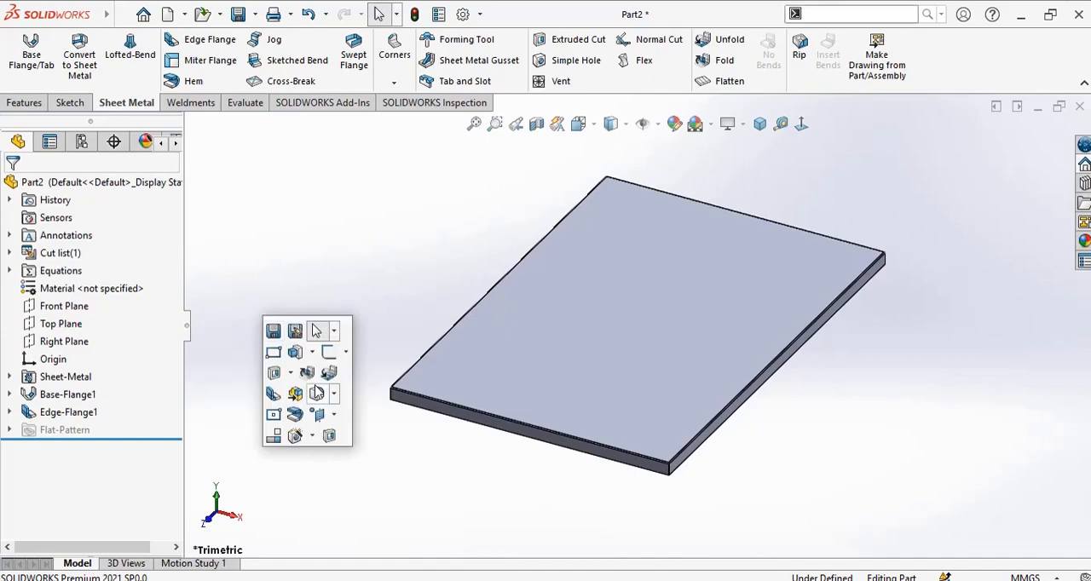
Step: Add a second 9 mm edge flange along the four edges of the first flange
click(209, 39)
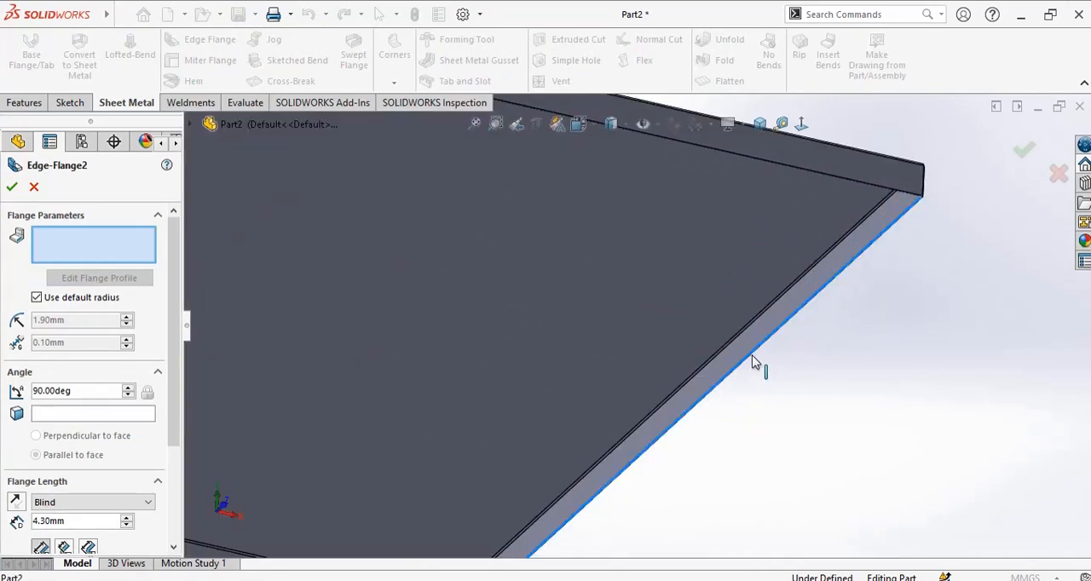
click(754, 361)
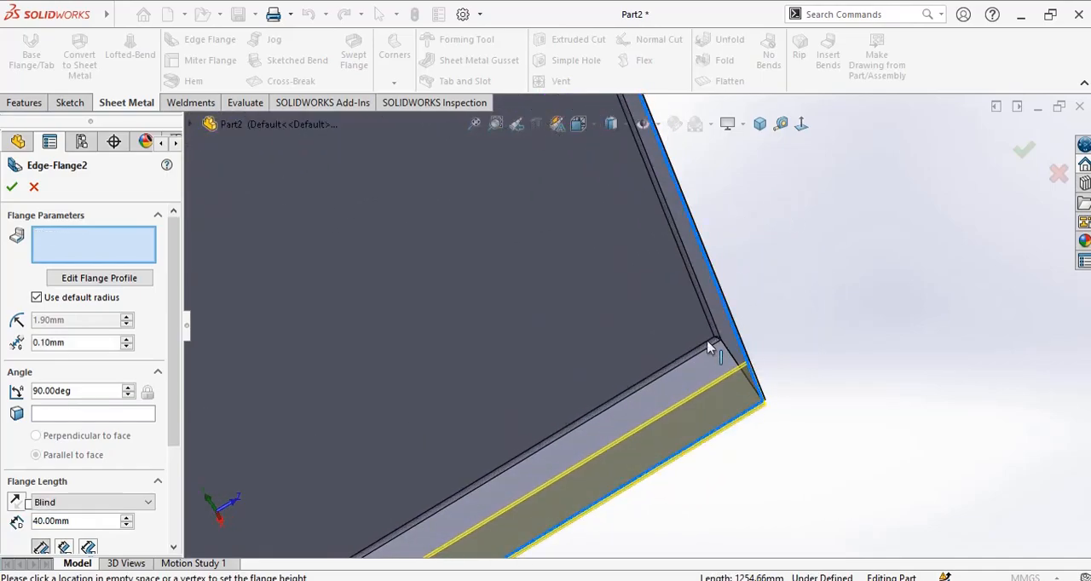
click(713, 349)
text(9)
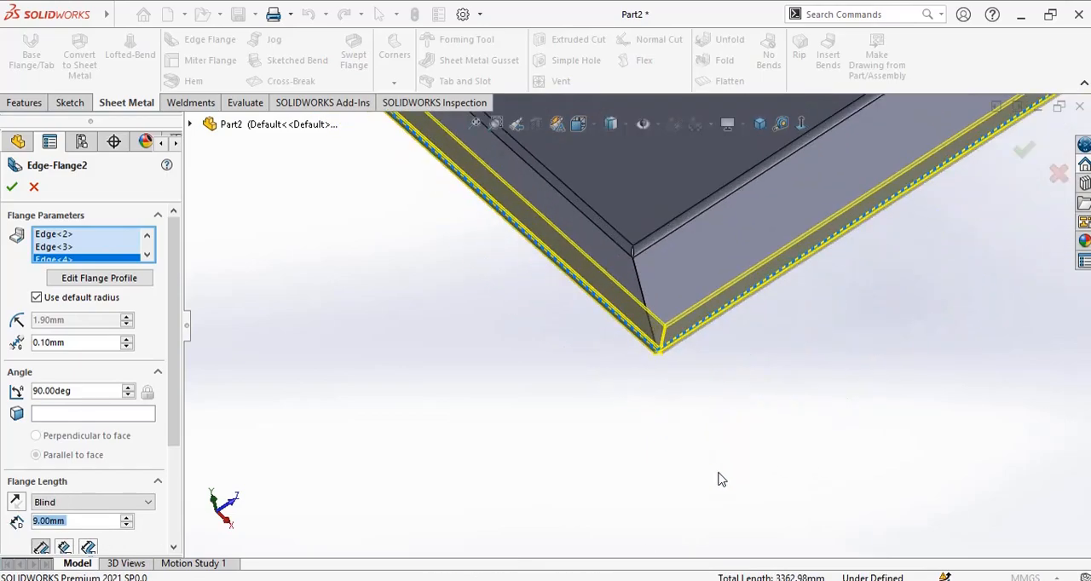
mouse_move(75, 522)
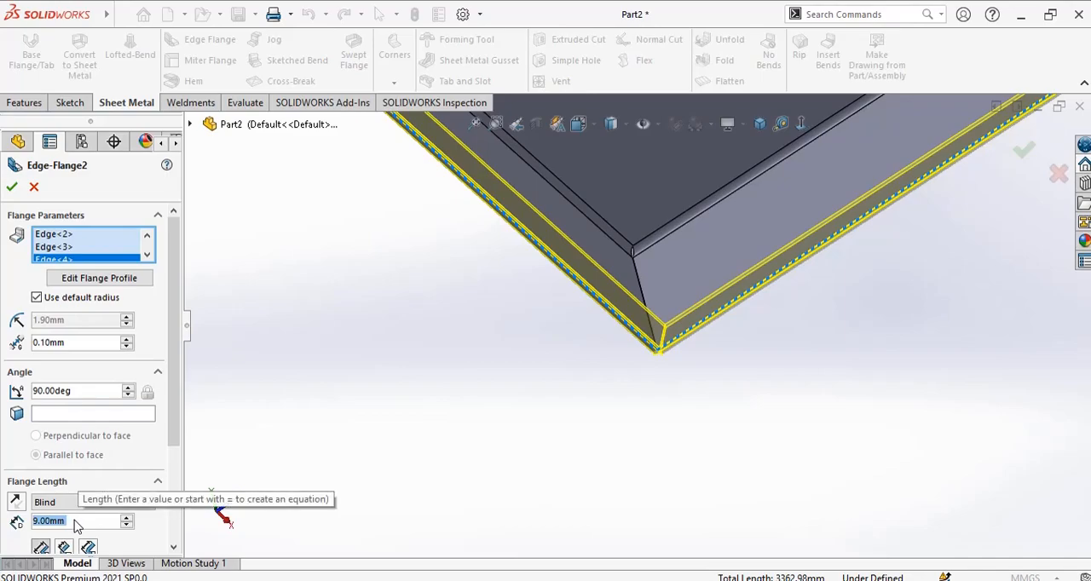
mouse_move(118, 548)
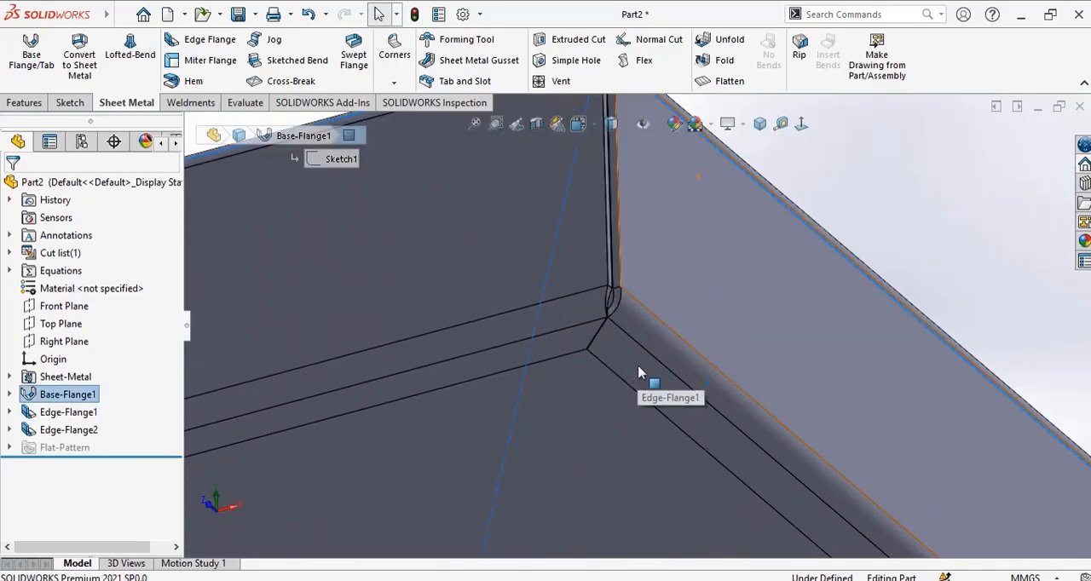
click(68, 430)
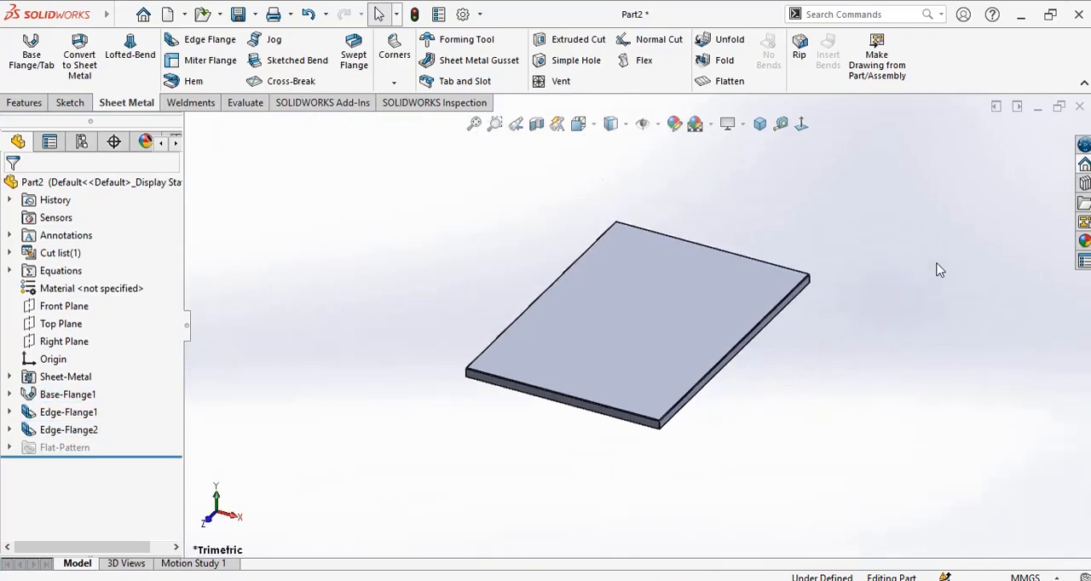
Step: Save the flanged sheet-metal tray as Part3 and start a new document
click(237, 14)
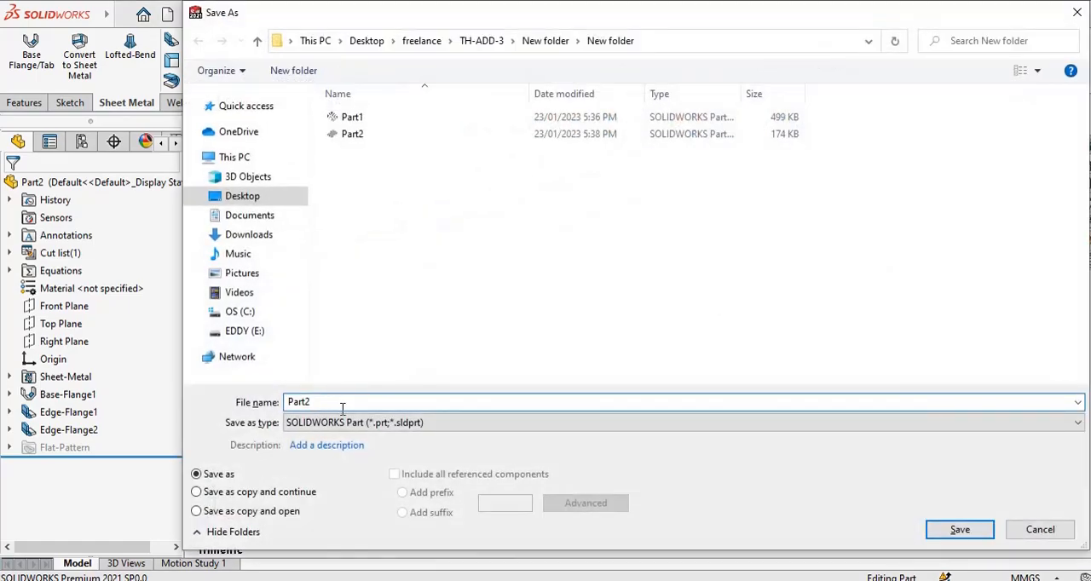
text(Part3)
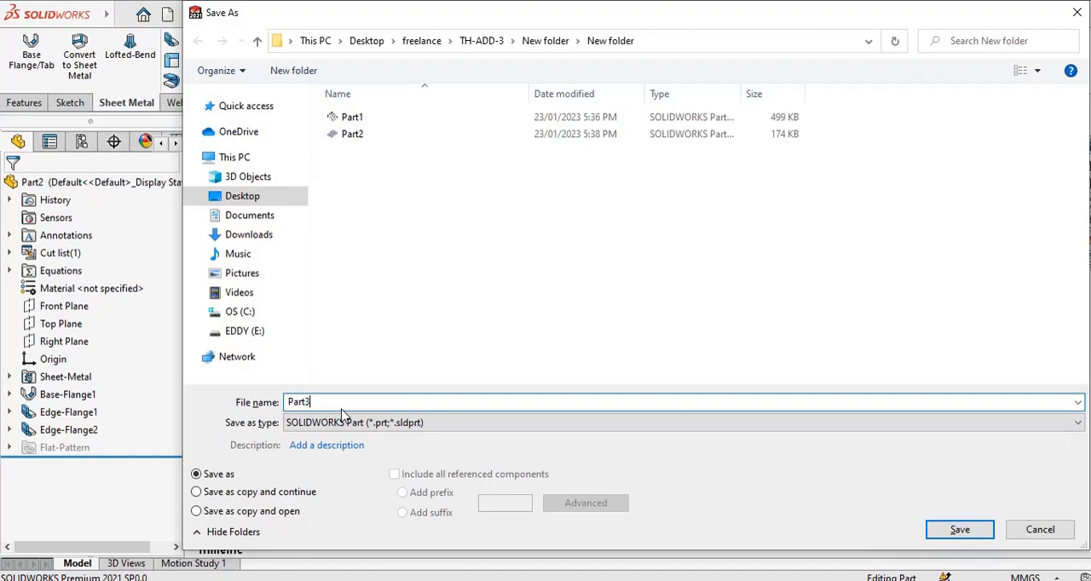
click(959, 529)
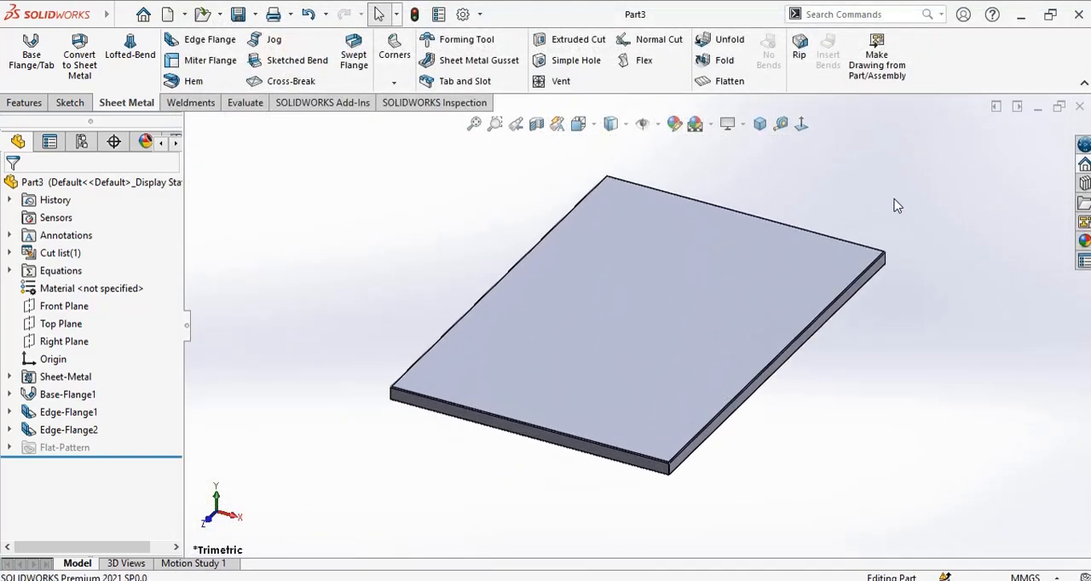
click(170, 13)
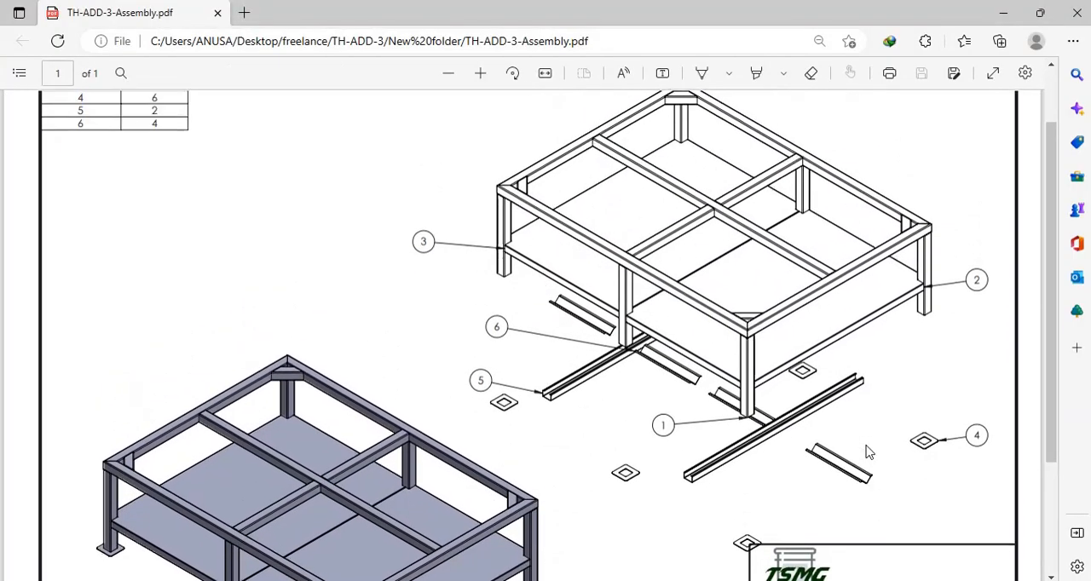
mouse_move(945, 446)
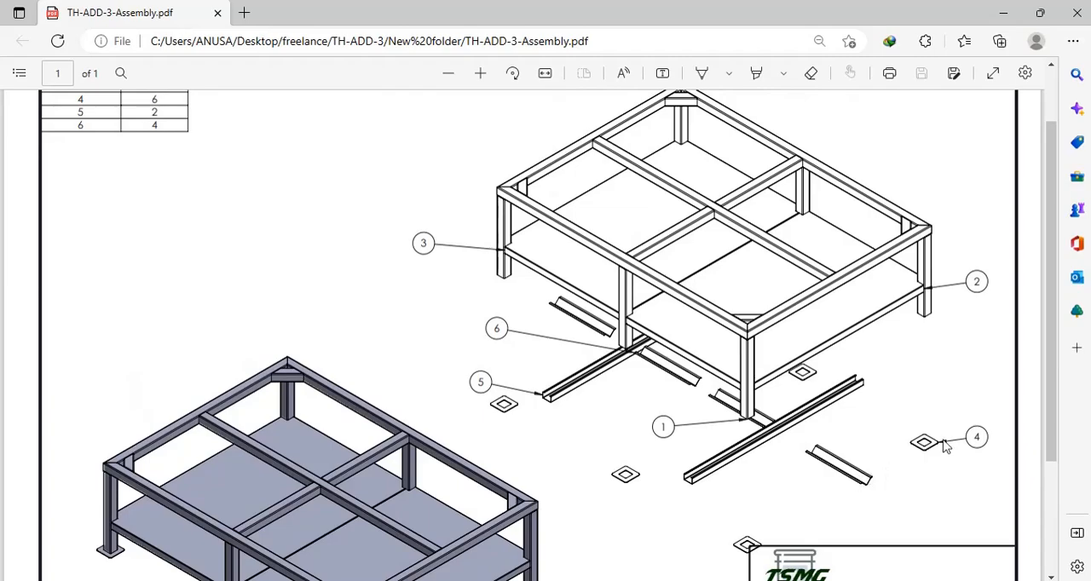
Step: Scroll the TH-ADD-3 assembly drawing PDF to its parts quantity table
scroll(down, 3)
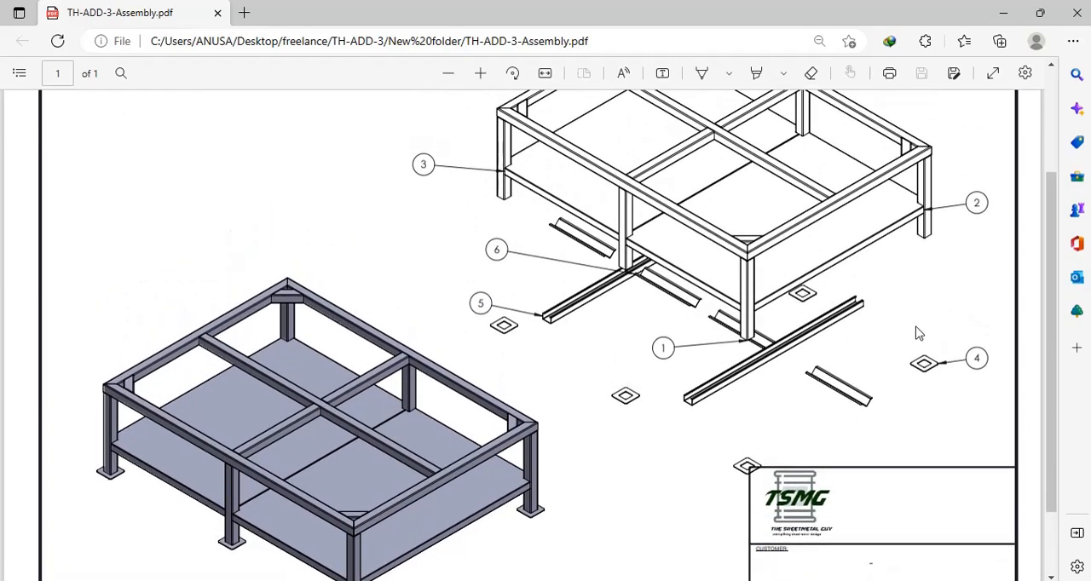
scroll(up, 3)
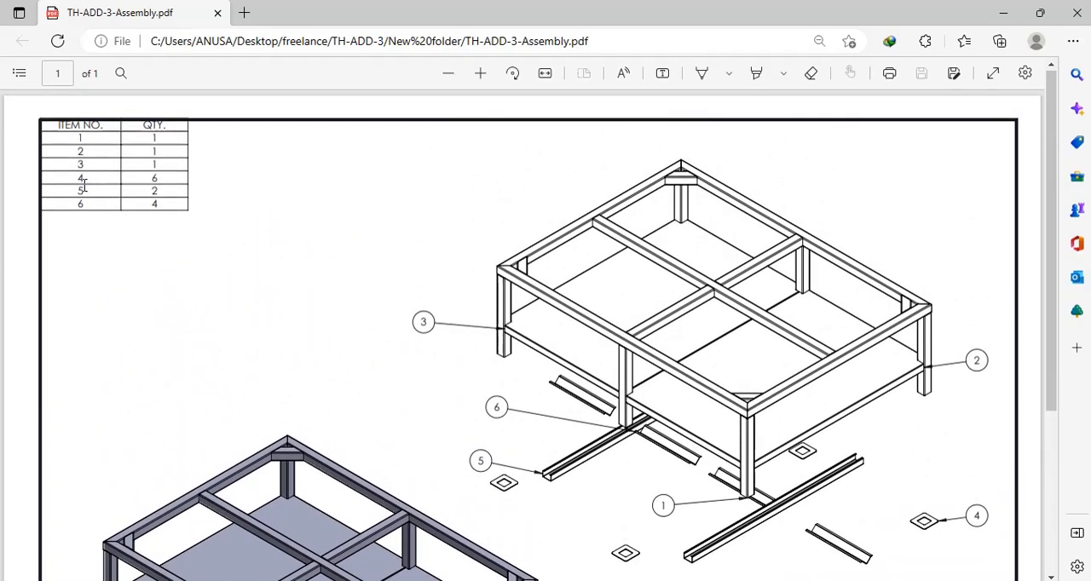
mouse_move(450, 310)
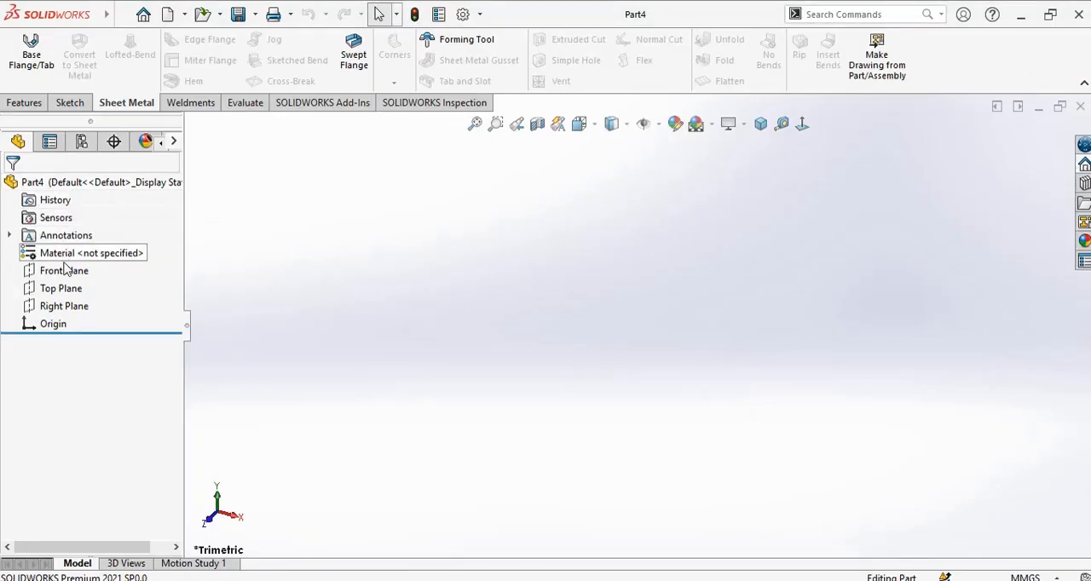
Step: Sketch a corner rectangle on the Top Plane and dimension it 100 x 100 mm
click(61, 289)
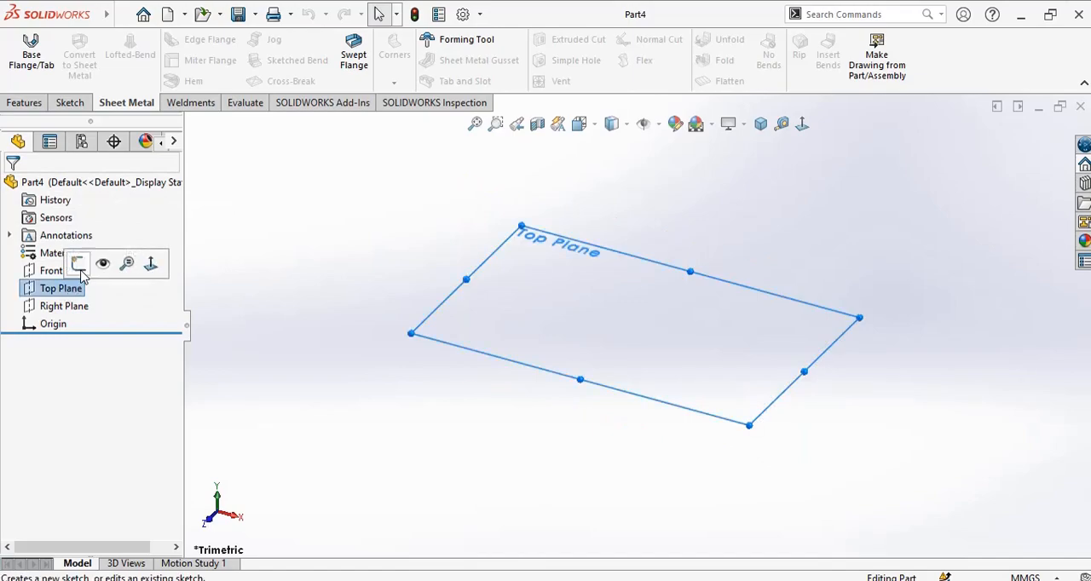
click(78, 263)
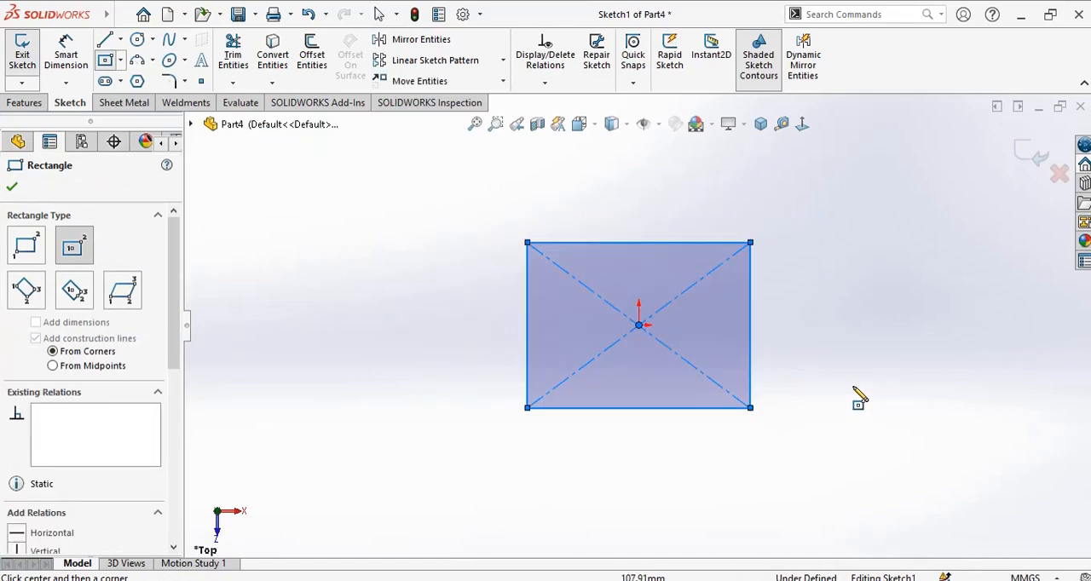
click(12, 186)
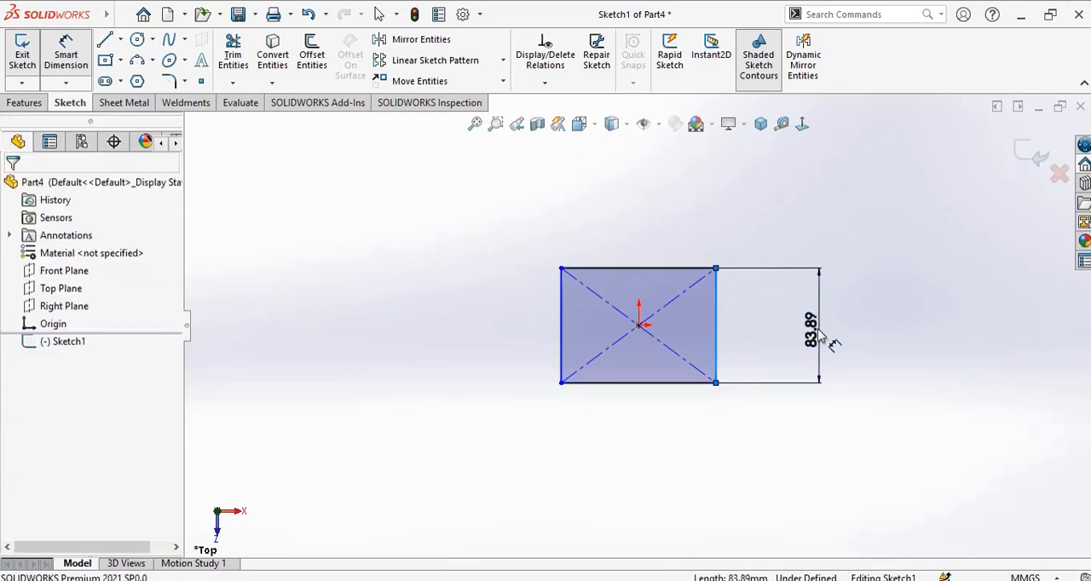
click(808, 333)
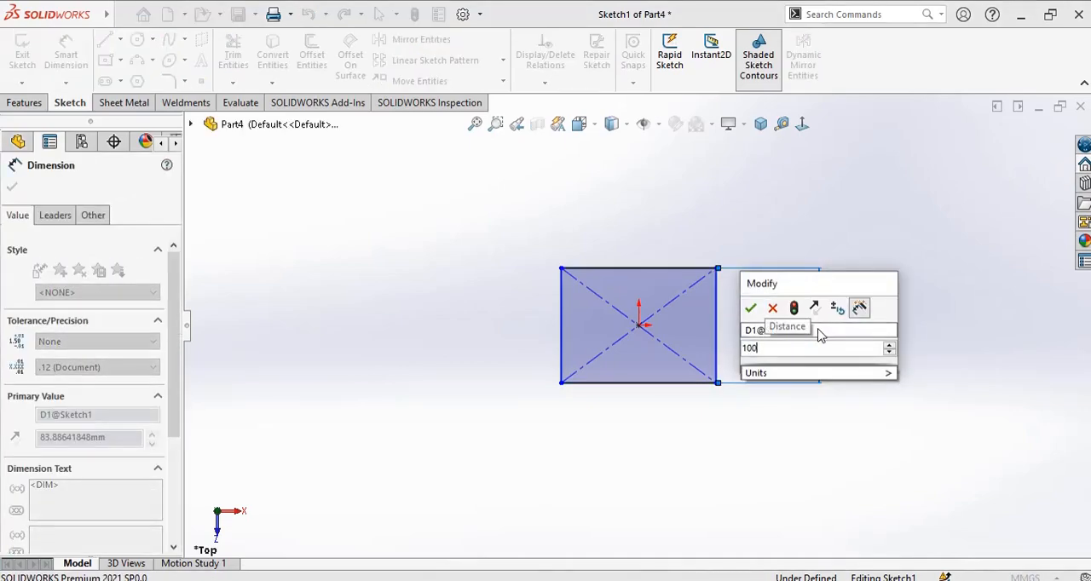
click(750, 307)
text(100)
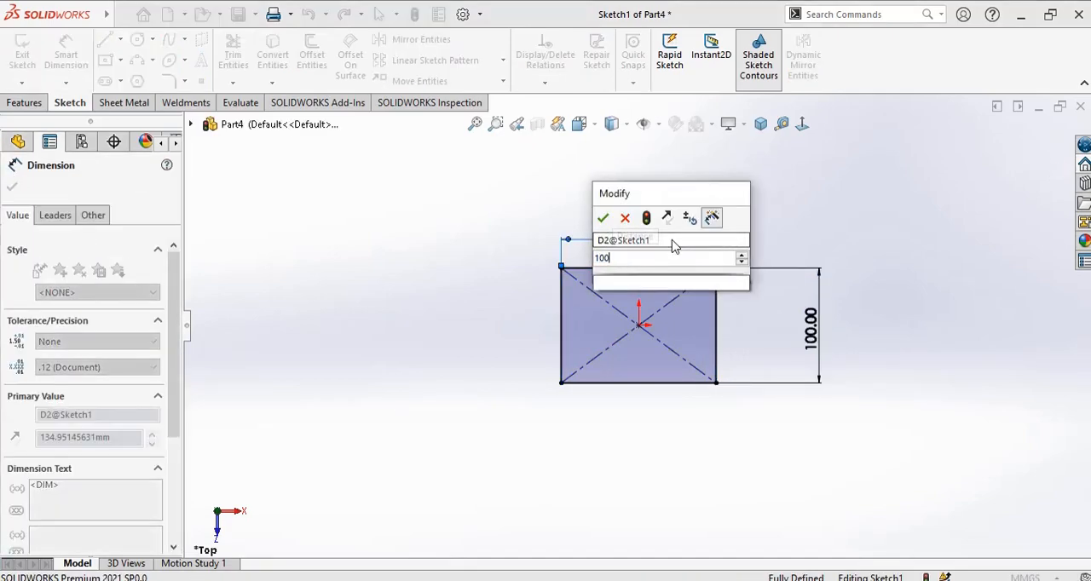
click(603, 218)
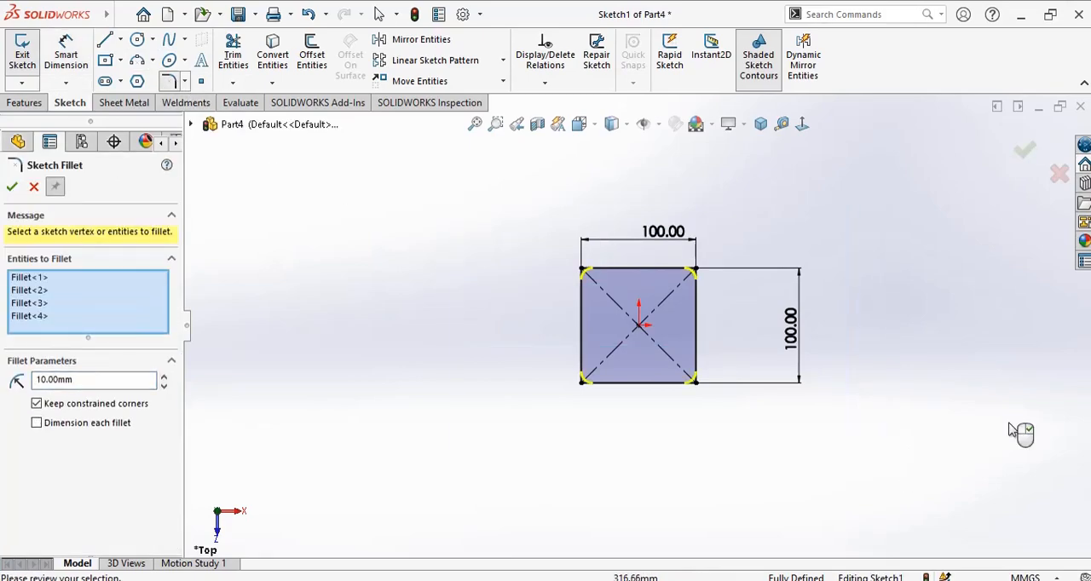
Step: Round all four rectangle corners with 10 mm sketch fillets
click(12, 187)
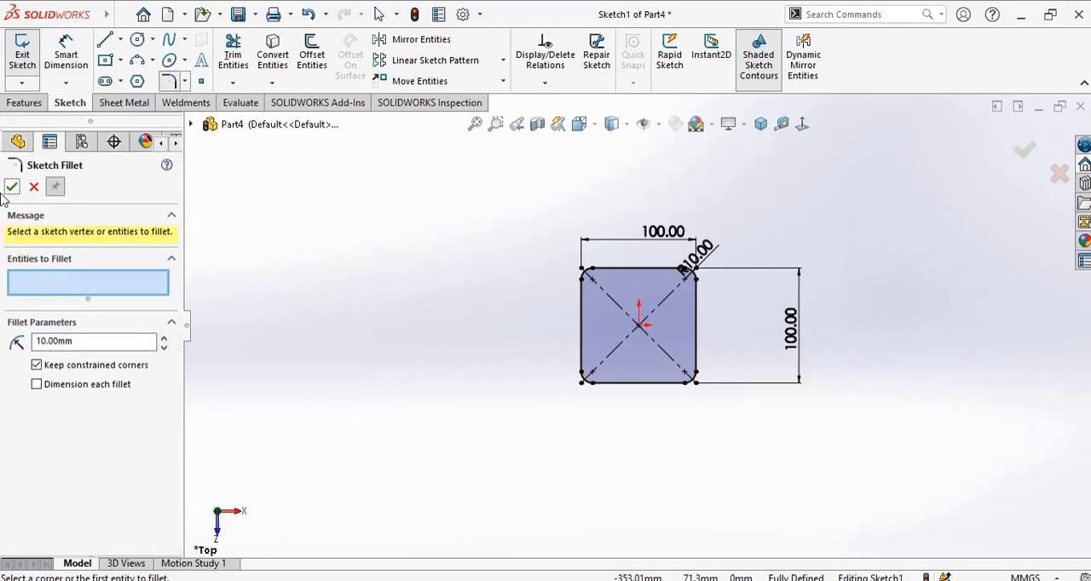
click(12, 186)
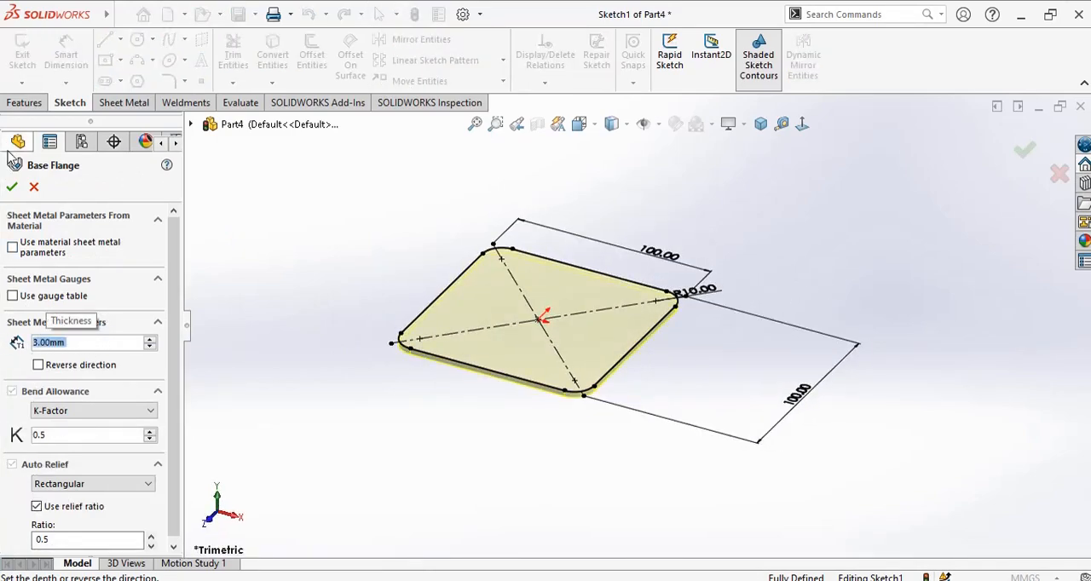
Step: Confirm the 5 mm base flange and save the rounded plate as Part4
click(10, 186)
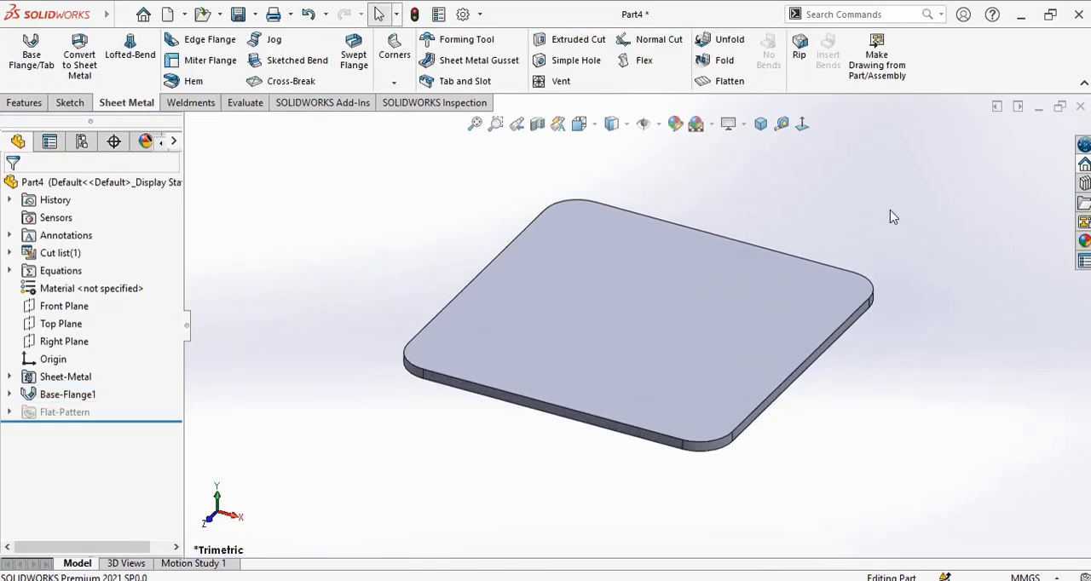
click(235, 14)
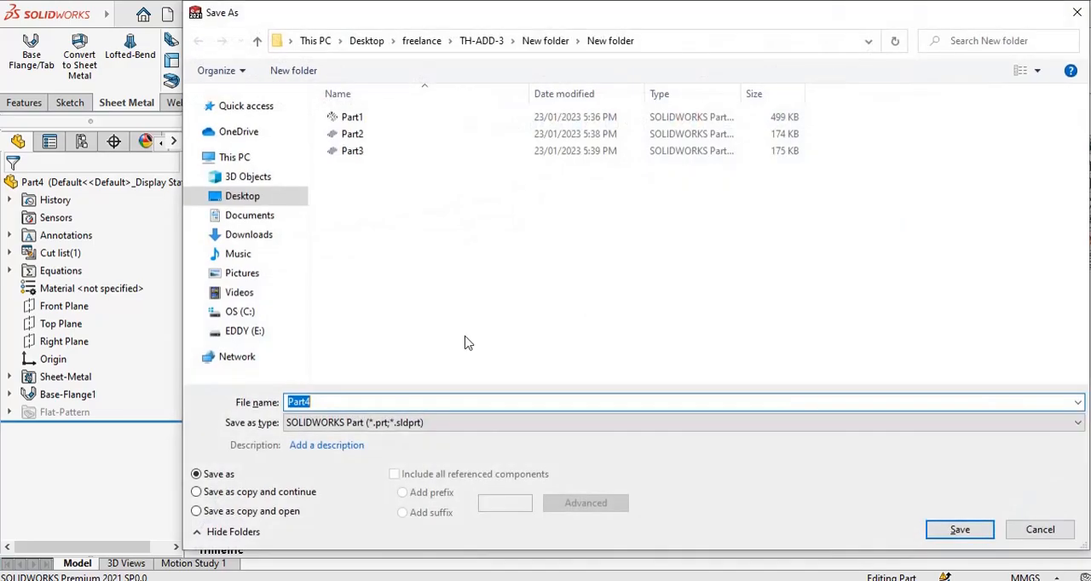
click(958, 528)
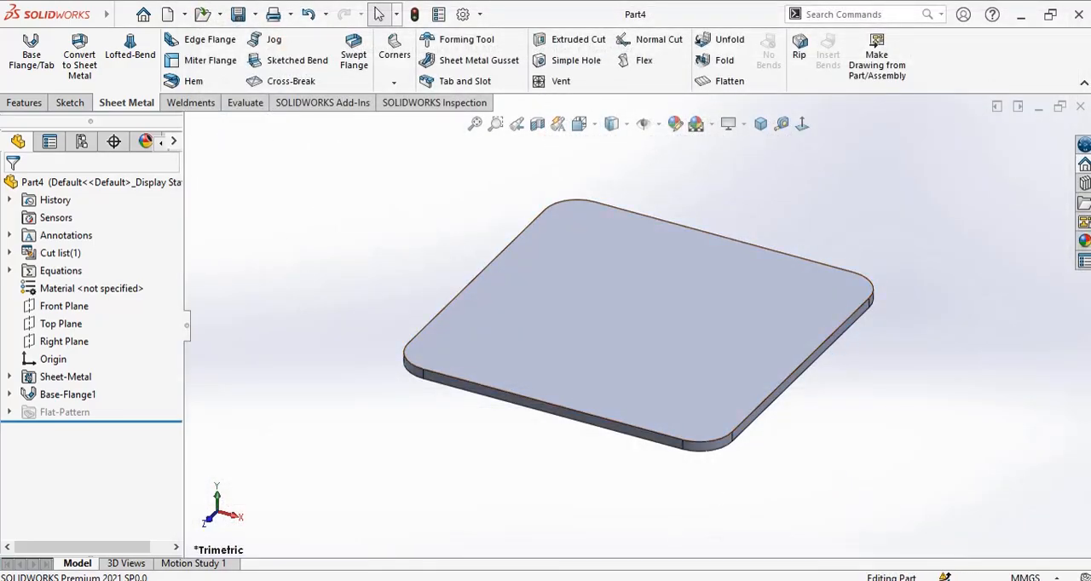
mouse_move(469, 576)
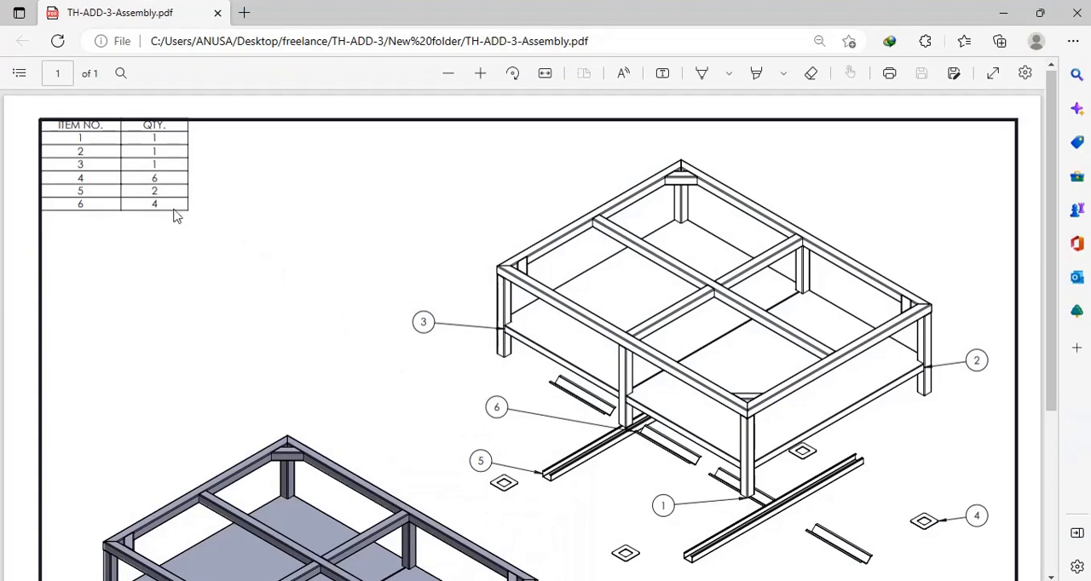
mouse_move(169, 213)
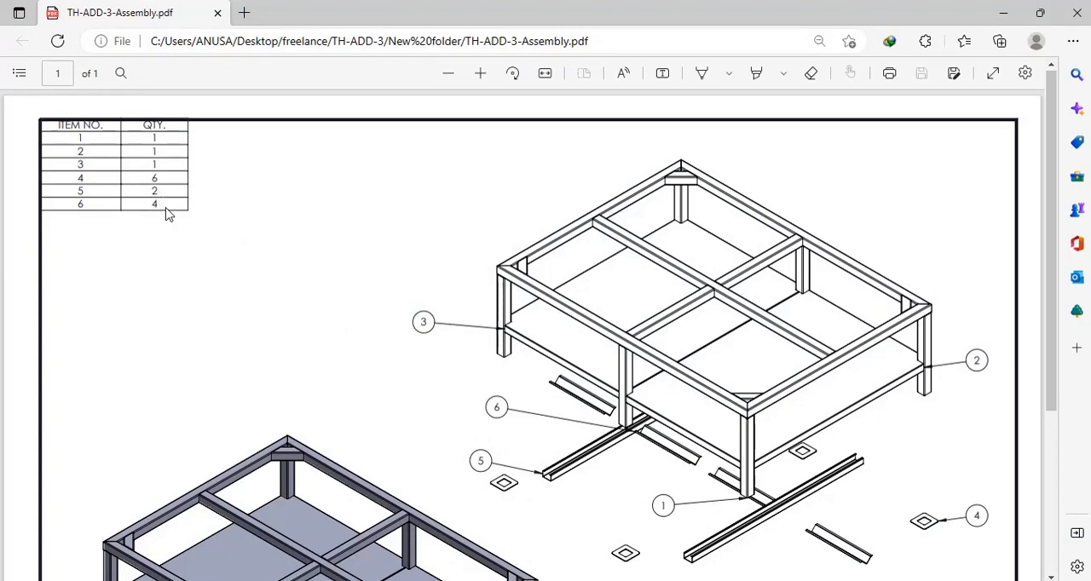
scroll(down, 3)
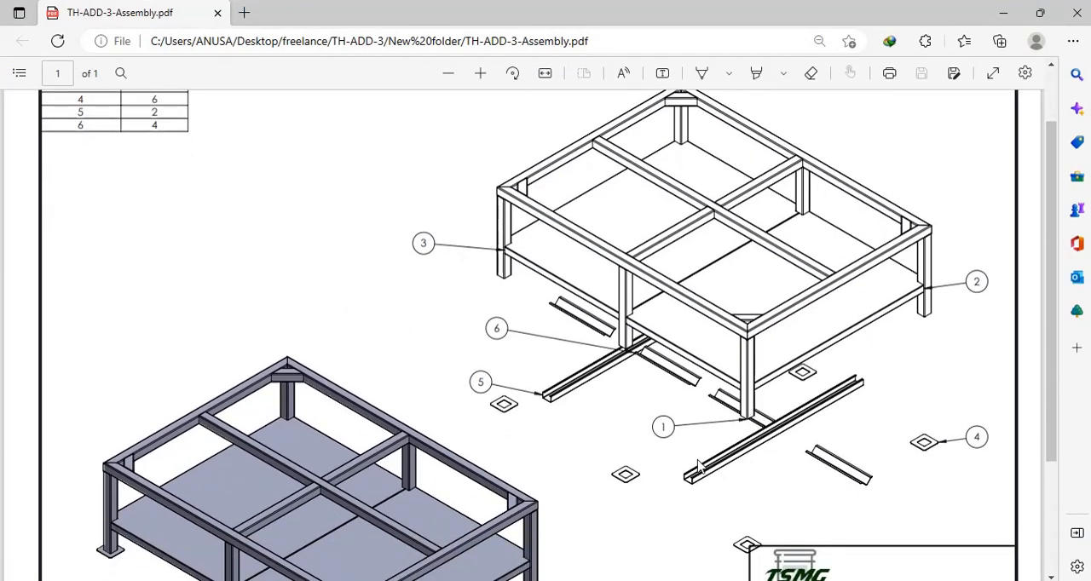
mouse_move(703, 481)
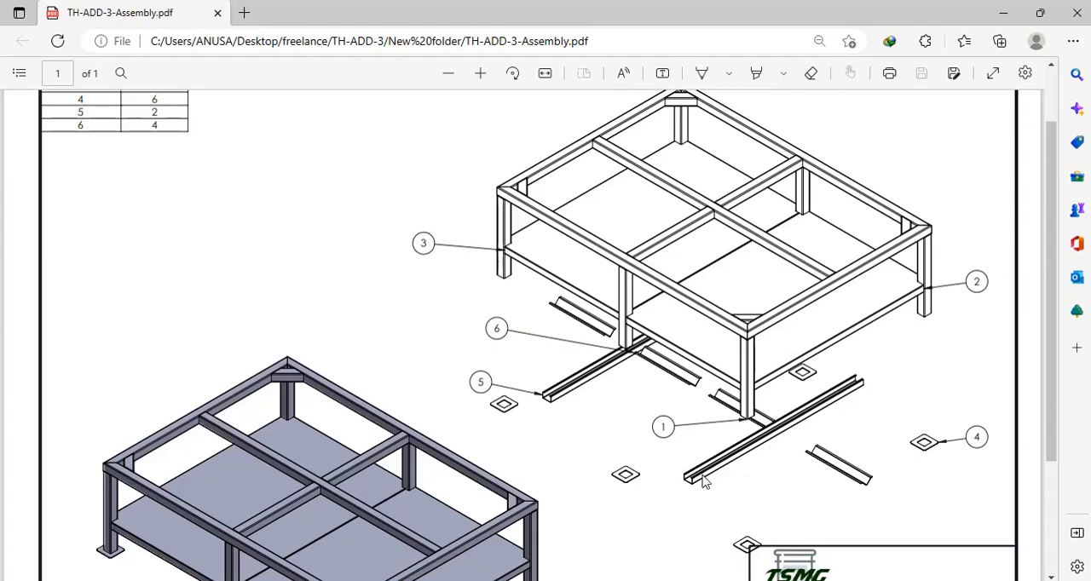
mouse_move(750, 474)
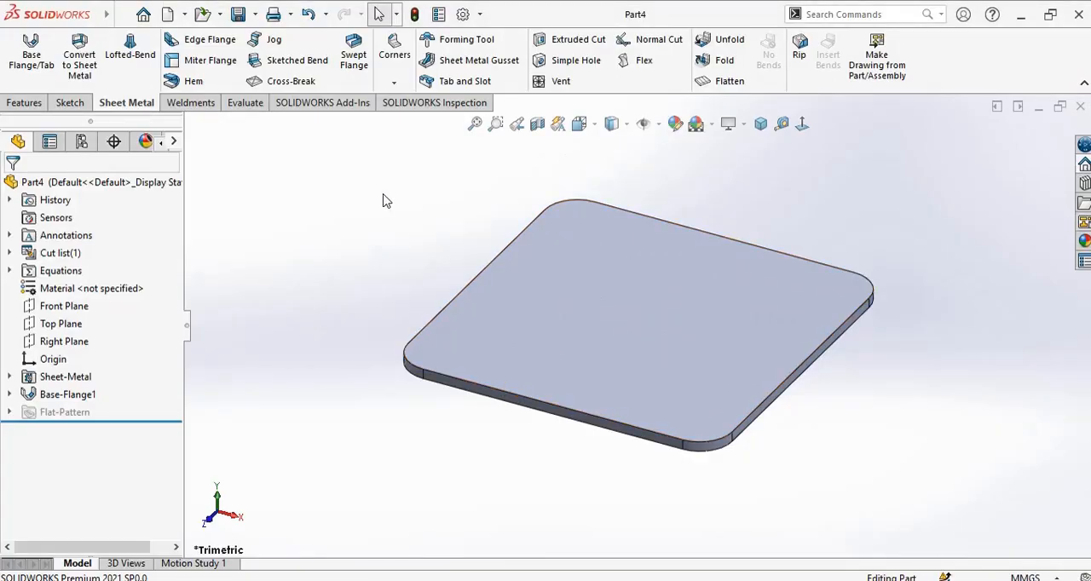
Step: Create a new part and begin a sketch on its Top Plane
click(170, 14)
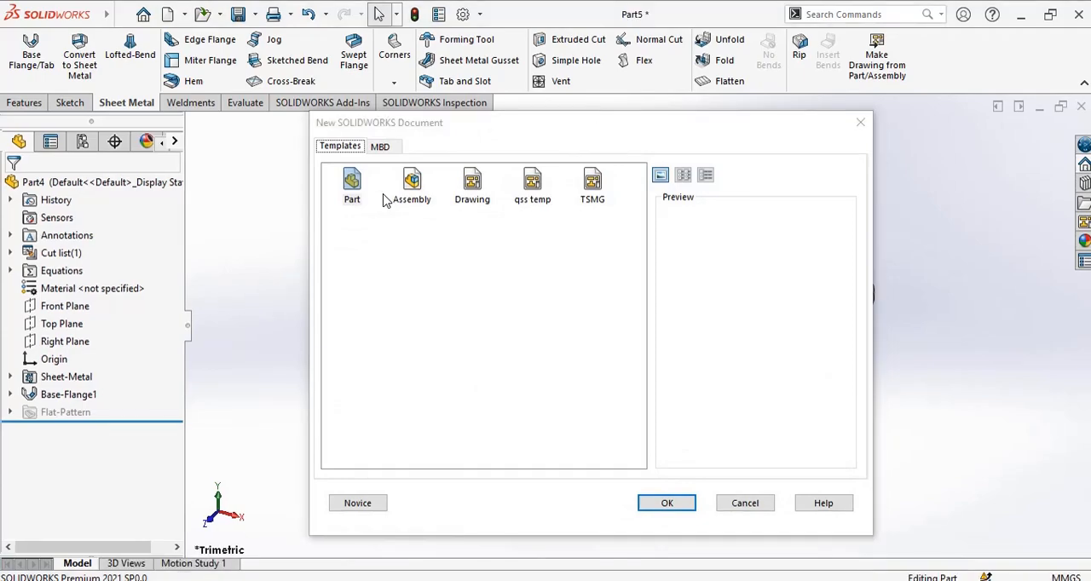
click(667, 503)
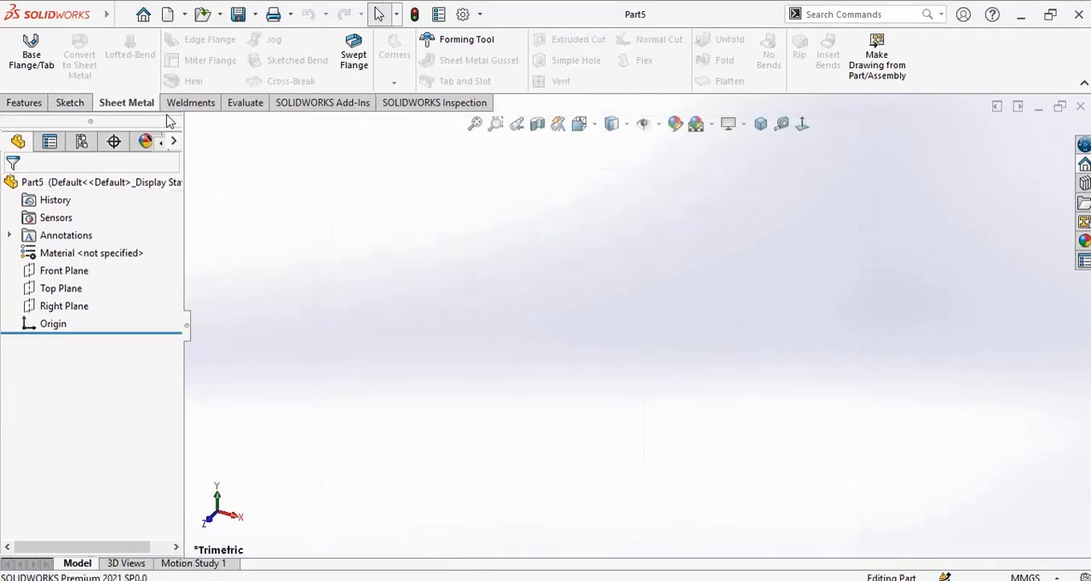
click(61, 288)
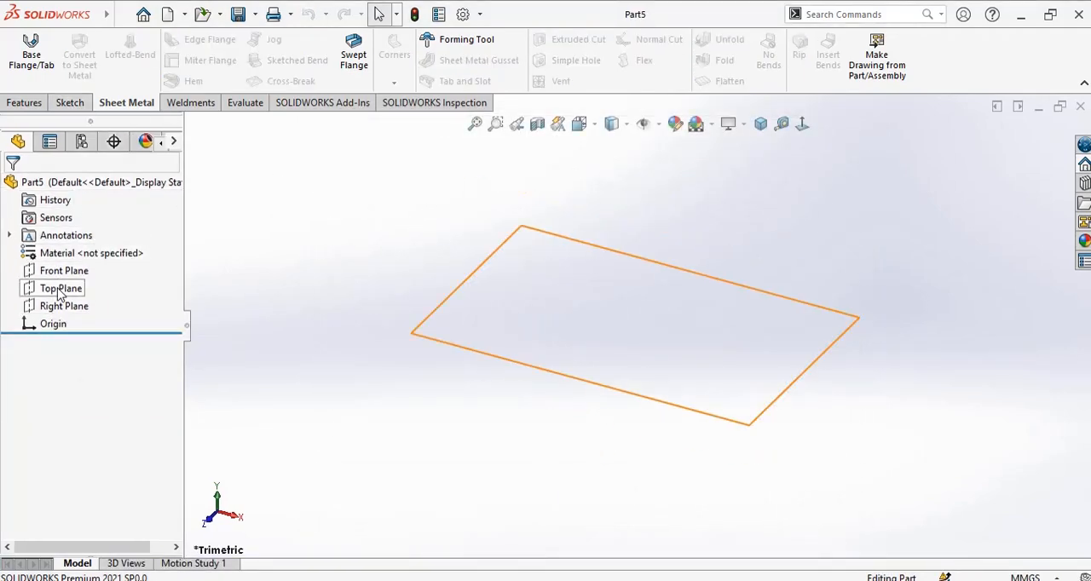
click(61, 288)
text(117)
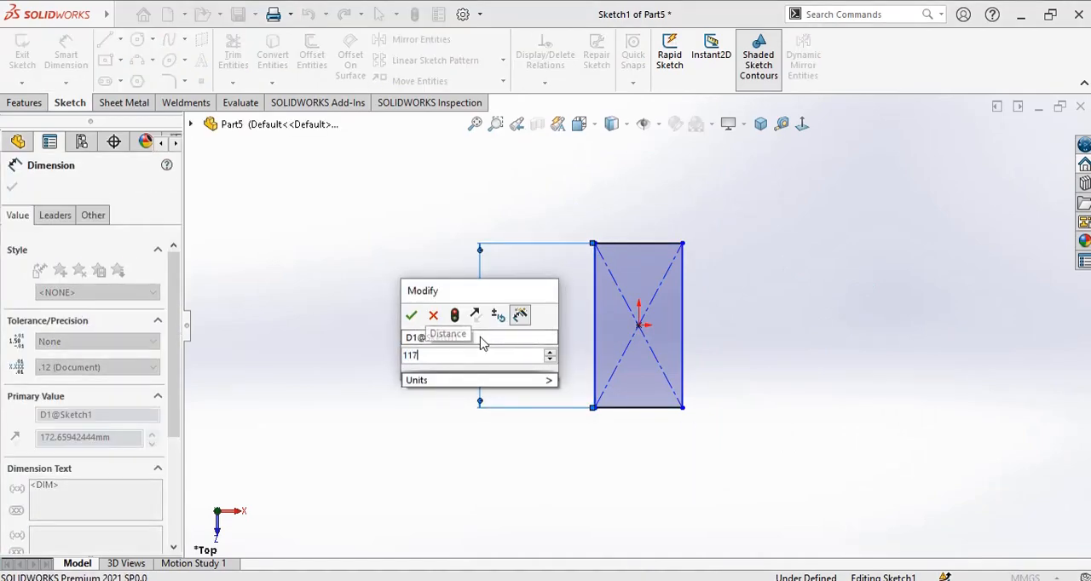
Step: Dimension the corner rectangle to 1175 mm long by 50.60 mm wide, fully defining it
click(412, 316)
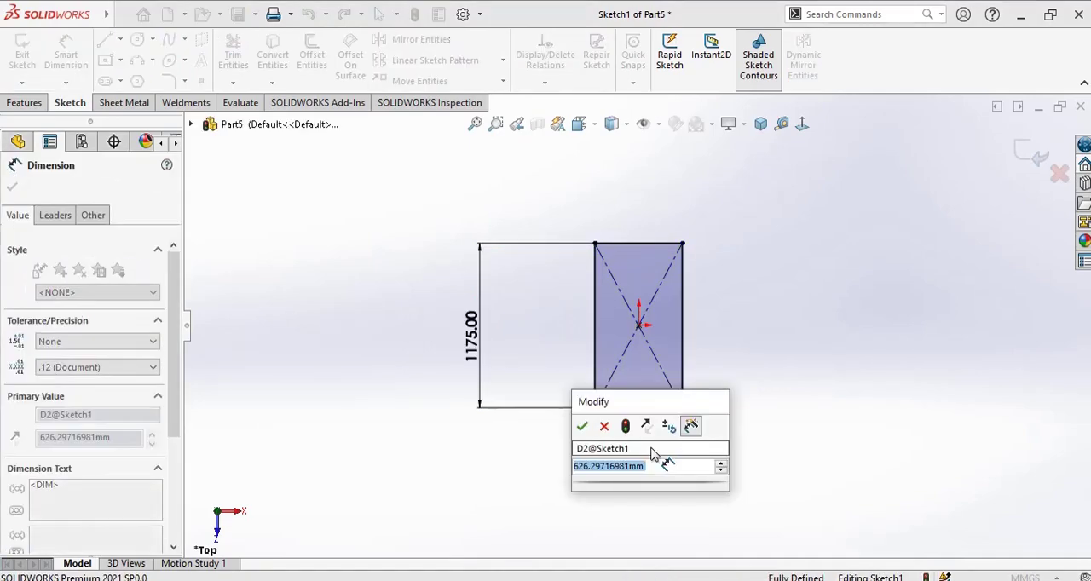
text(50.6)
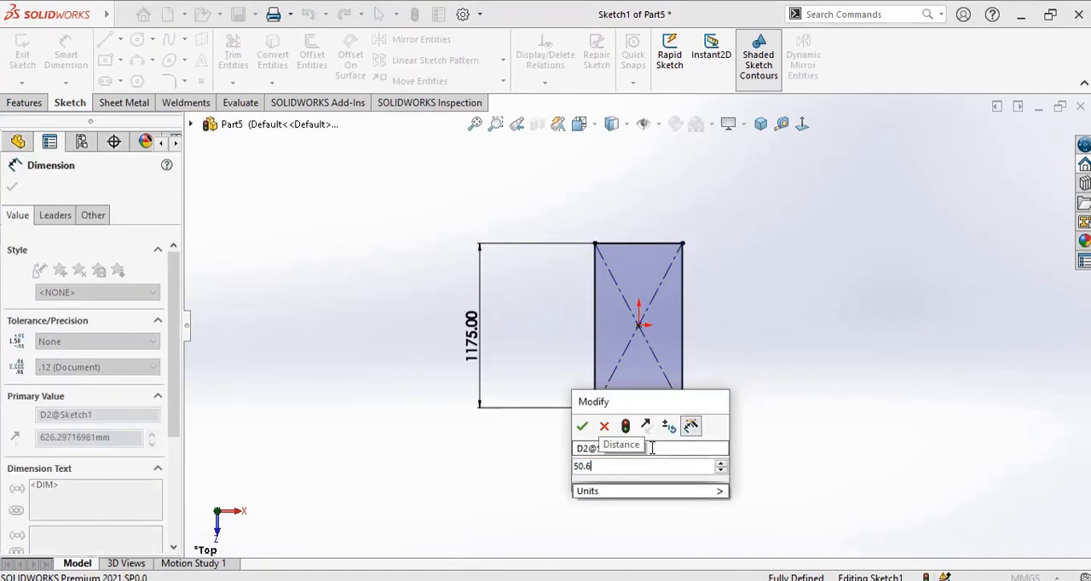
click(583, 426)
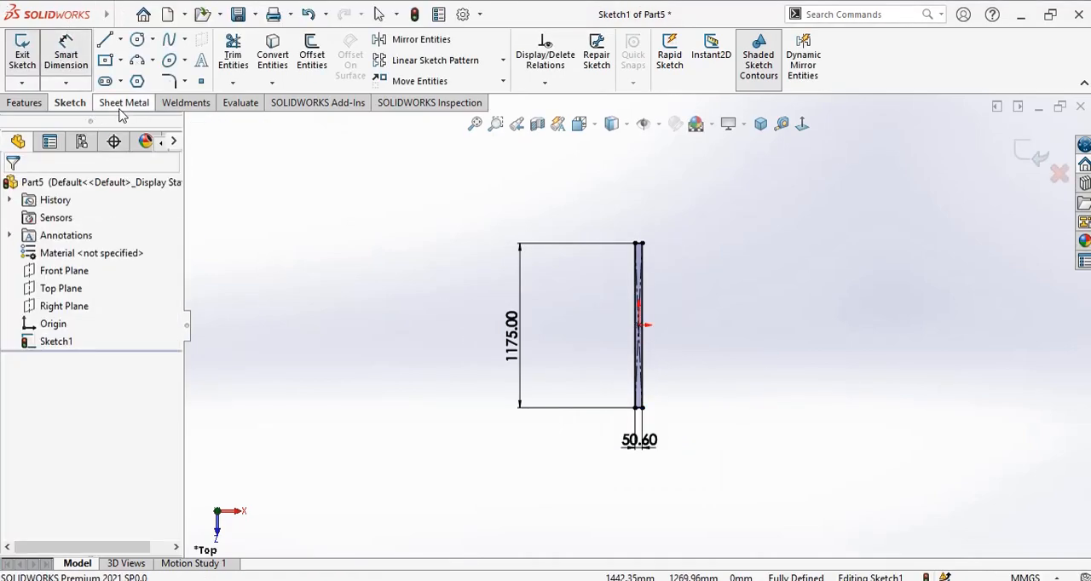
click(127, 102)
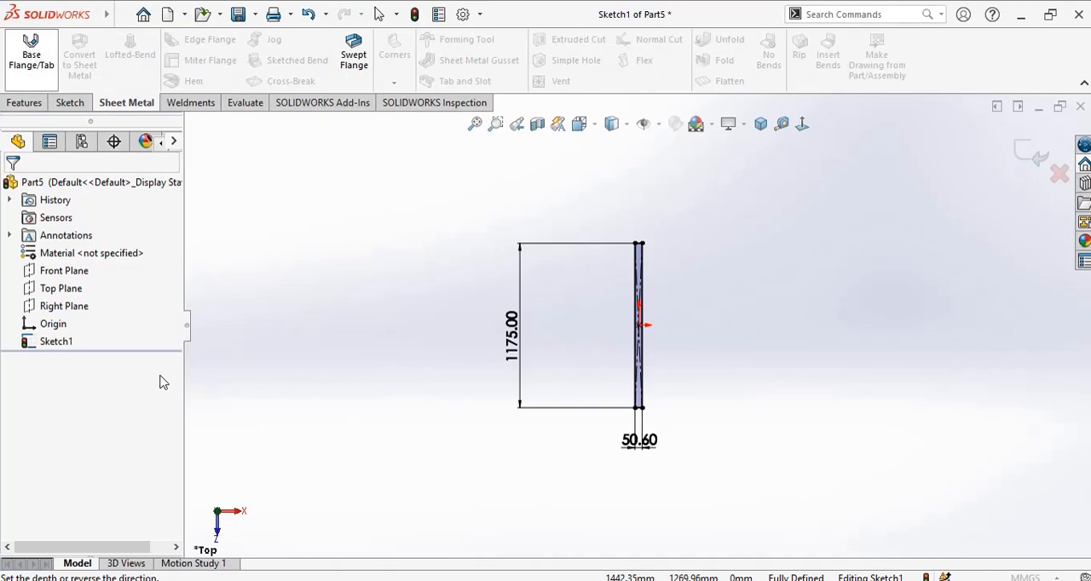
Step: Extrude the rectangle into a 1 mm sheet-metal base flange
click(31, 54)
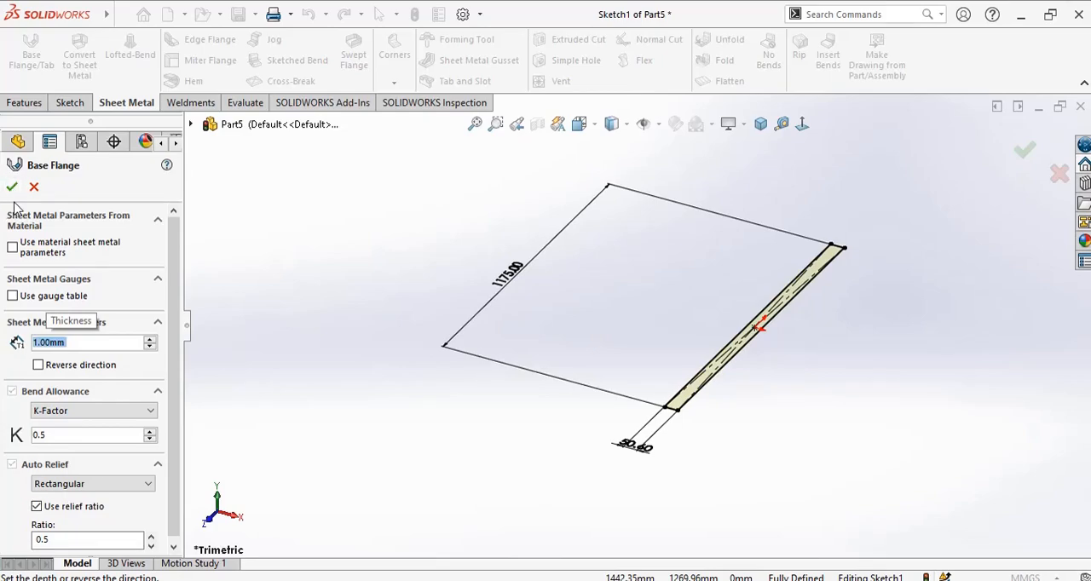
click(10, 187)
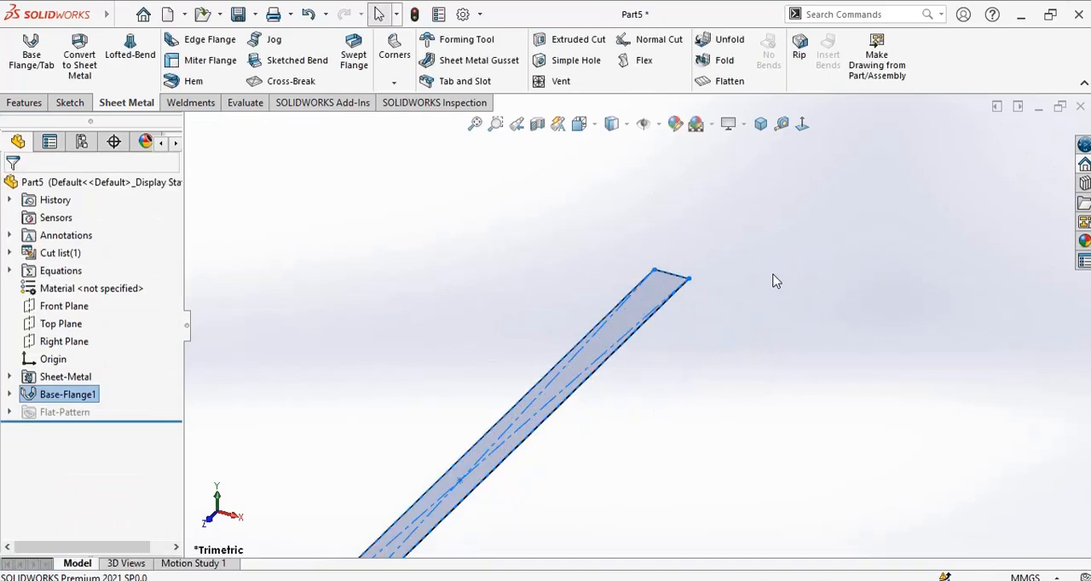
Step: Add edge flanges for the side walls and 9 mm inward lips along both top edges
click(358, 333)
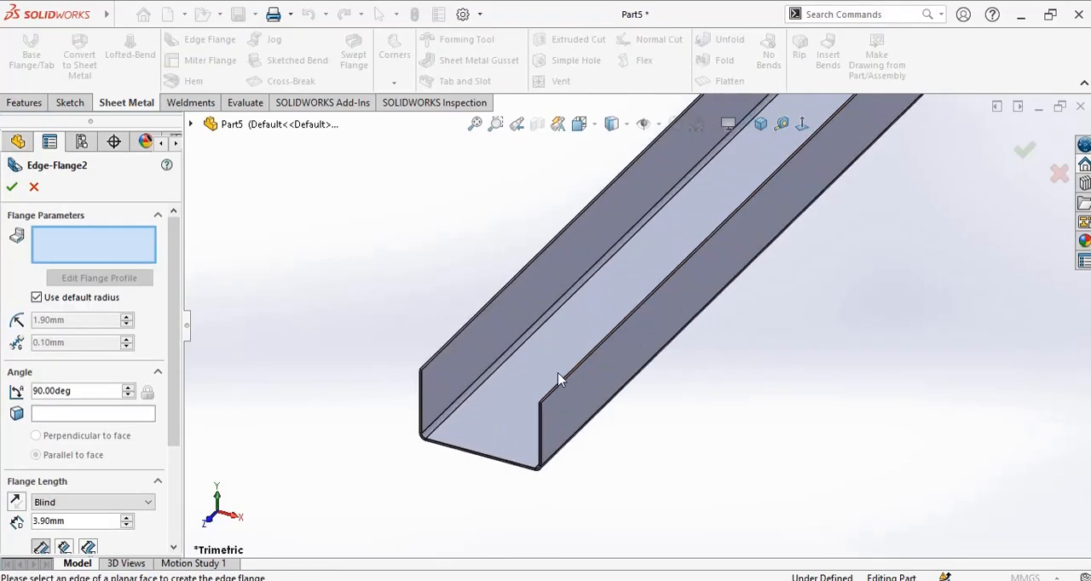
click(559, 389)
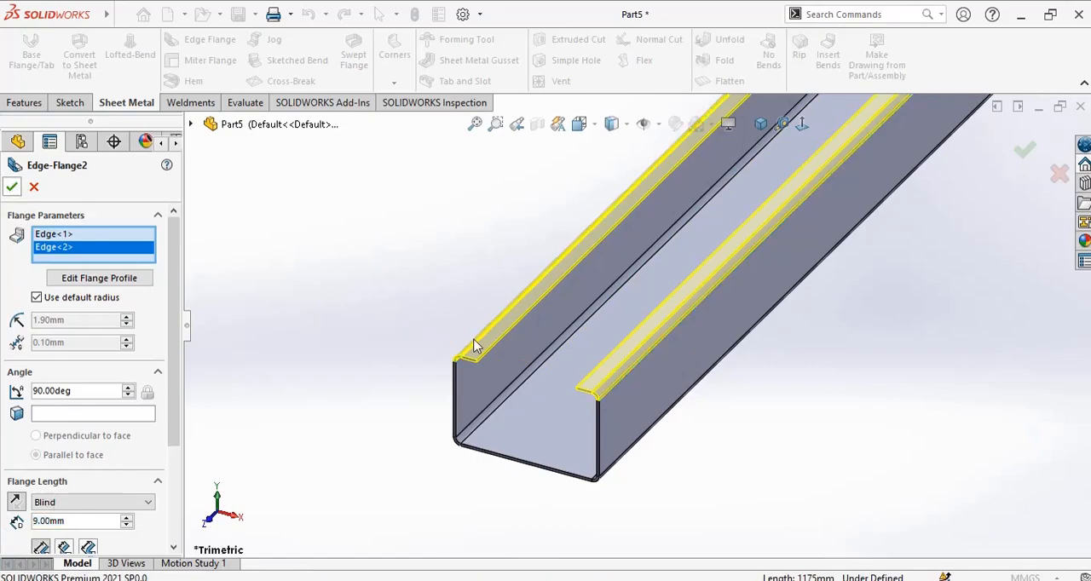
click(12, 186)
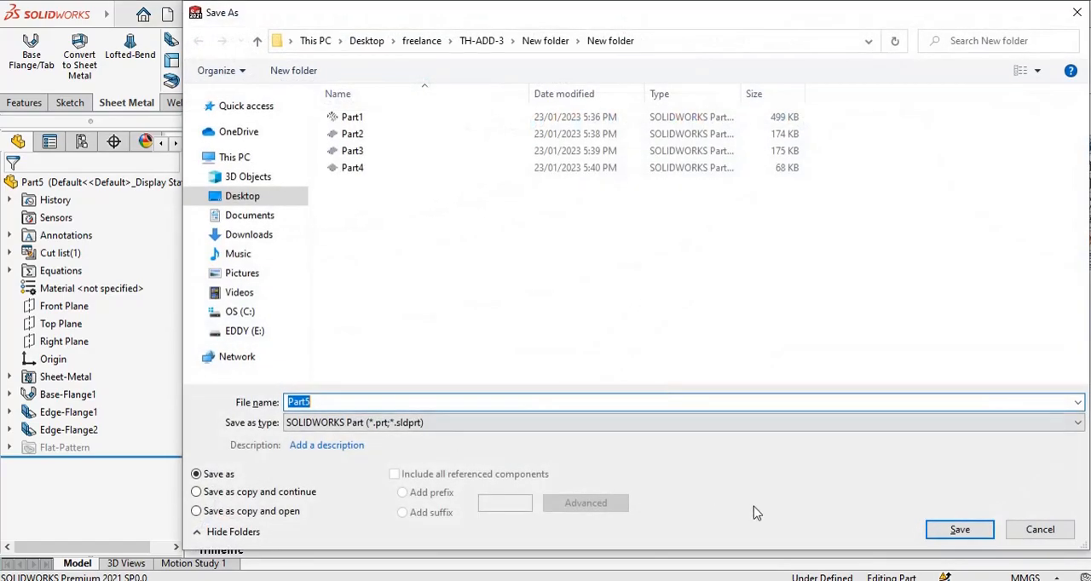
Step: Save the U-channel as Part5 and begin a new document
click(958, 528)
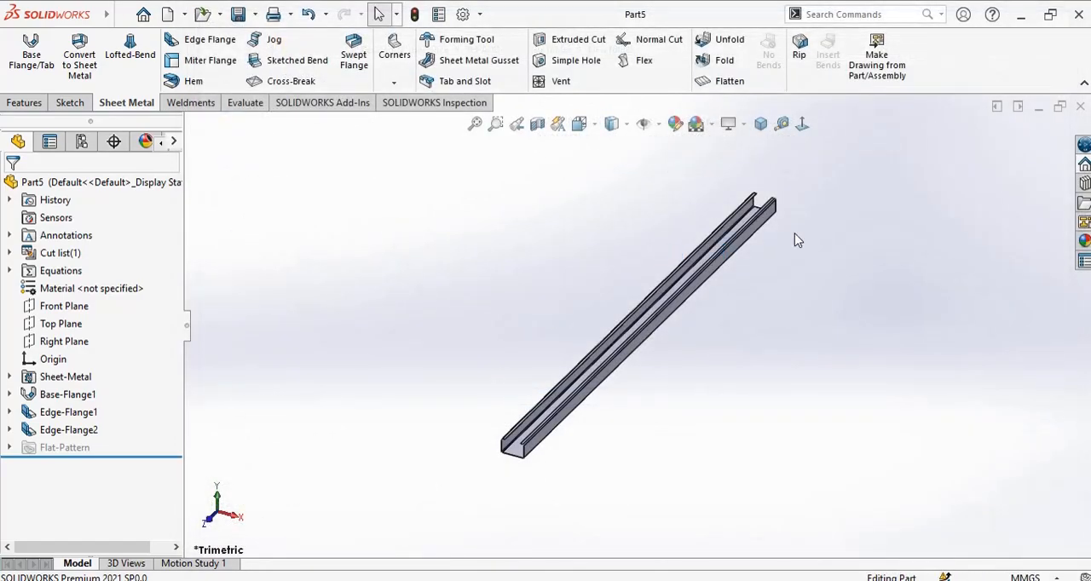
mouse_move(577, 60)
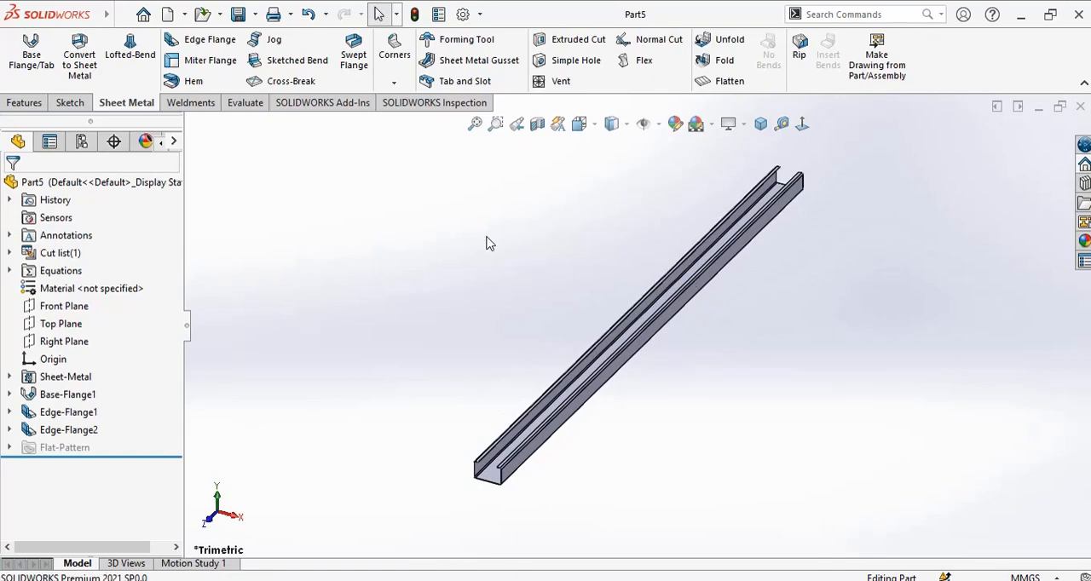
click(170, 14)
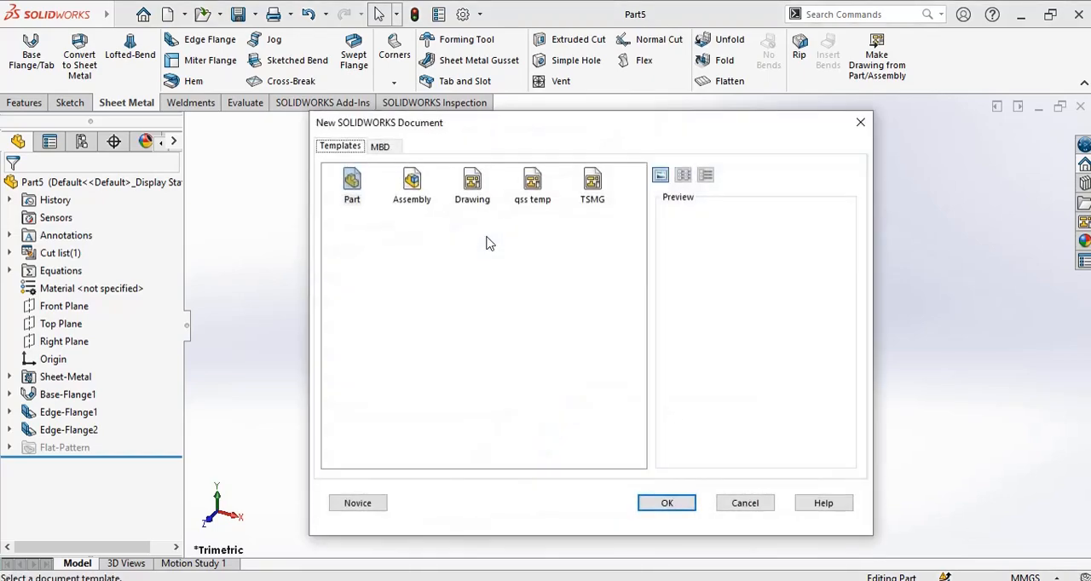
Step: Create the new blank part Part6 from the Part template
click(667, 503)
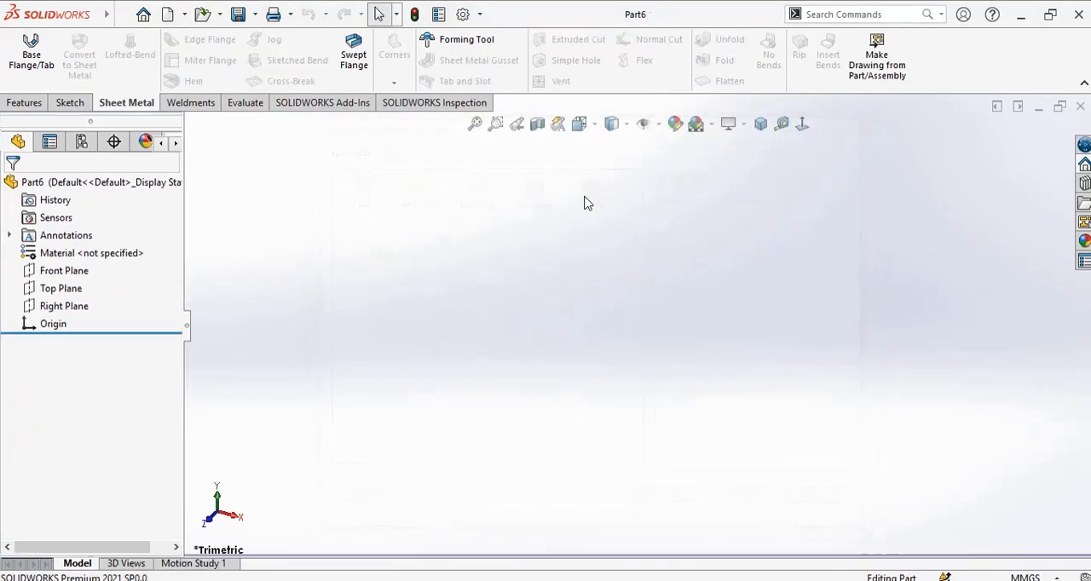
mouse_move(515, 531)
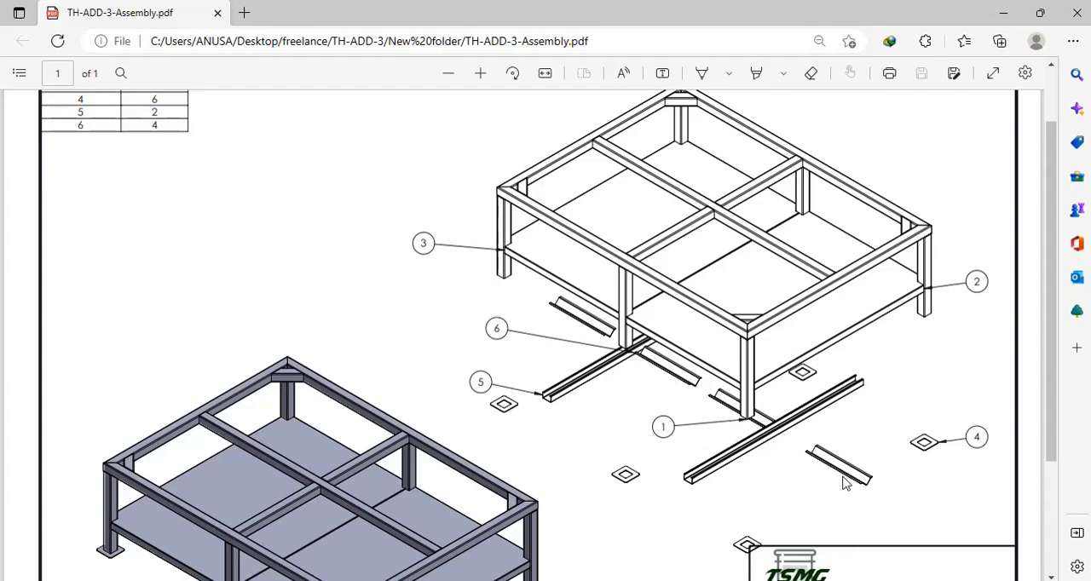
mouse_move(839, 478)
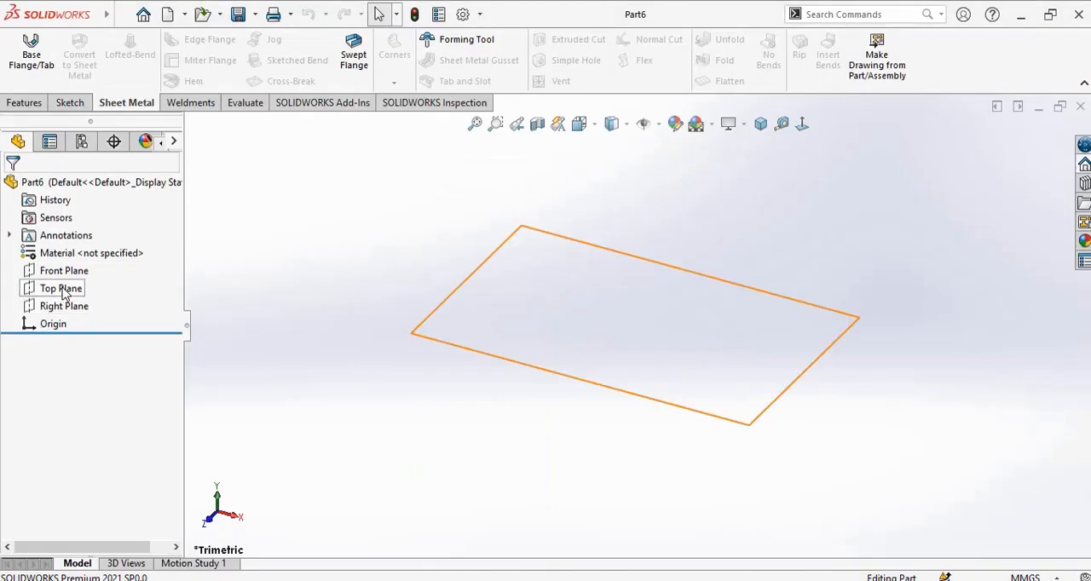
Step: Sketch a vertical construction centerline and the V-shaped line-chain profile on the Top Plane
click(61, 288)
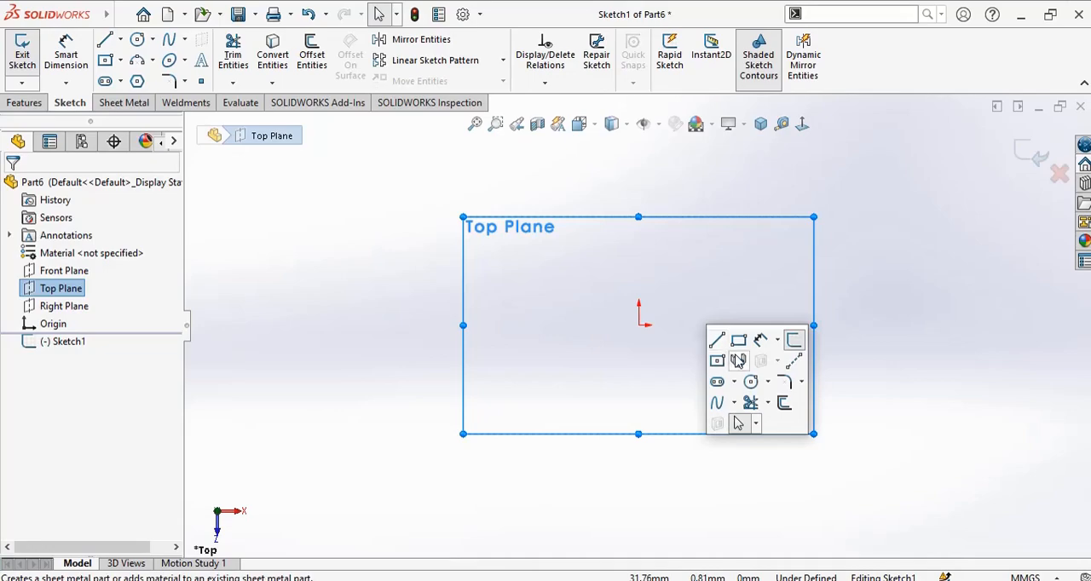
mouse_move(795, 361)
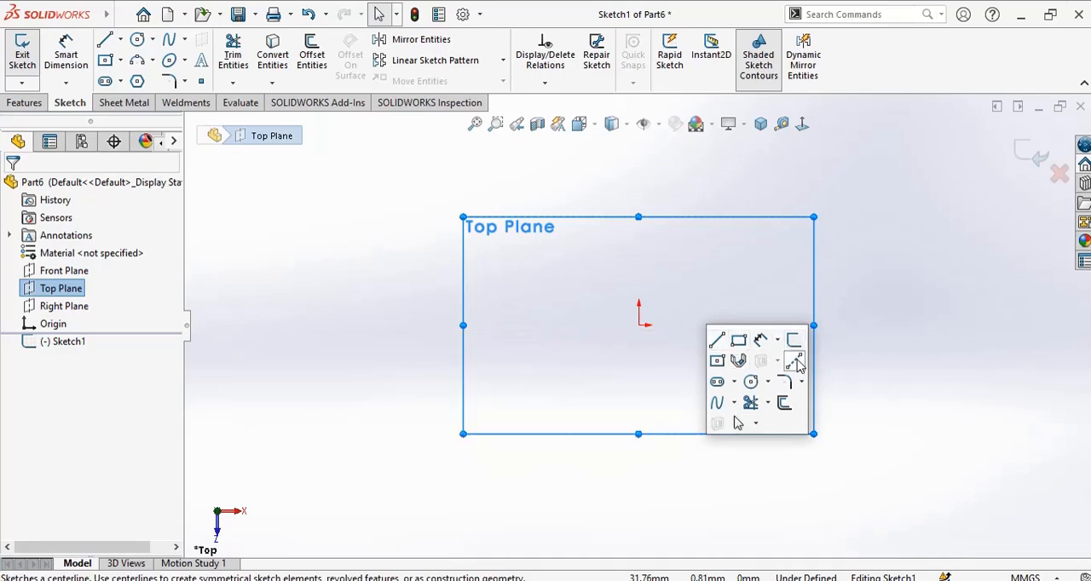
click(716, 339)
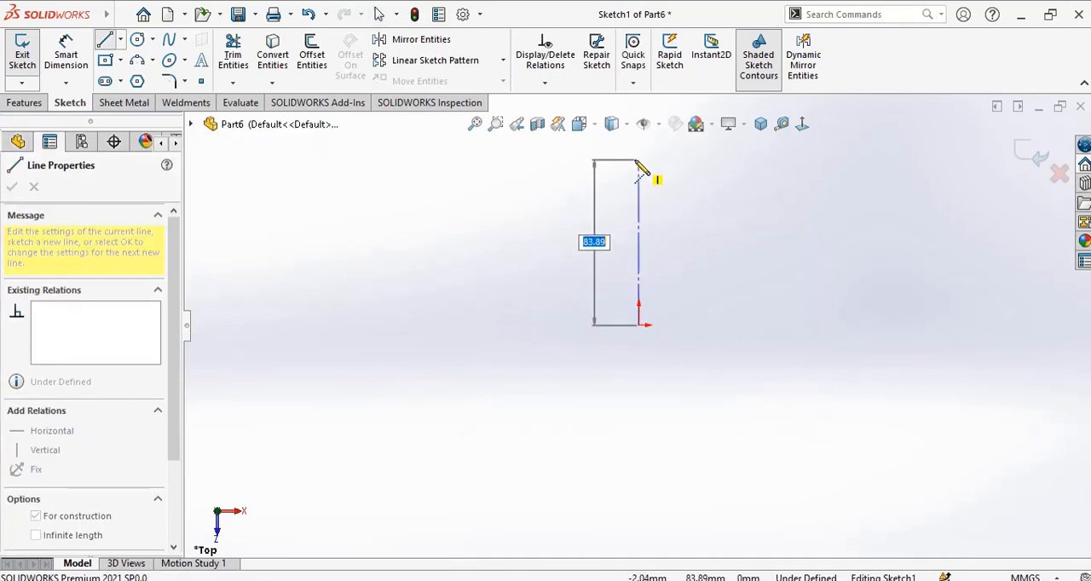
right_click(637, 237)
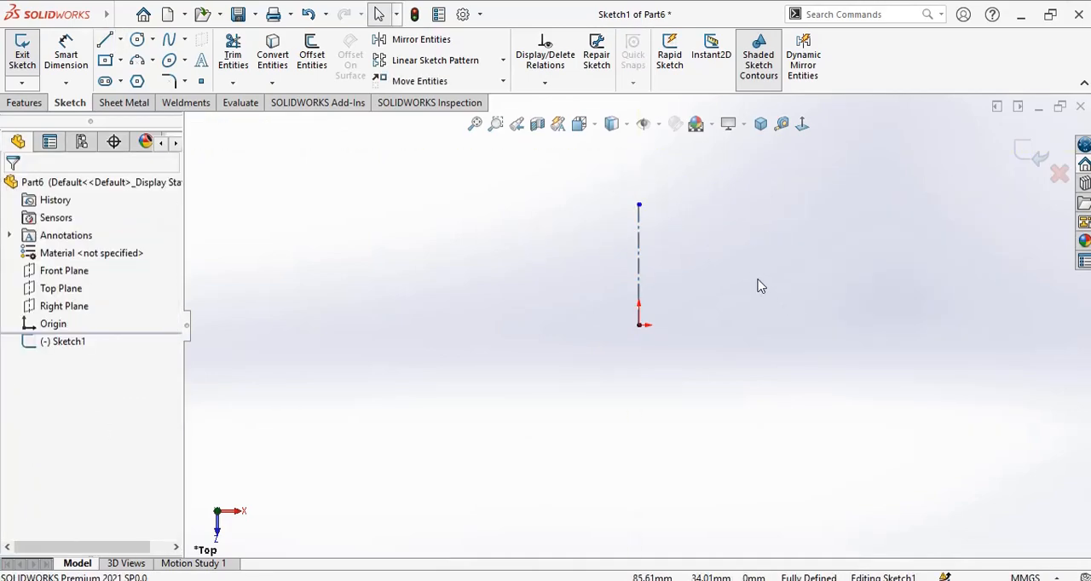
mouse_move(801, 59)
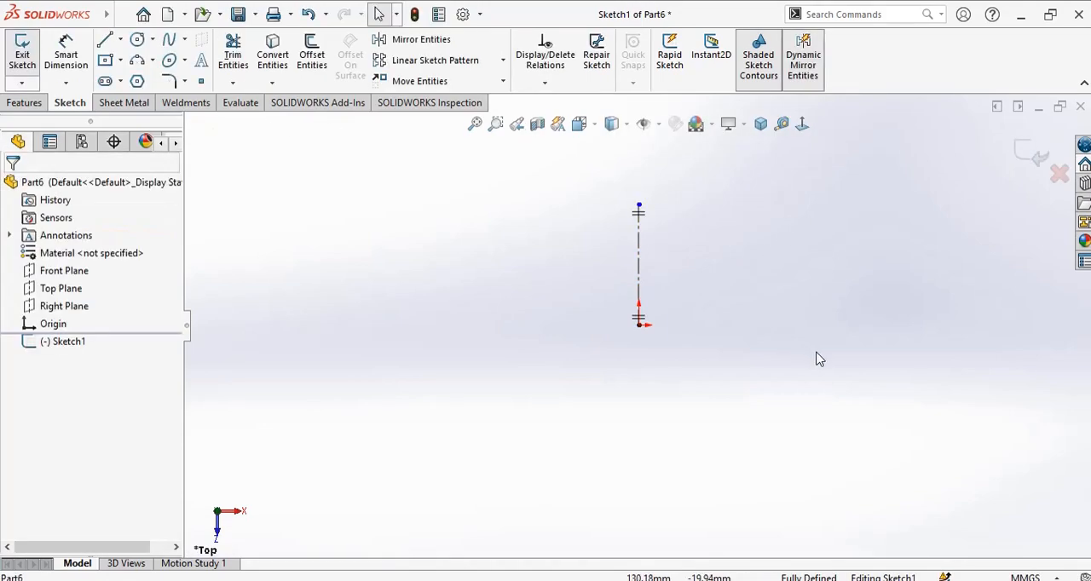
click(104, 40)
text(4)
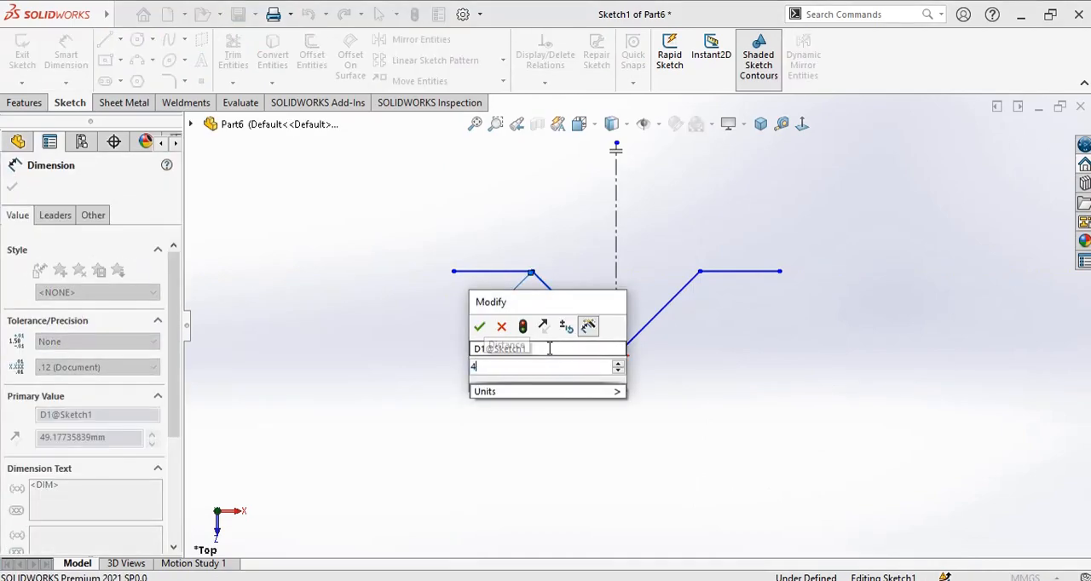
Step: Dimension the profile: 42 mm slanted edge, 10.22 mm top lip and 45° to the centerline
click(479, 325)
text(10)
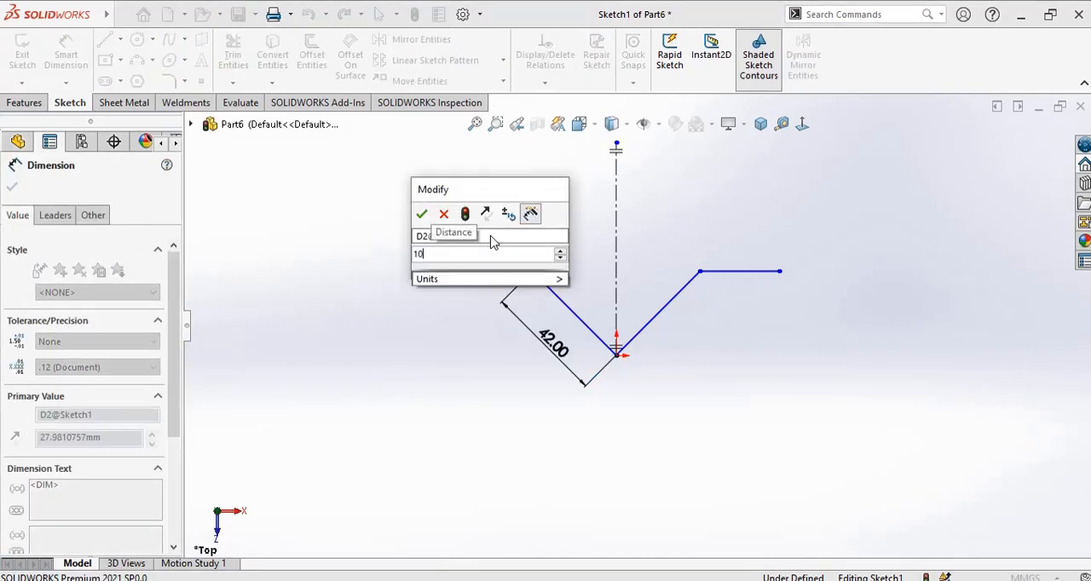
text(.22)
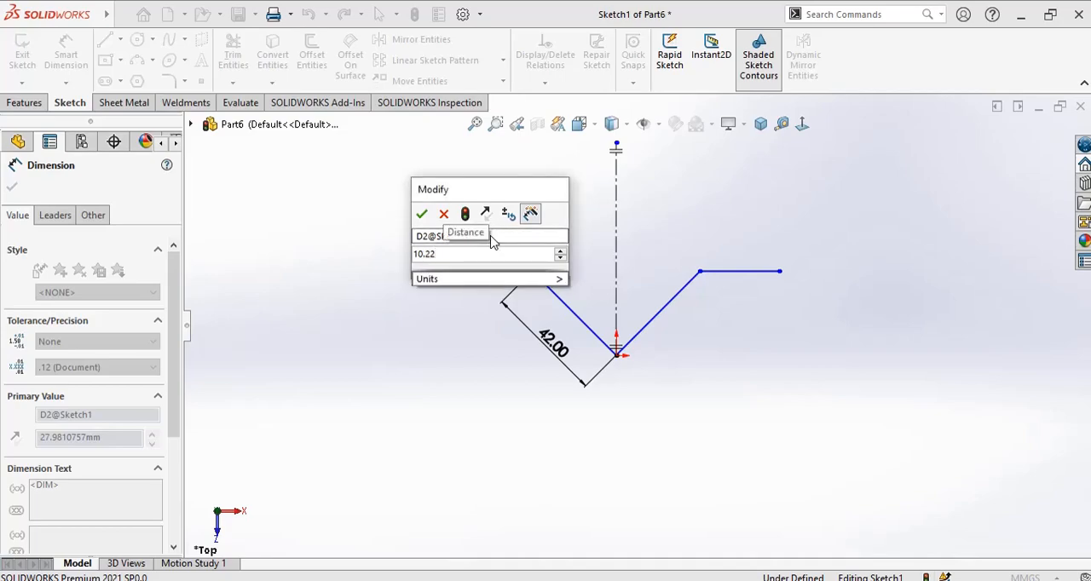
click(423, 215)
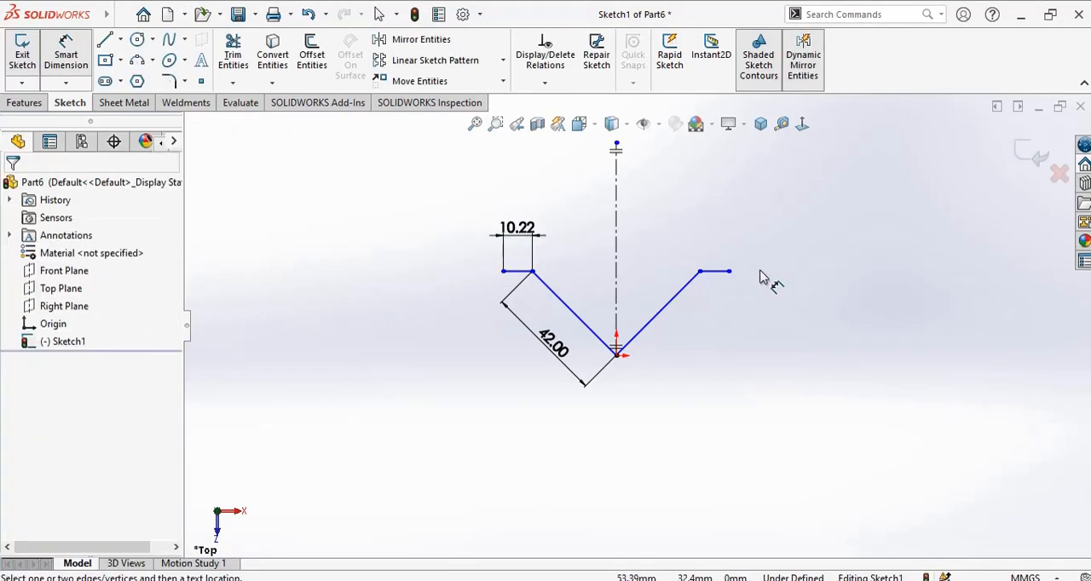
click(546, 307)
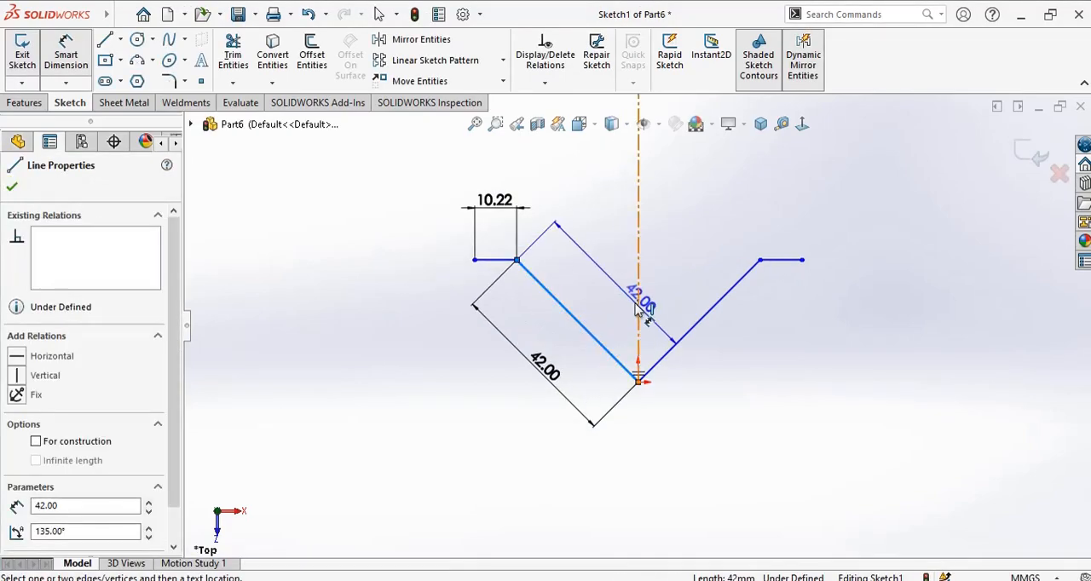
click(639, 303)
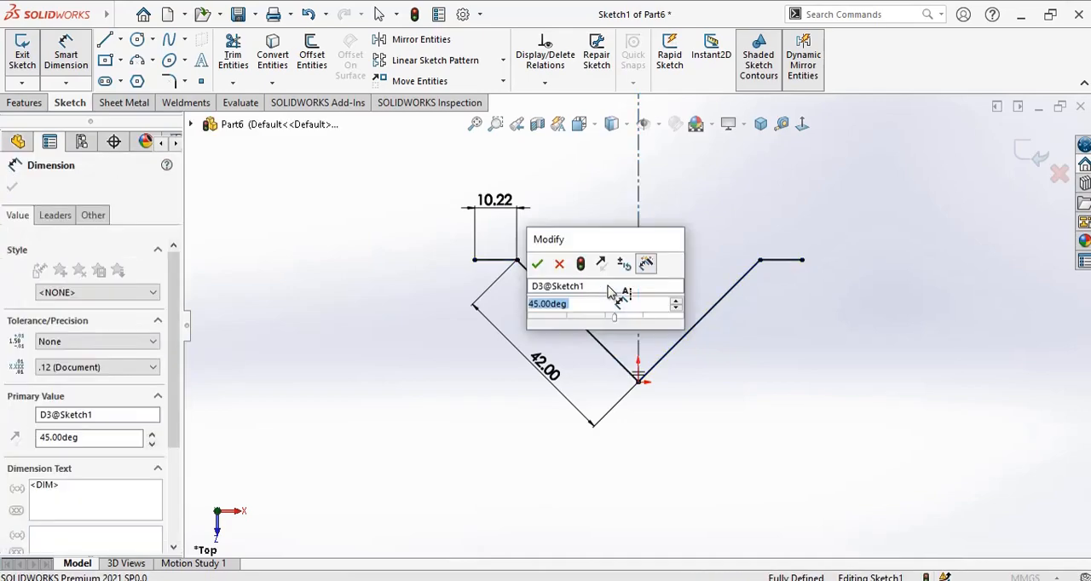
click(537, 263)
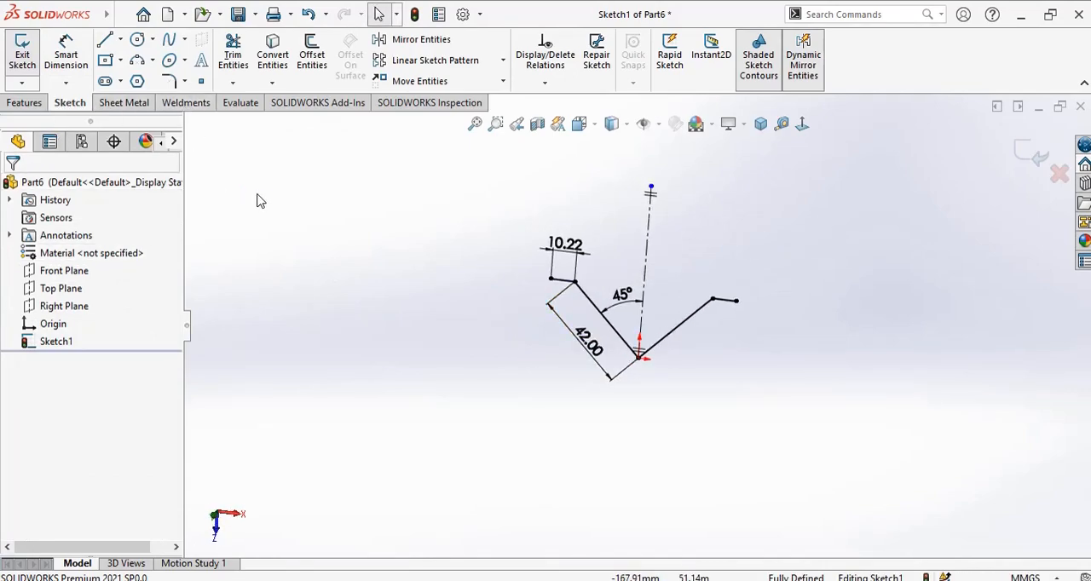
mouse_move(122, 102)
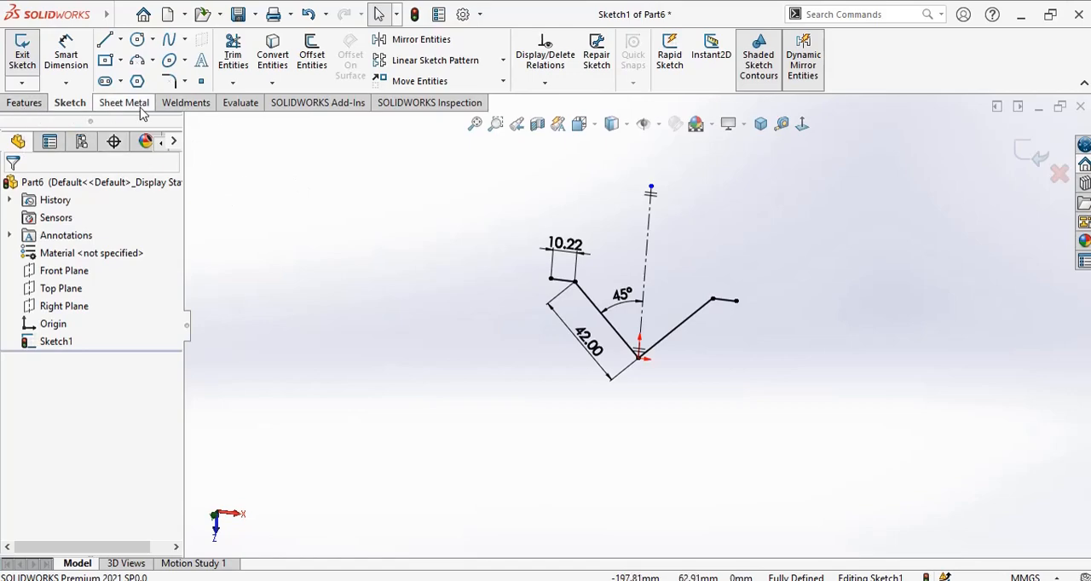
Step: Start a sheet-metal base flange from the V sketch with a Blind Direction 1 depth
click(123, 102)
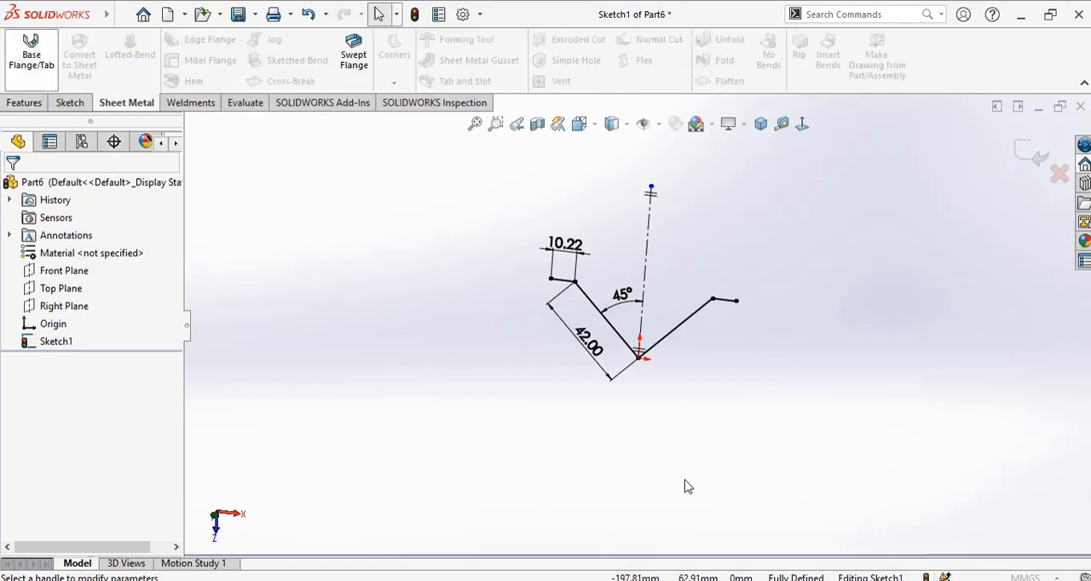
click(31, 55)
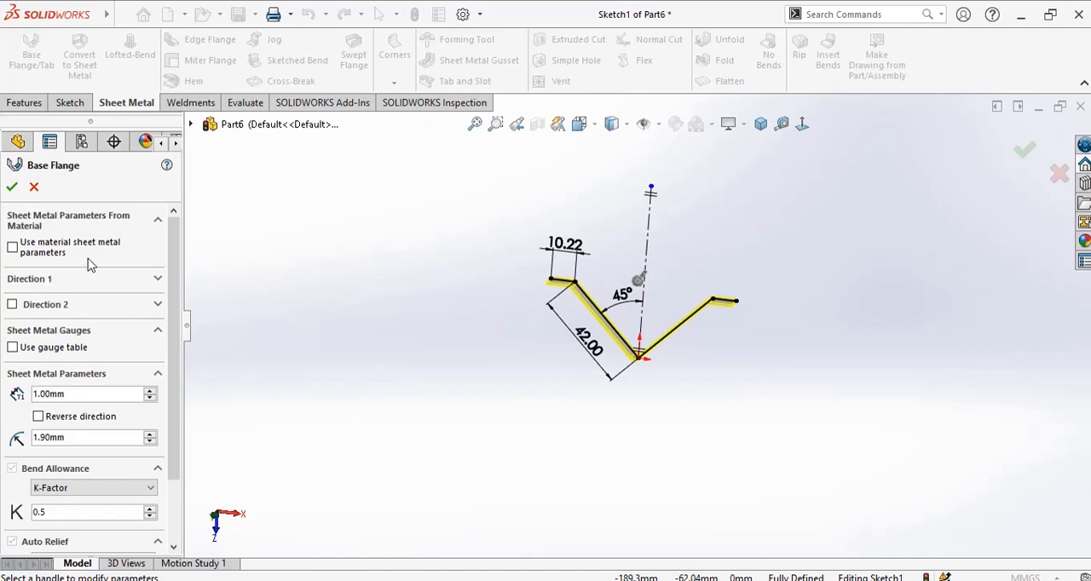
mouse_move(136, 293)
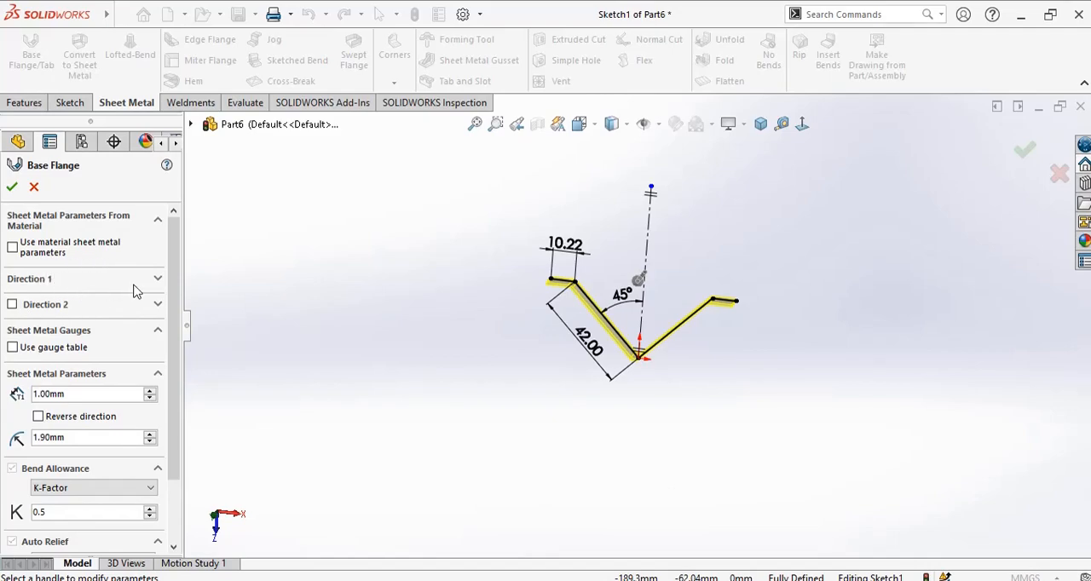
mouse_move(164, 284)
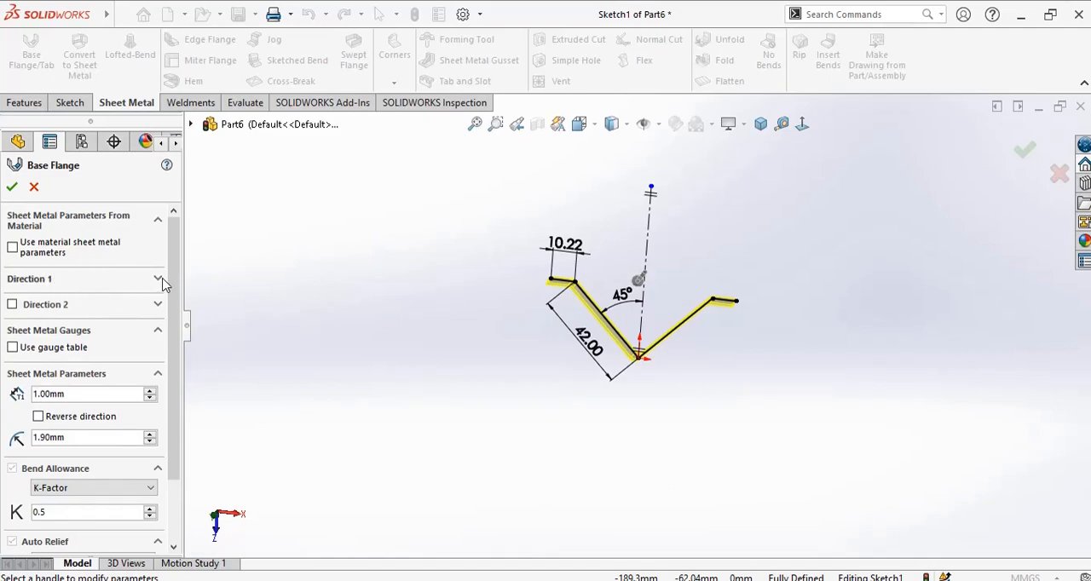
click(157, 279)
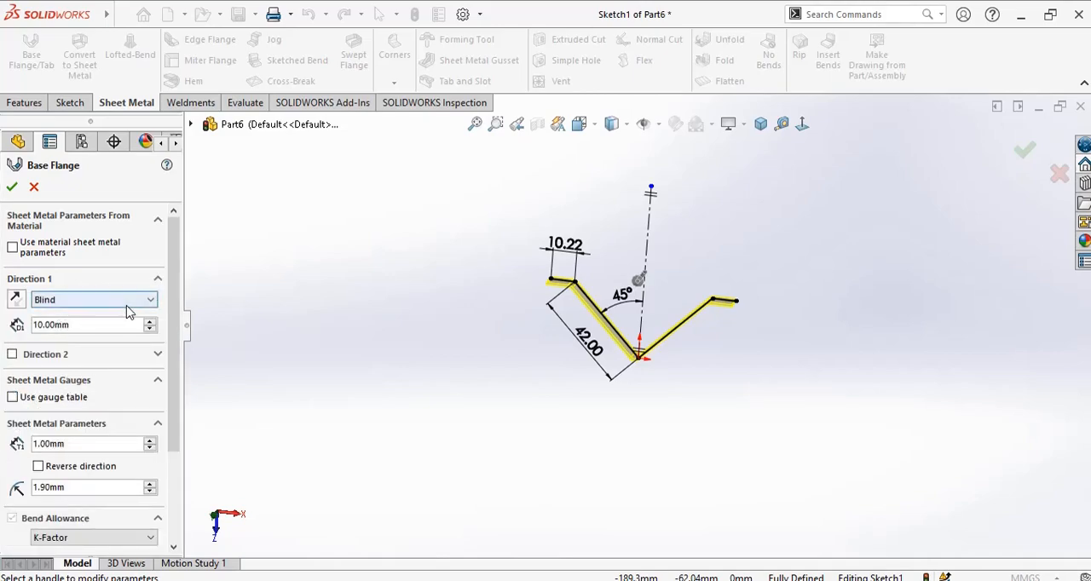
triple_click(85, 324)
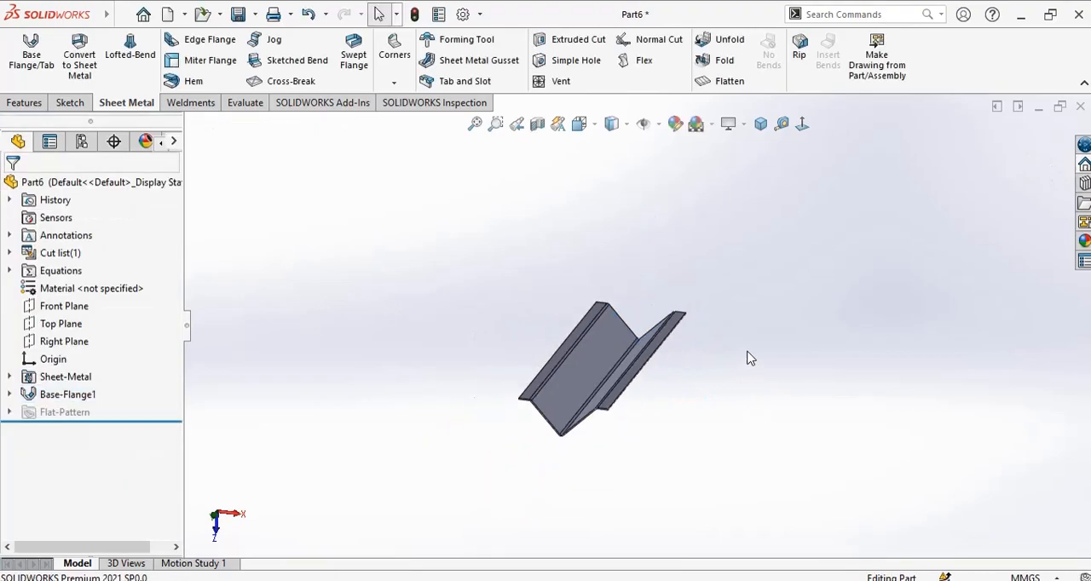
Step: Orbit to inspect the stiffener's full length and bring up Save As
drag(613, 358, 647, 324)
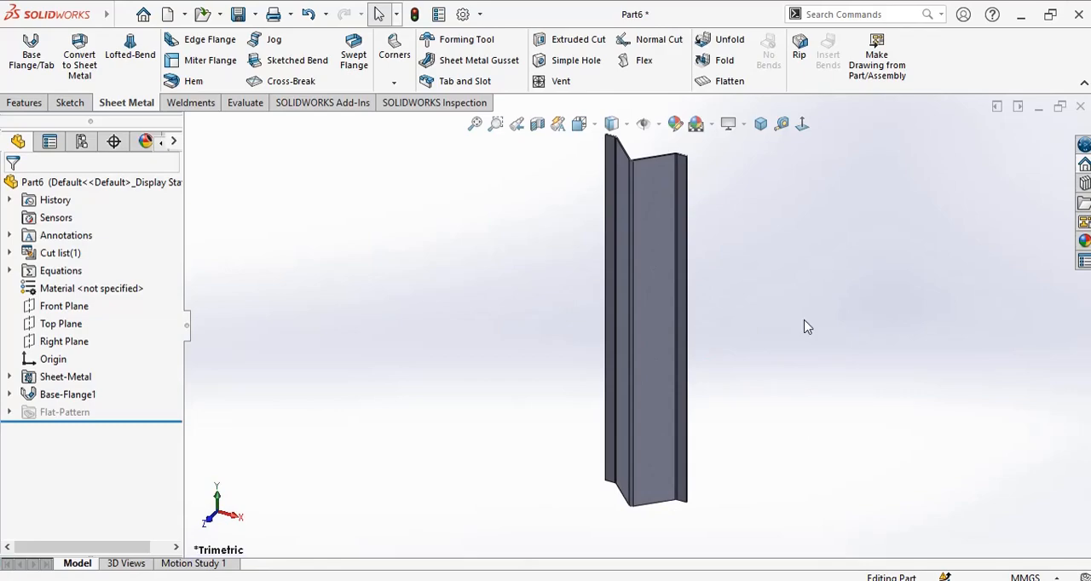
drag(644, 324, 708, 316)
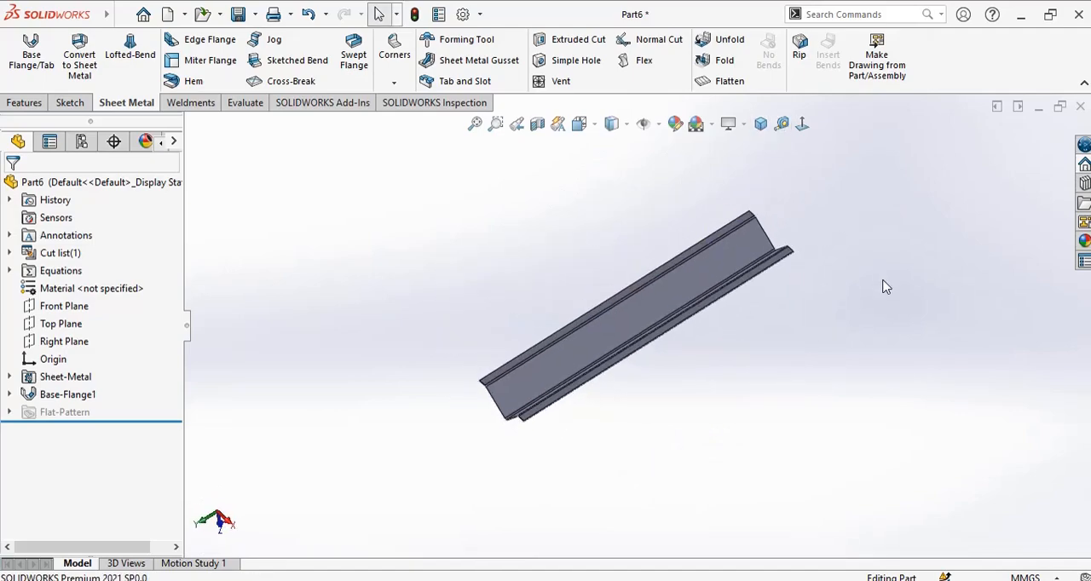
click(242, 14)
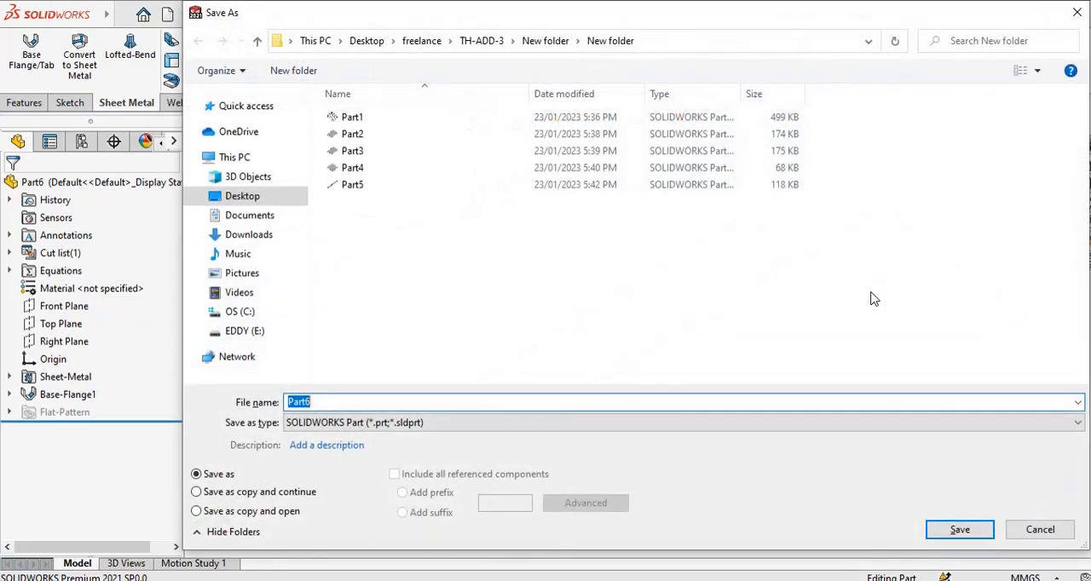
Step: Save the stiffener as Part6 and switch to the TH-ADD-3-Assembly window
click(958, 528)
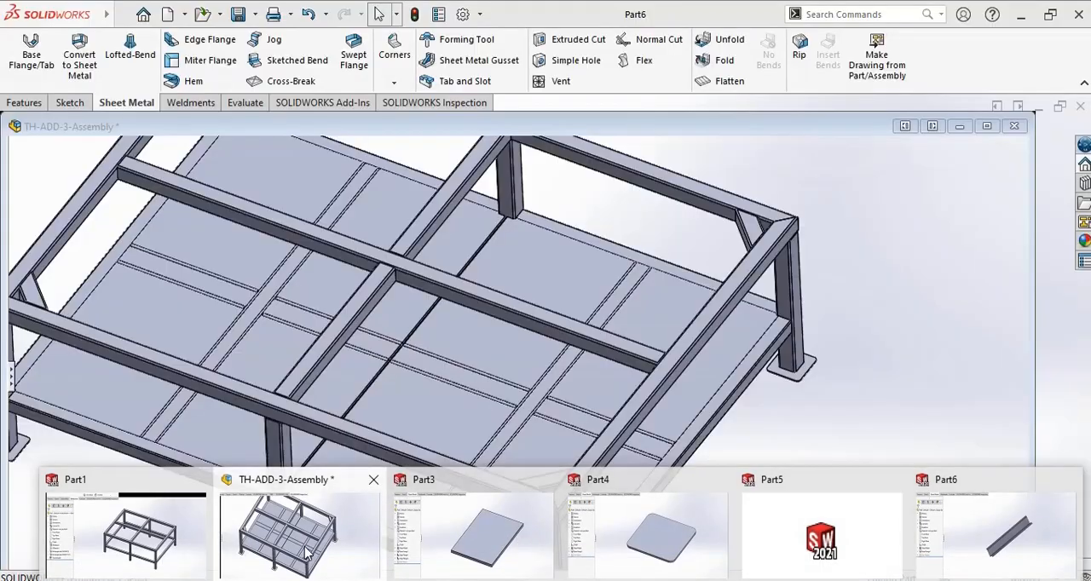
click(298, 532)
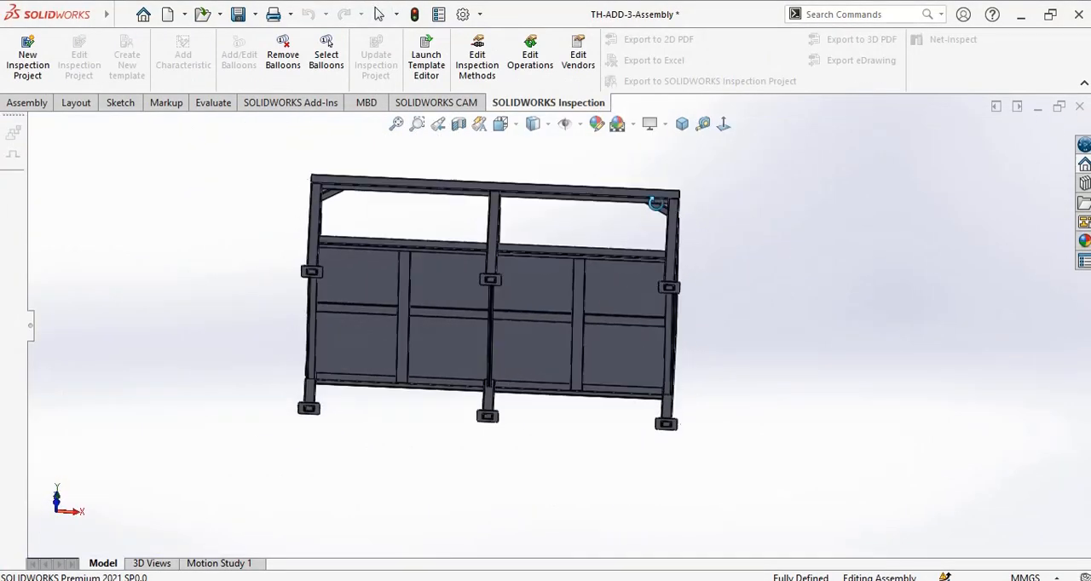